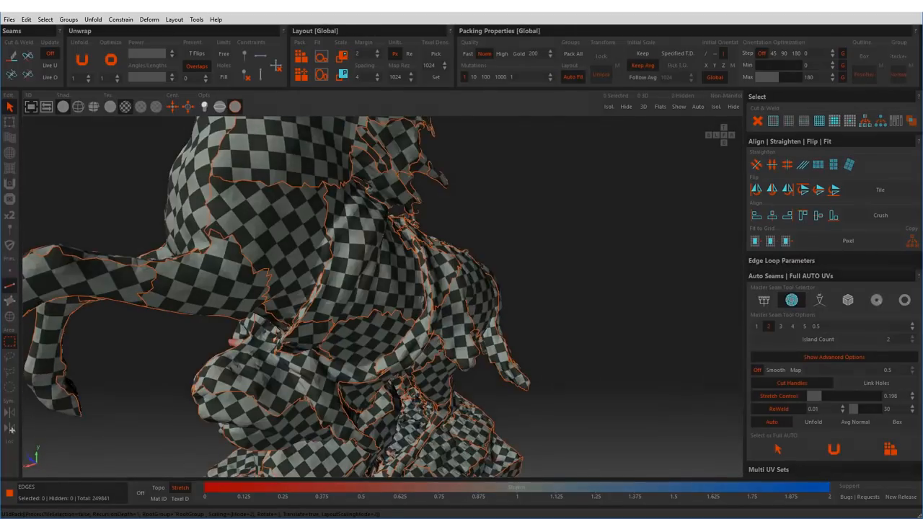
- Select the cube in the viewport and prepare the scene for export
left_click(890, 343)
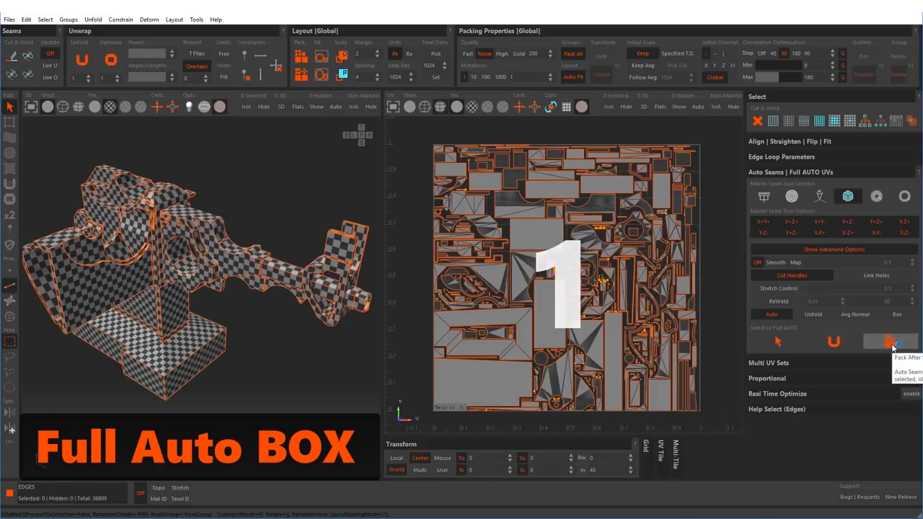
left_click(888, 342)
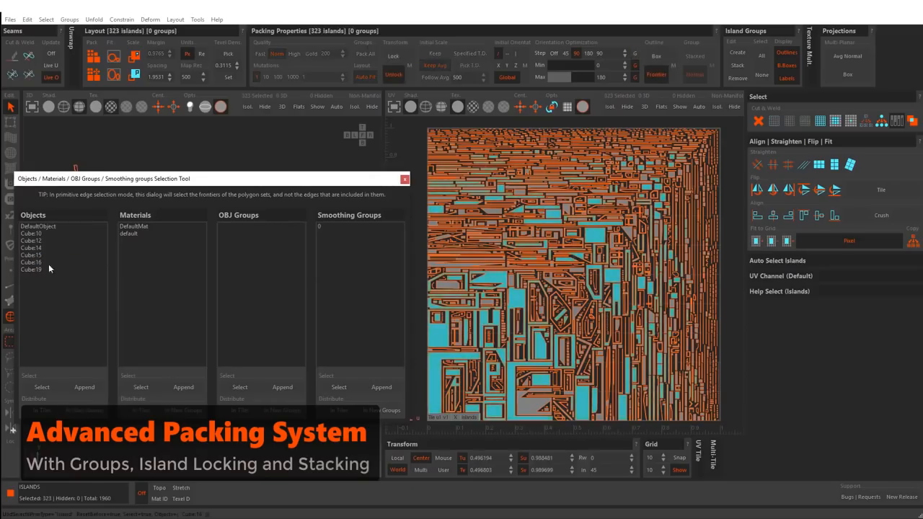
left_click(92, 54)
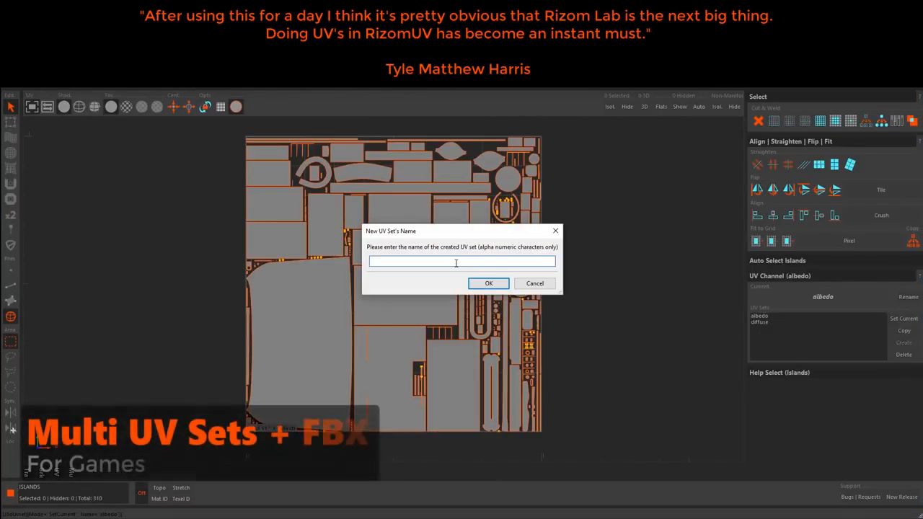
left_click(487, 283)
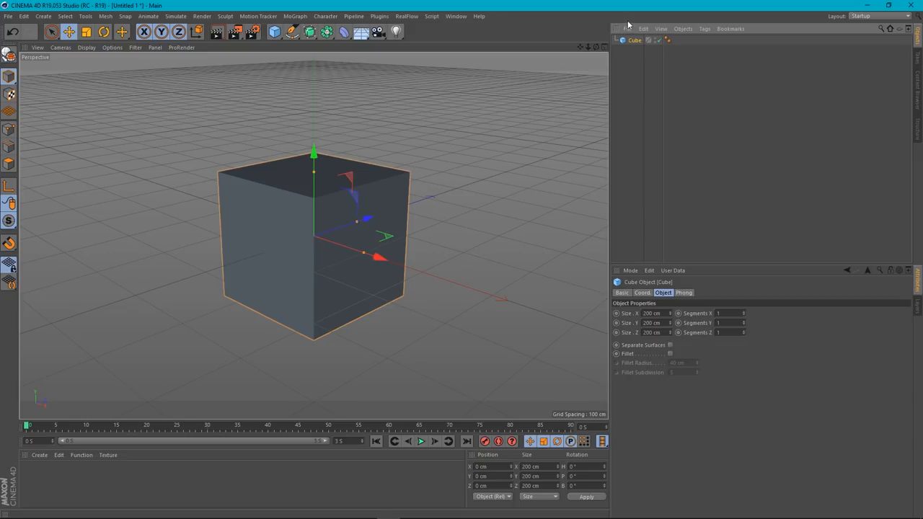
mouse_move(582, 123)
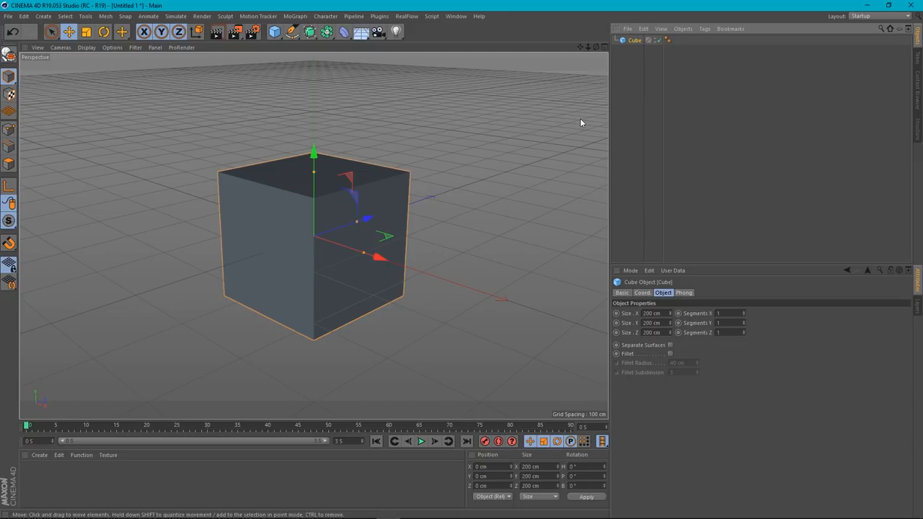
mouse_move(555, 124)
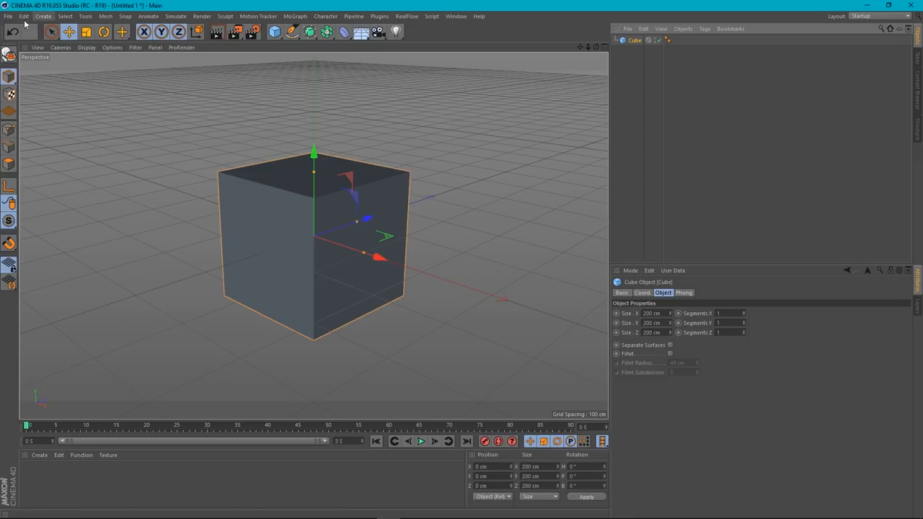
- Export the cube as FBX into RizomUV - Transferring Data > 1. Import with default settings
left_click(9, 16)
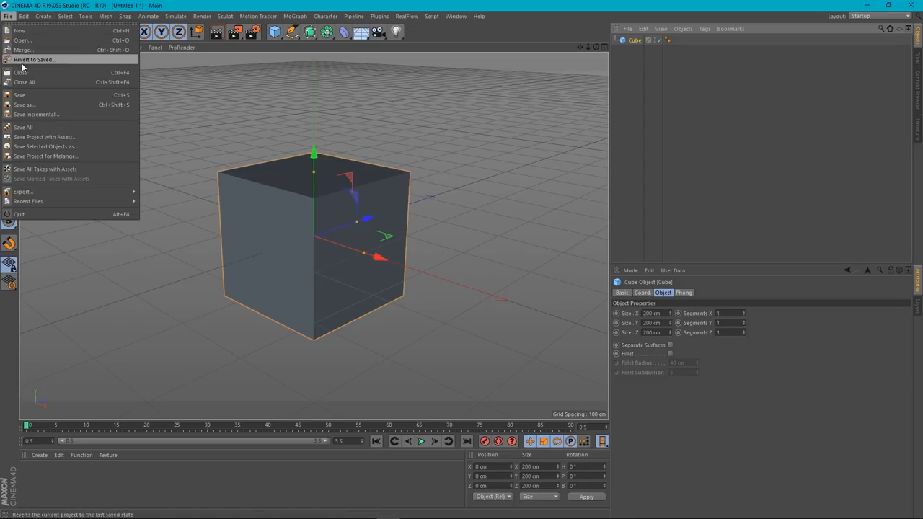
mouse_move(123, 70)
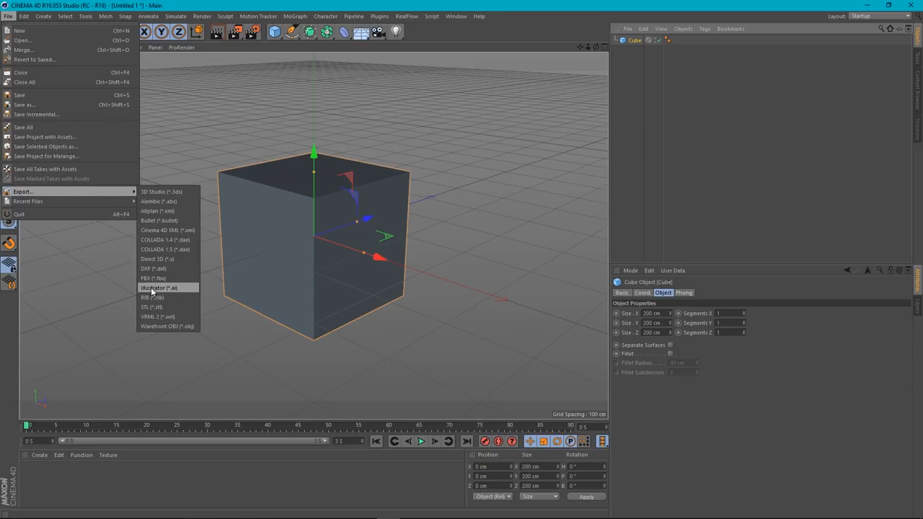
left_click(153, 279)
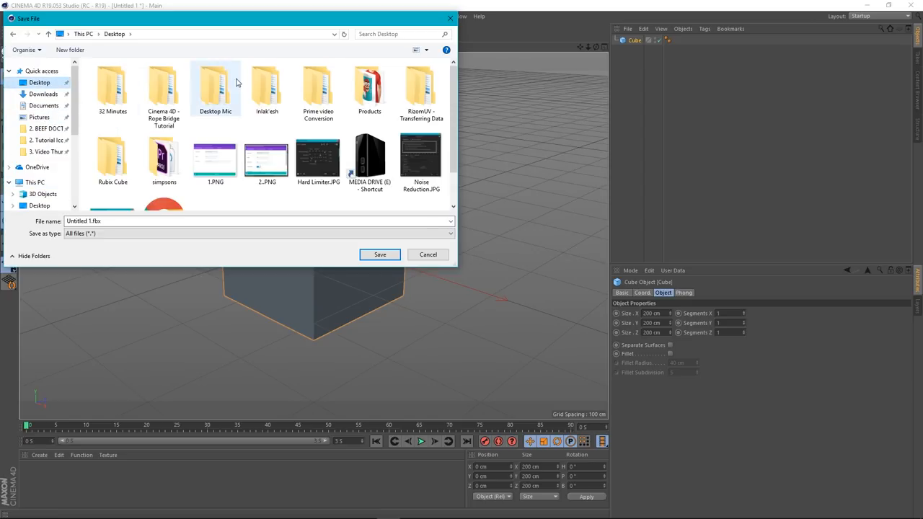
double_click(421, 86)
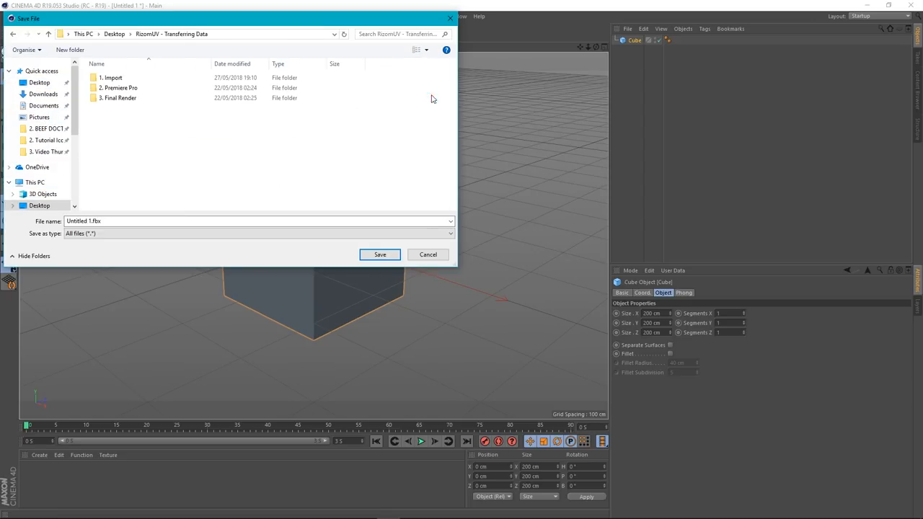
double_click(112, 78)
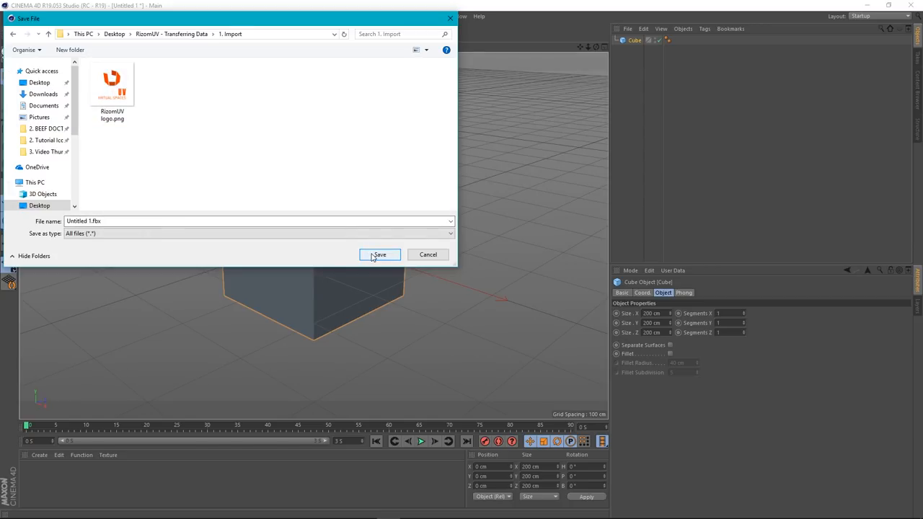
left_click(379, 254)
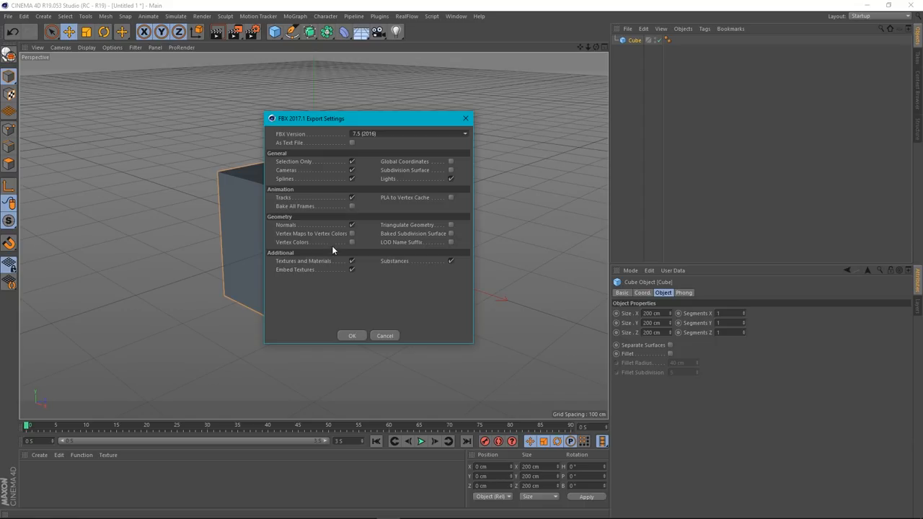
mouse_move(563, 94)
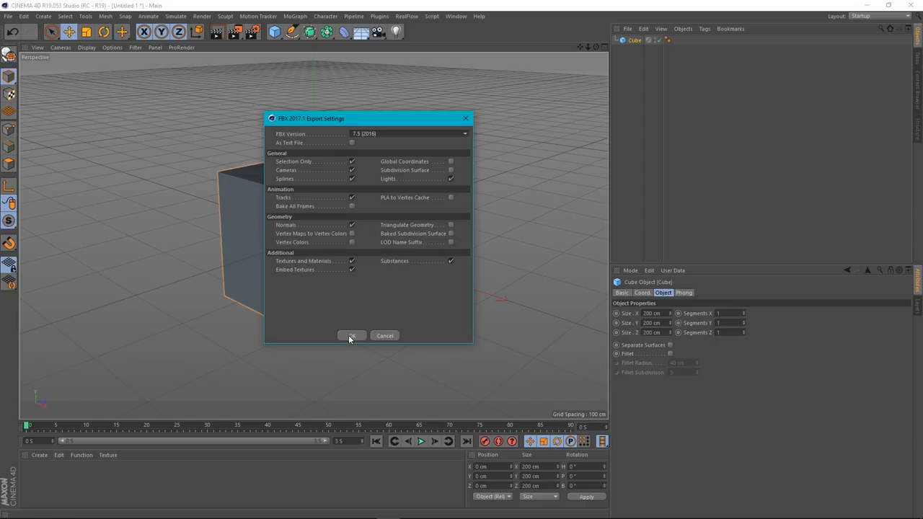
left_click(352, 334)
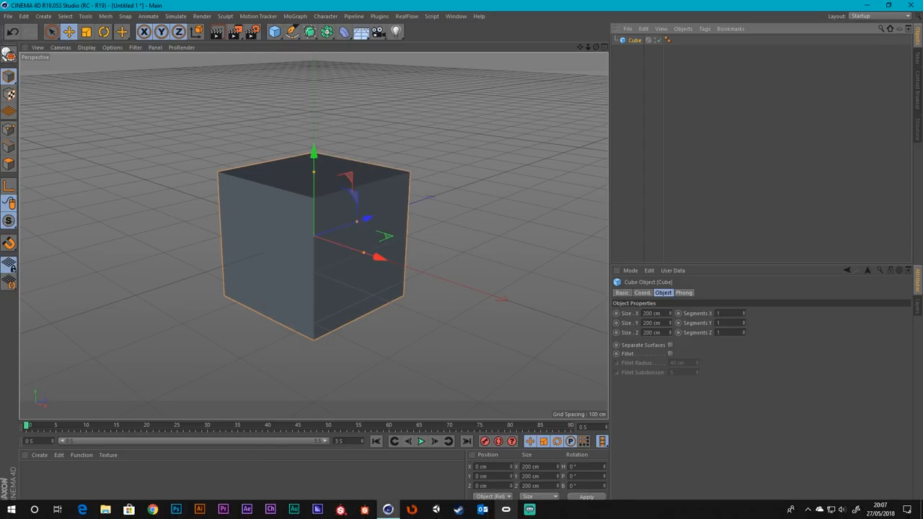
mouse_move(411, 212)
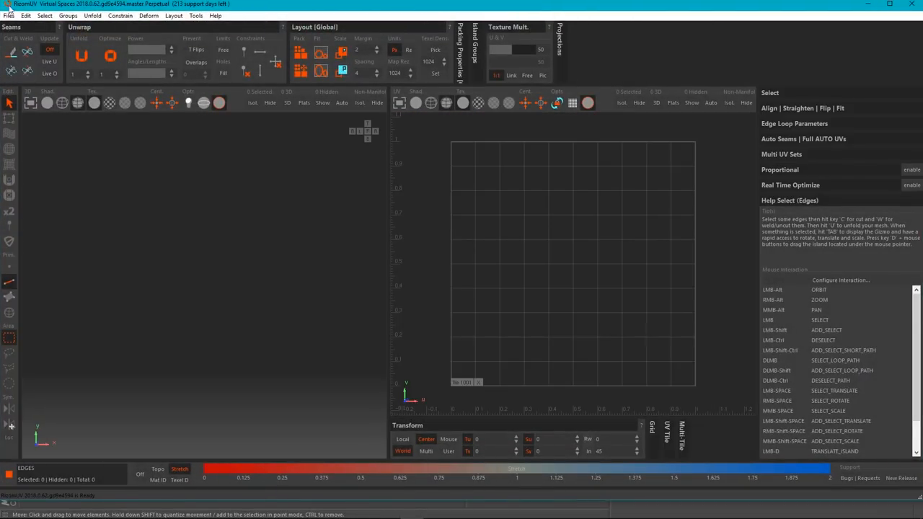
- Load a mesh in RizomUV, navigating to RizomUV - Transferring Data > 1. Import
left_click(8, 15)
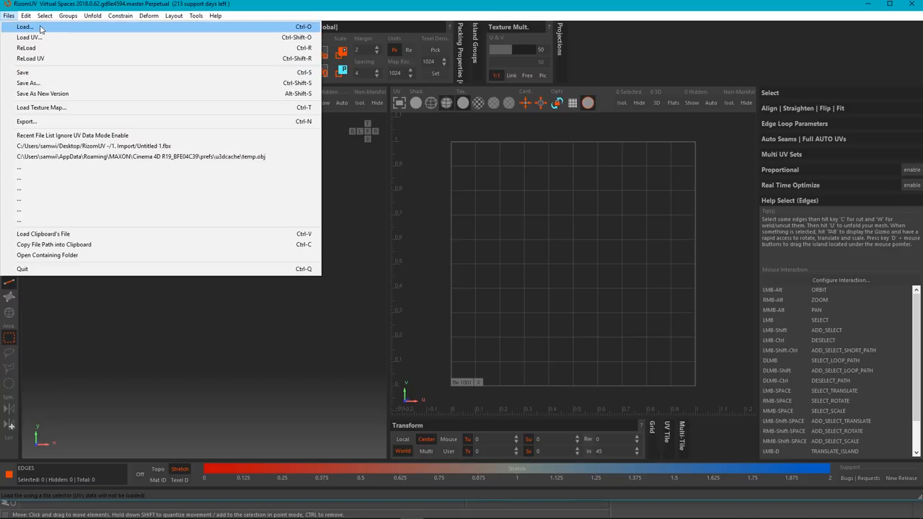
left_click(25, 26)
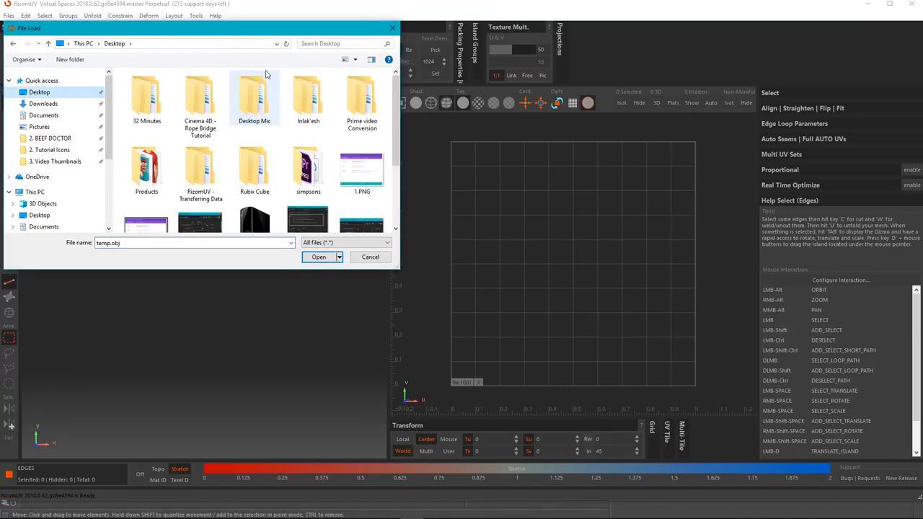
double_click(201, 170)
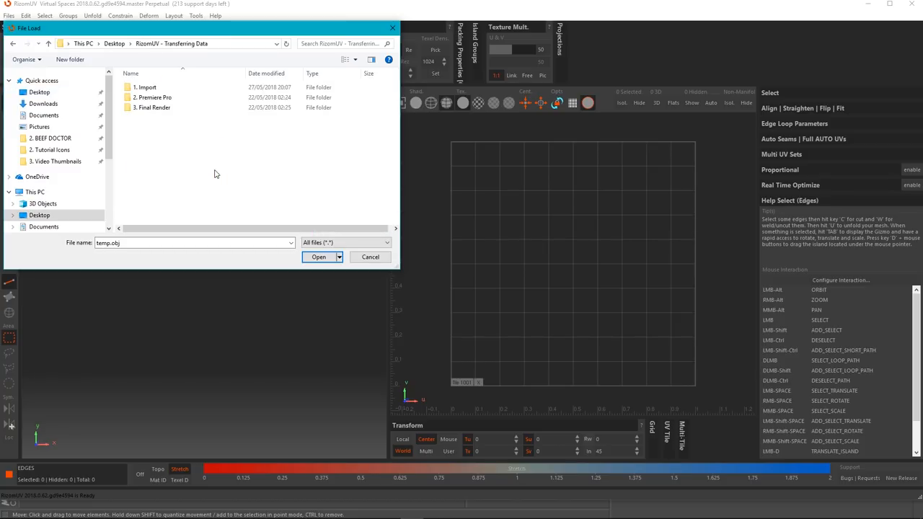
left_click(147, 86)
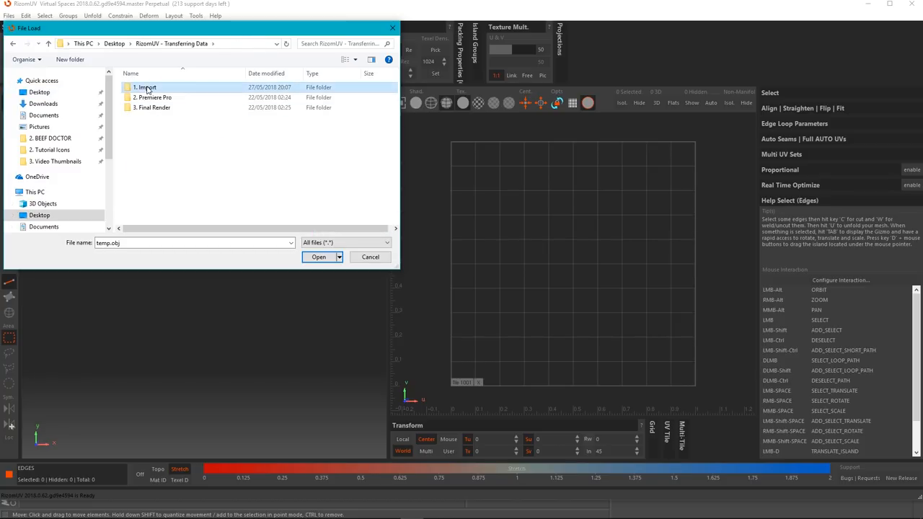
left_click(318, 257)
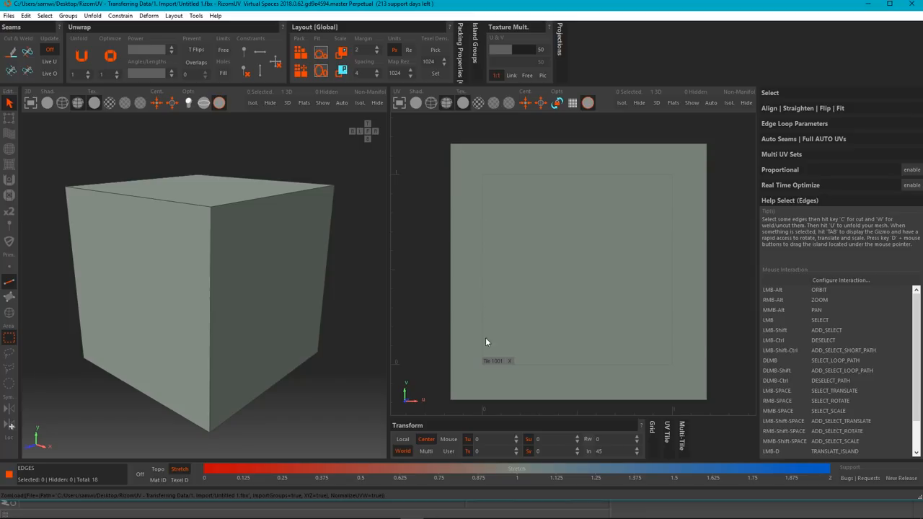
mouse_move(551, 167)
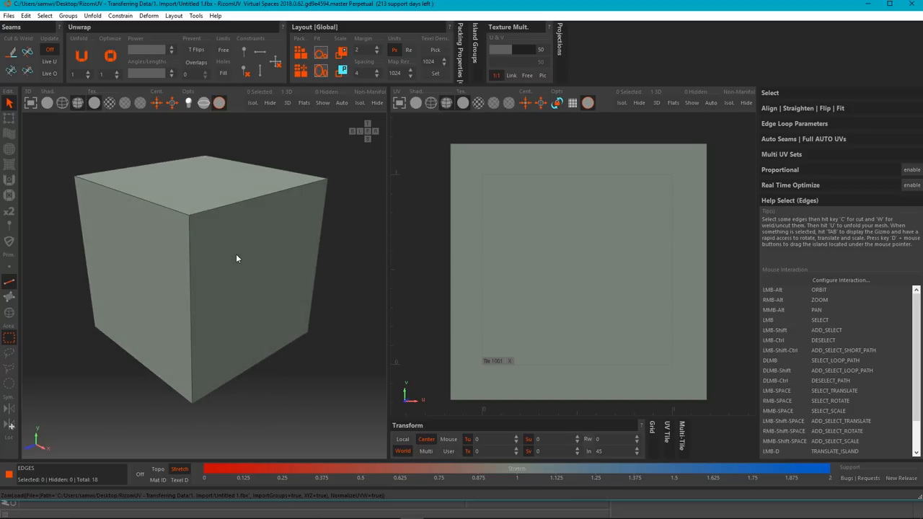
mouse_move(11, 282)
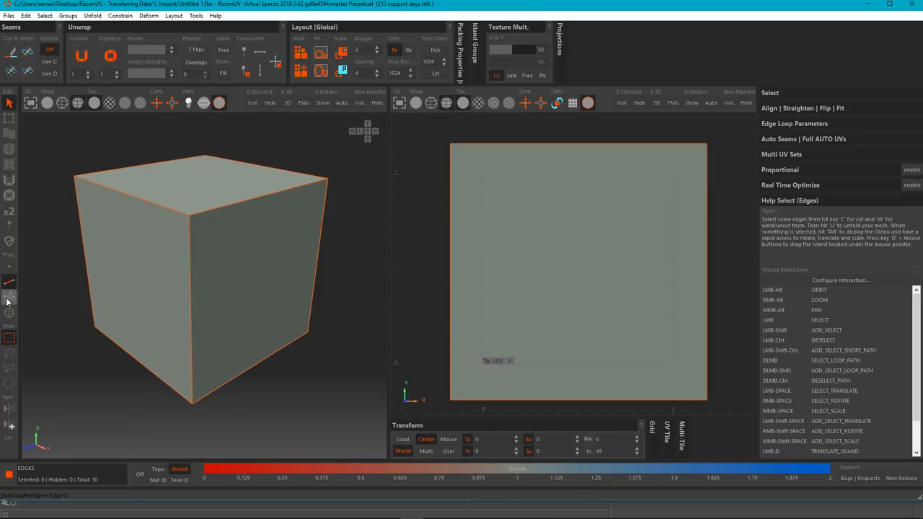
- Switch to polygon selection and unwrap the cube into six square UV islands
left_click(10, 297)
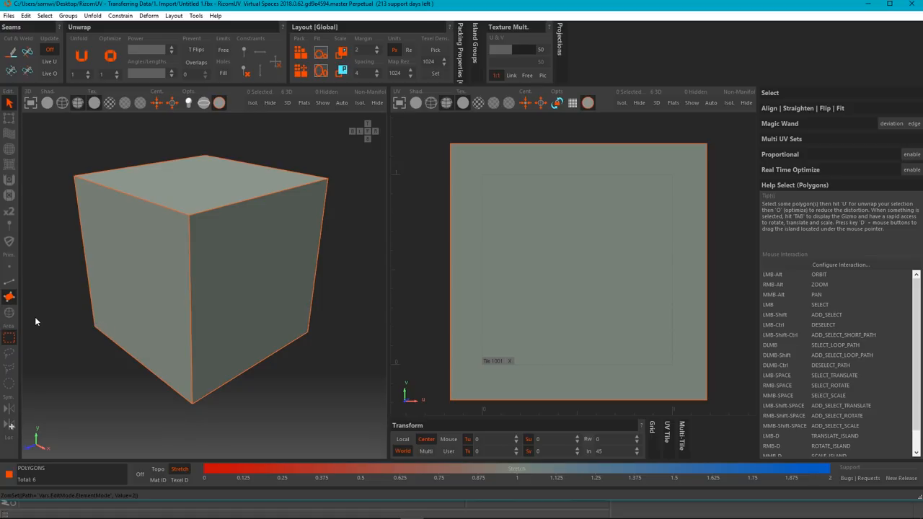
mouse_move(10, 311)
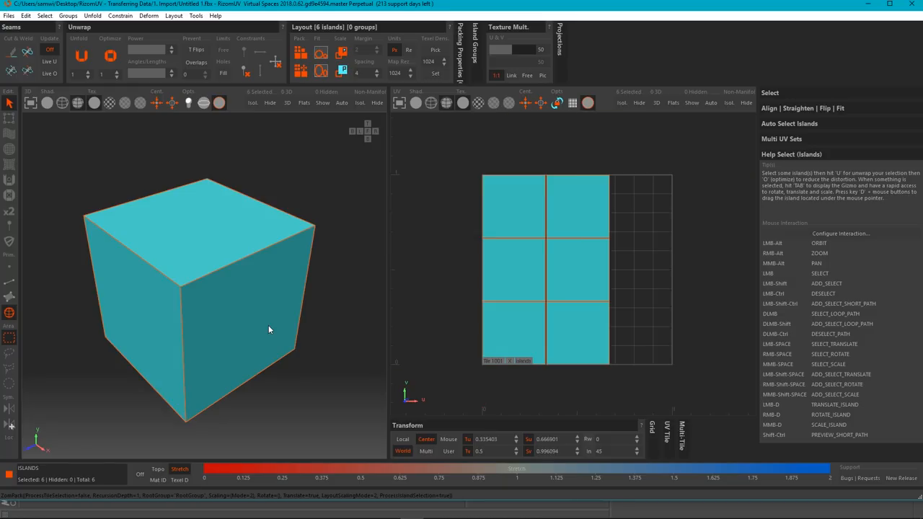
mouse_move(610, 199)
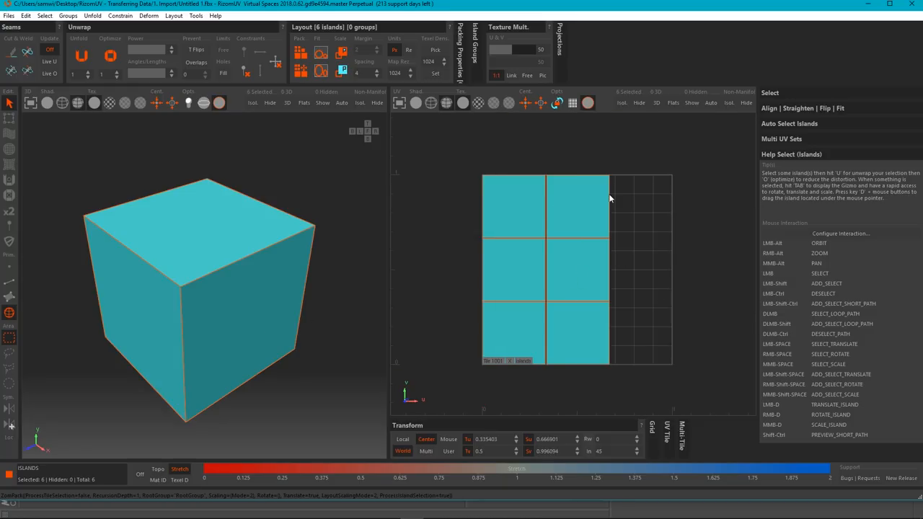
mouse_move(637, 242)
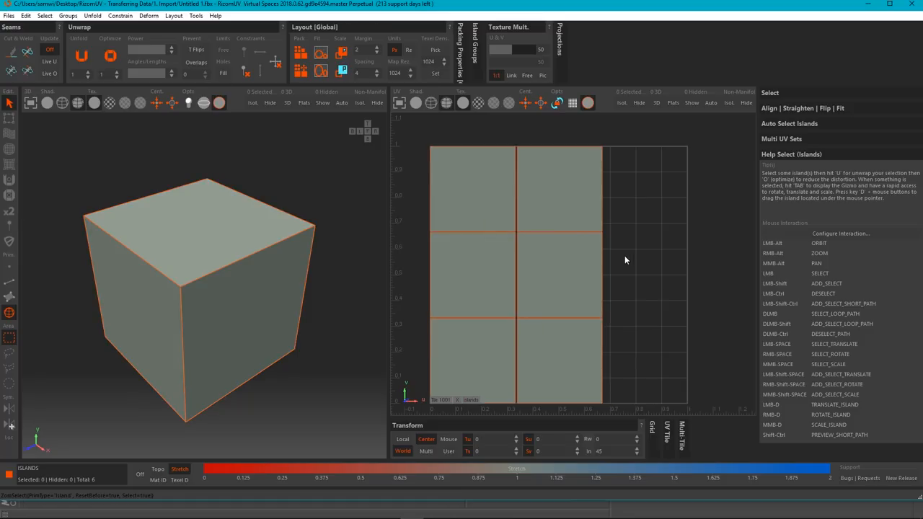
left_click(9, 14)
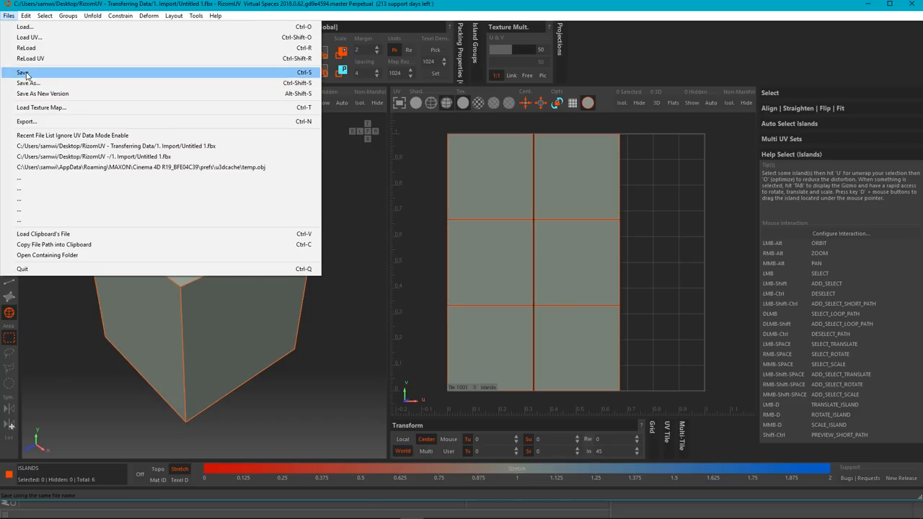
- Save the unwrapped cube from RizomUV, import it into Cinema 4D via FBX, and select it
left_click(23, 72)
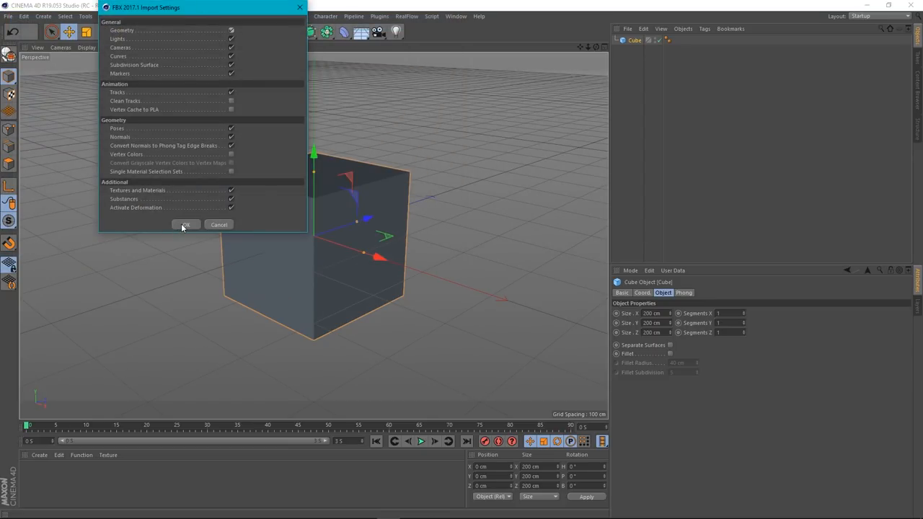
left_click(184, 225)
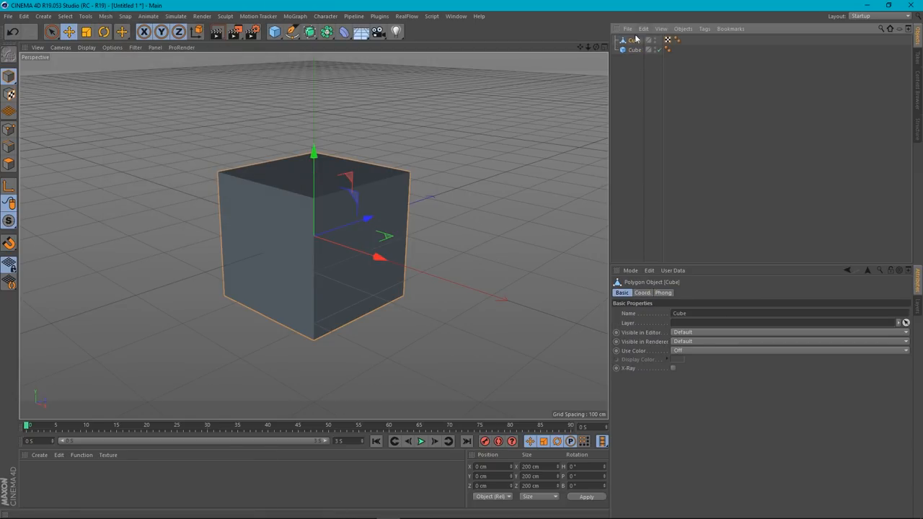
left_click(635, 49)
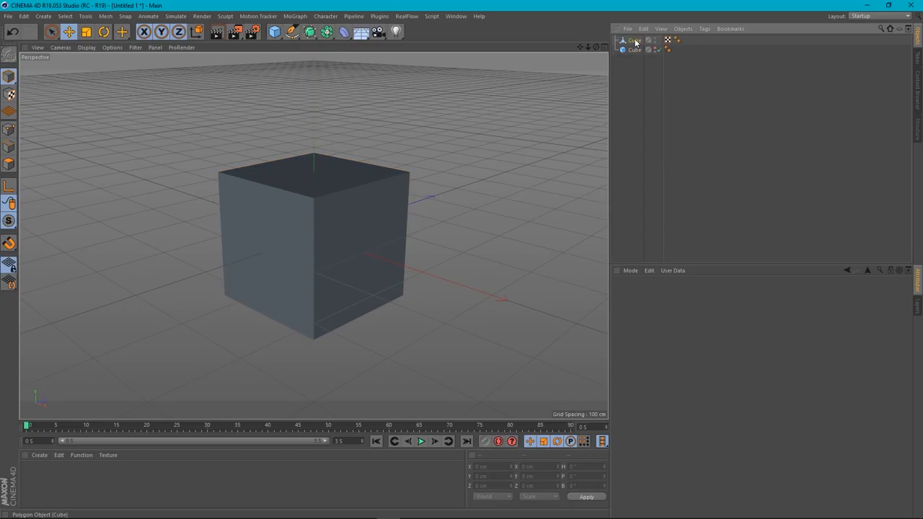
left_click(634, 40)
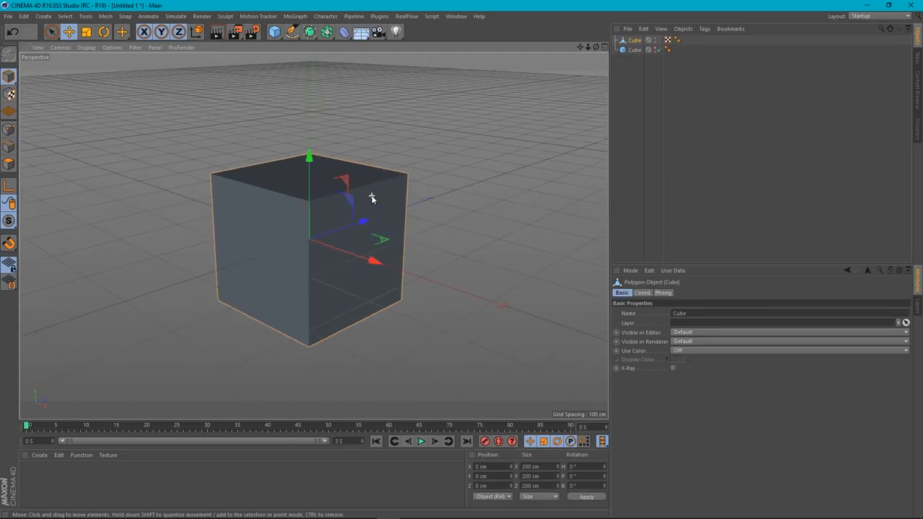
- Switch to the BP - UV Edit layout to show the cube's six UV faces
left_click(872, 16)
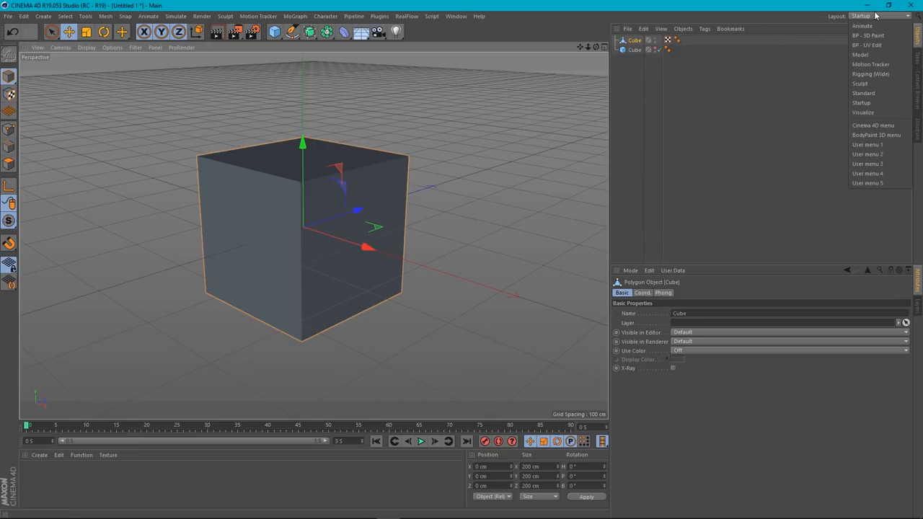
mouse_move(868, 45)
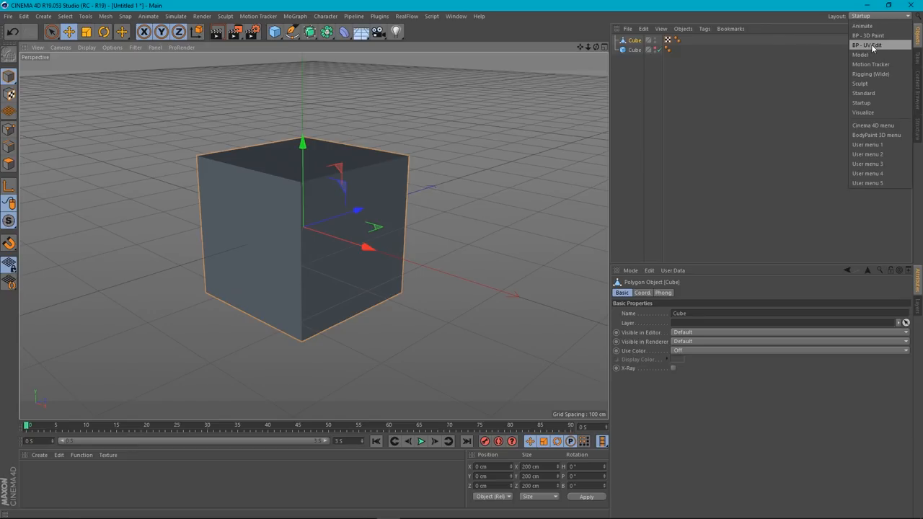
left_click(868, 44)
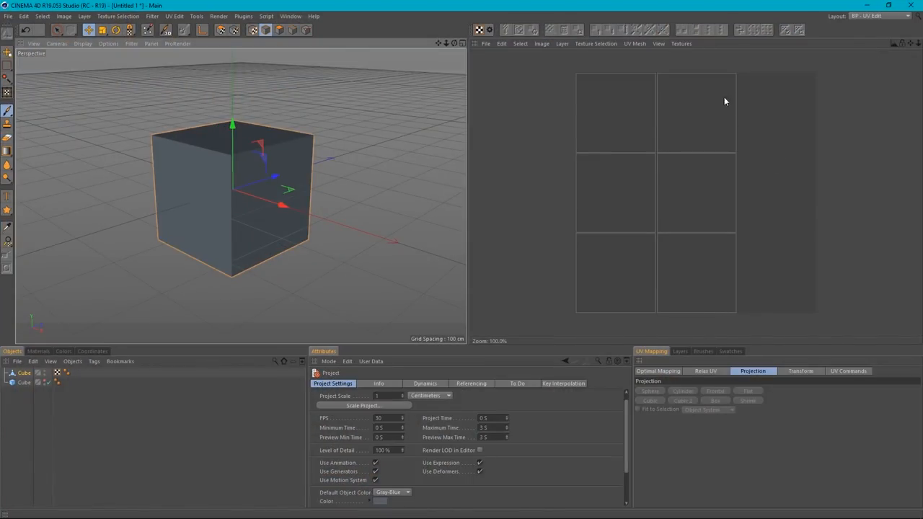
mouse_move(673, 248)
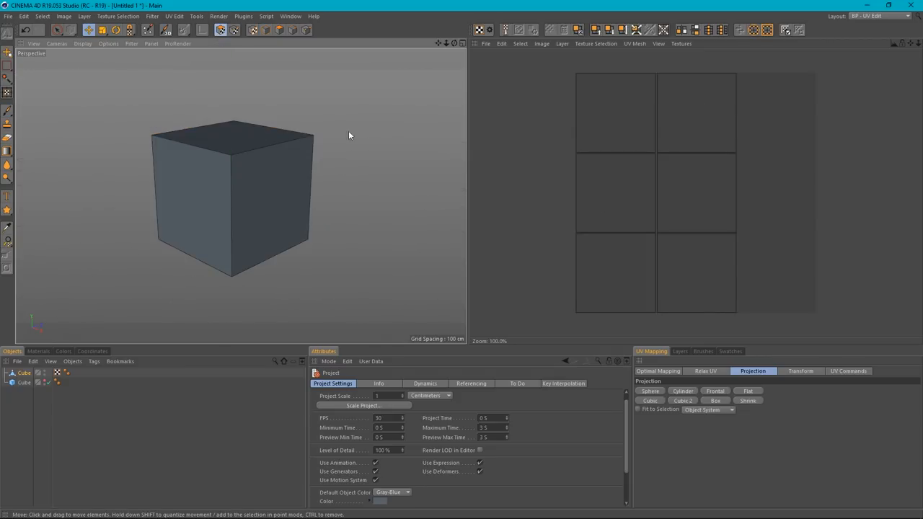
mouse_move(306, 103)
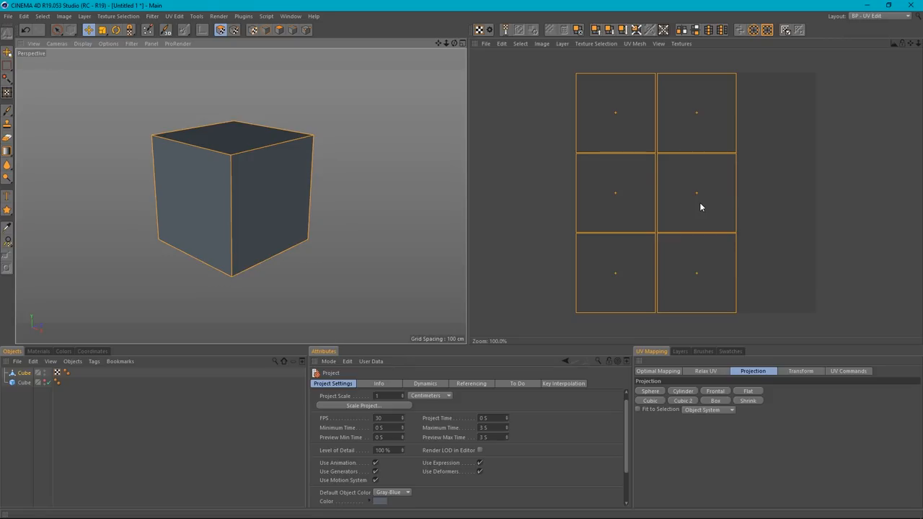
mouse_move(862, 326)
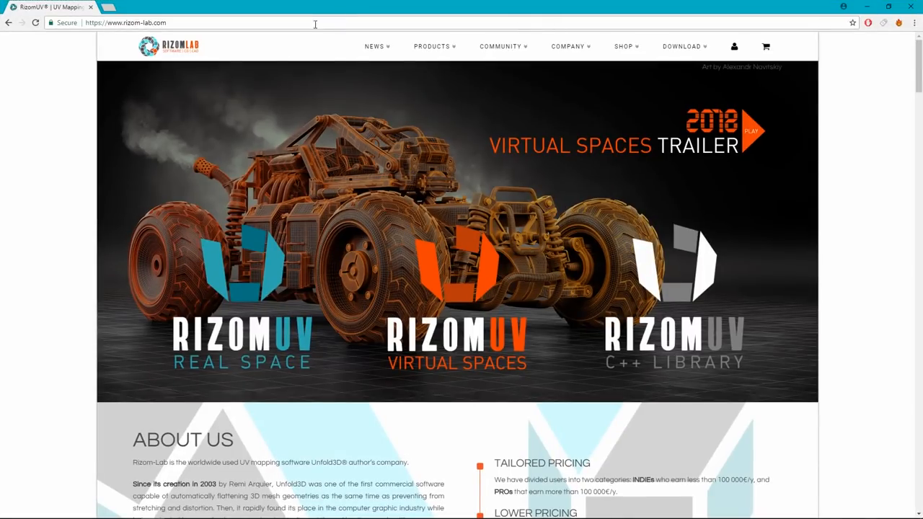
- On rizom-lab.com reach the Cinema 4D bridge's Gumroad page (Unfold3D Exporter for C4D R18-R19), then return to Cinema 4D
left_click(680, 46)
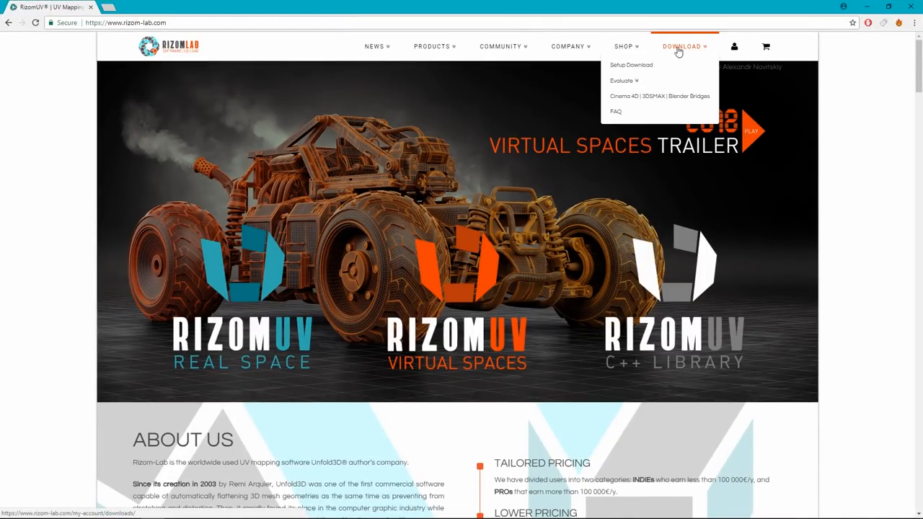
mouse_move(646, 101)
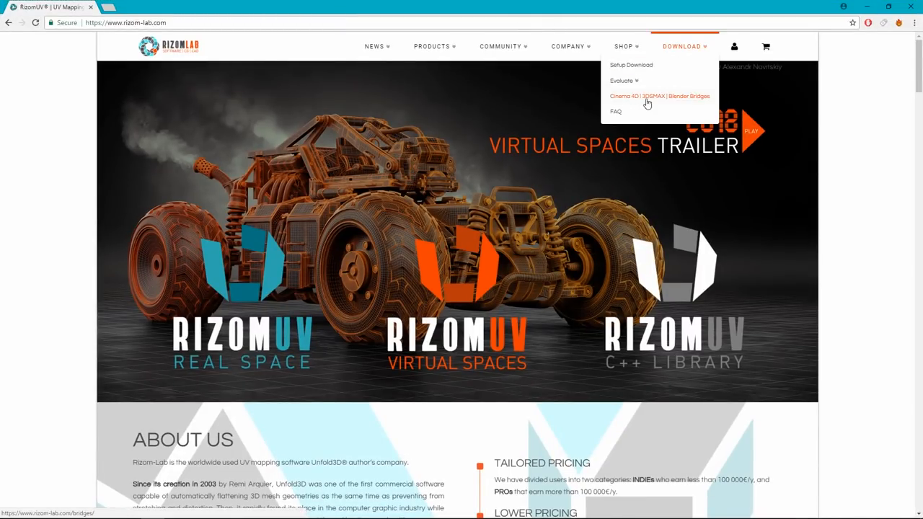
mouse_move(666, 104)
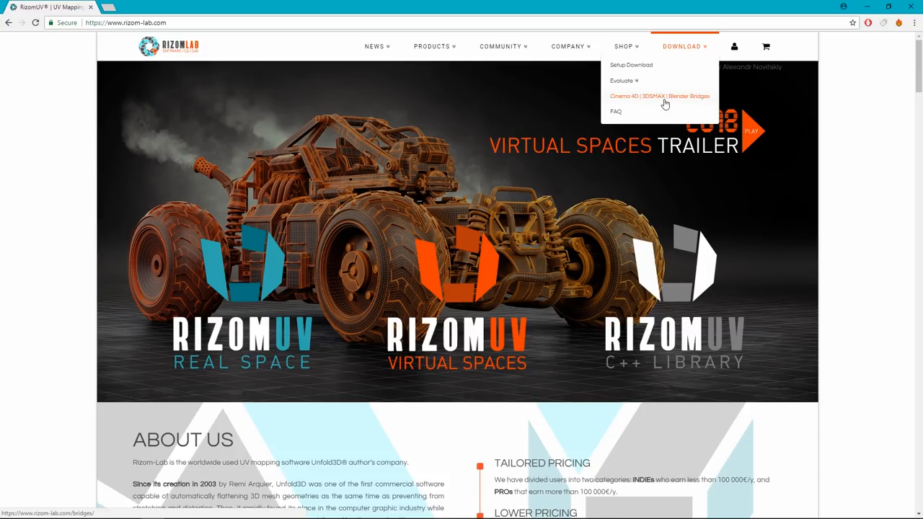
left_click(658, 95)
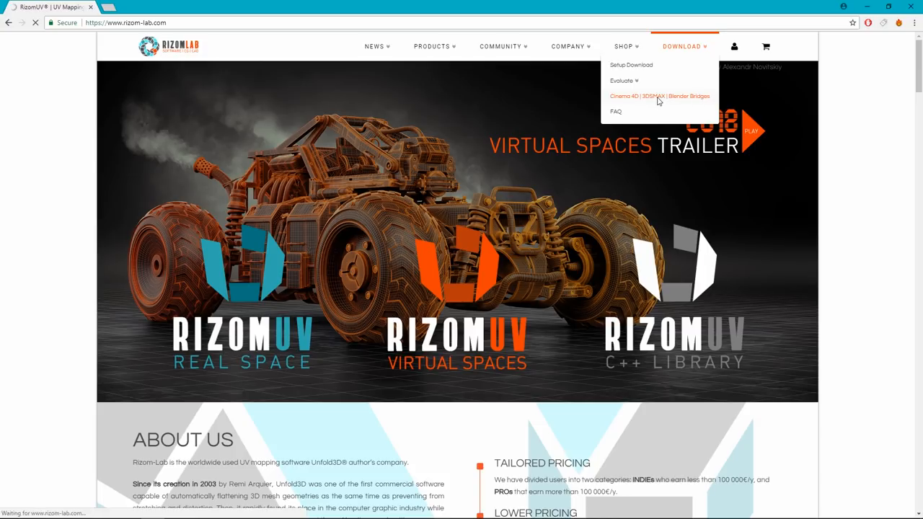
mouse_move(678, 101)
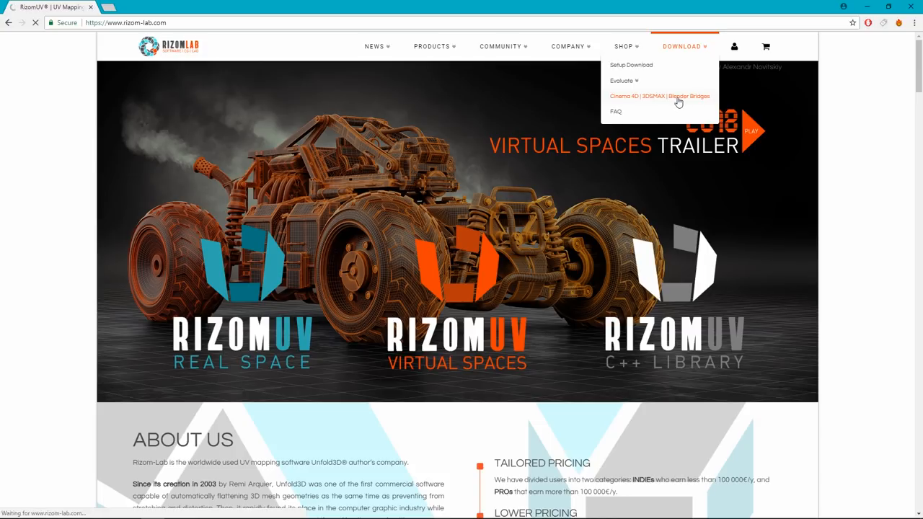
left_click(659, 95)
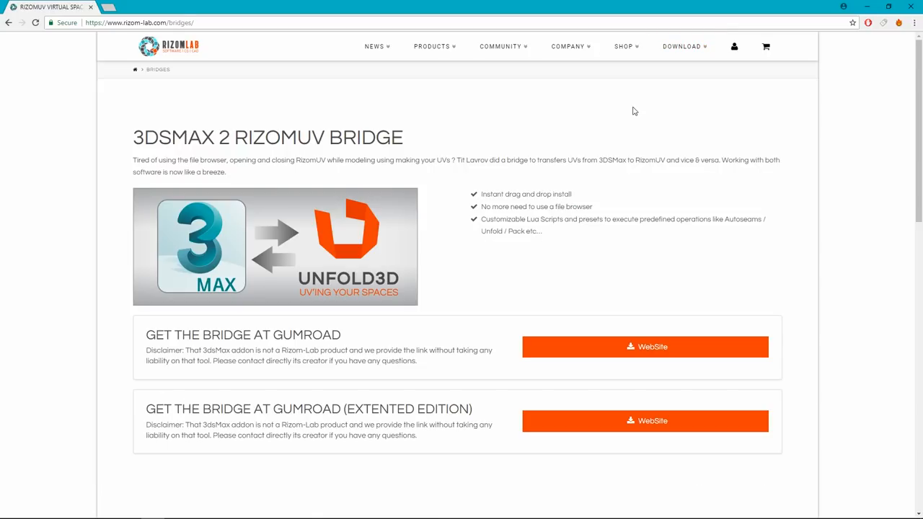
scroll("down", 3)
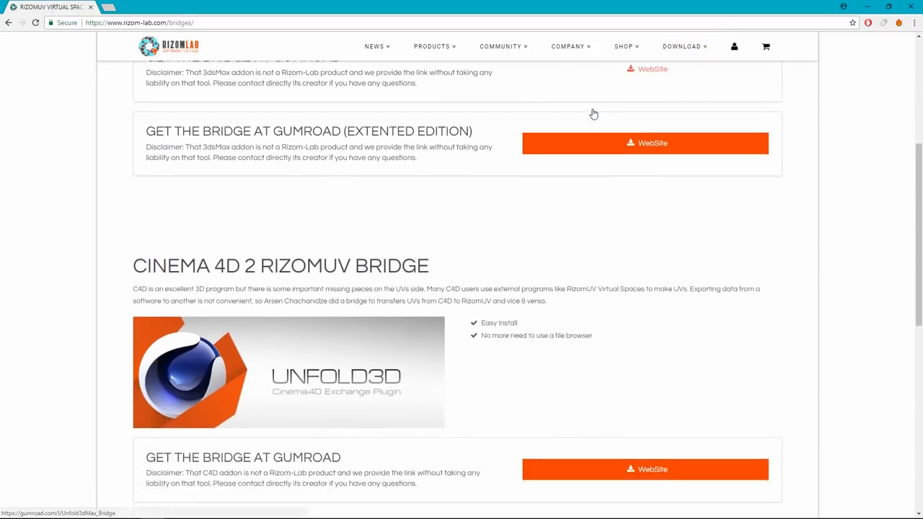
scroll("down", 3)
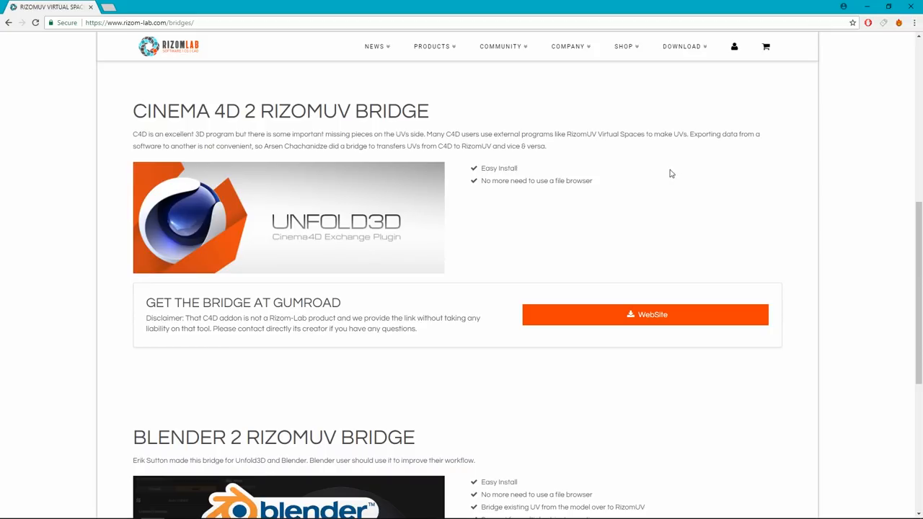
mouse_move(507, 306)
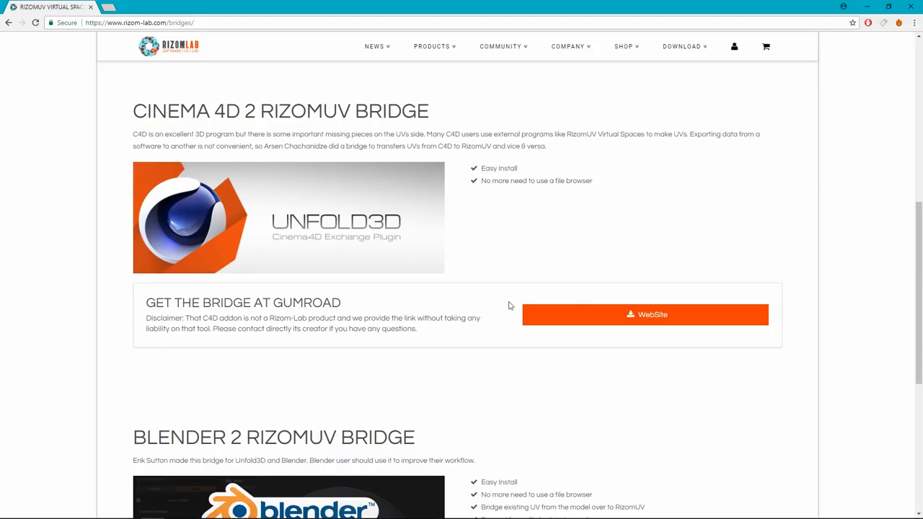
left_click(643, 314)
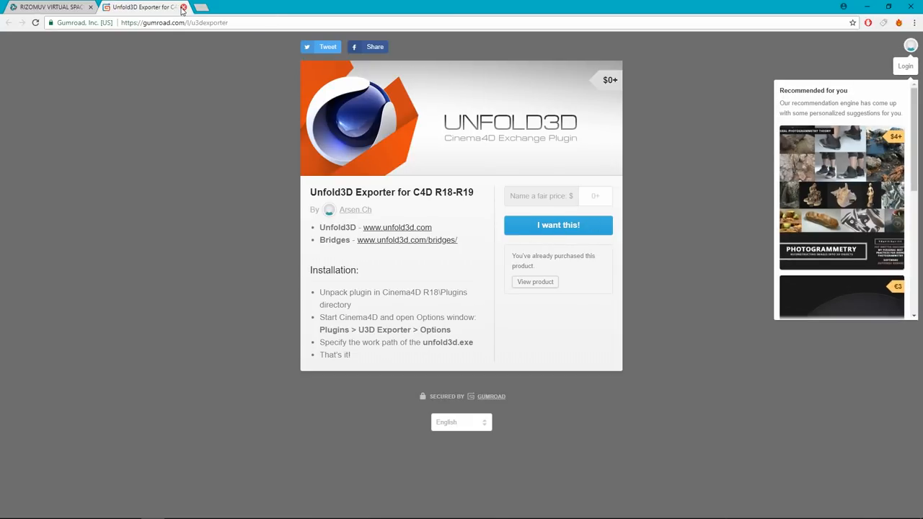
left_click(183, 6)
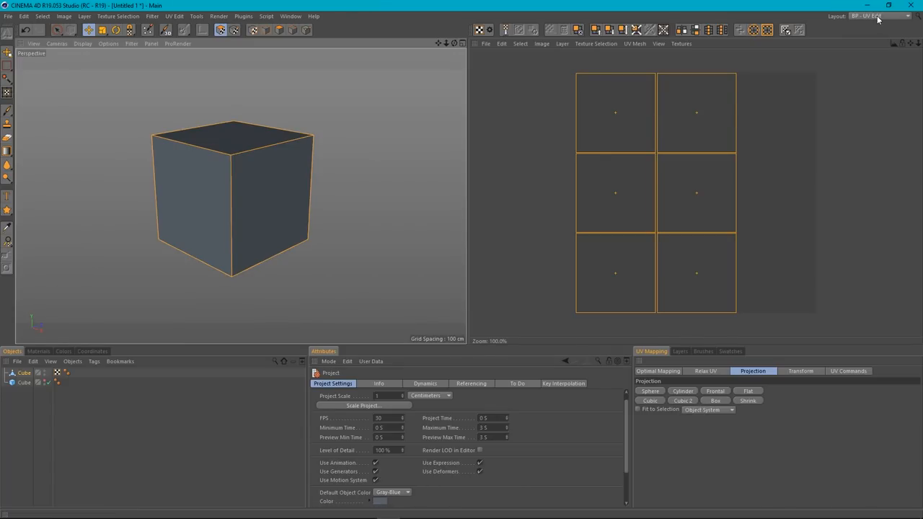
- Return to the Startup layout and deselect the cube
left_click(882, 16)
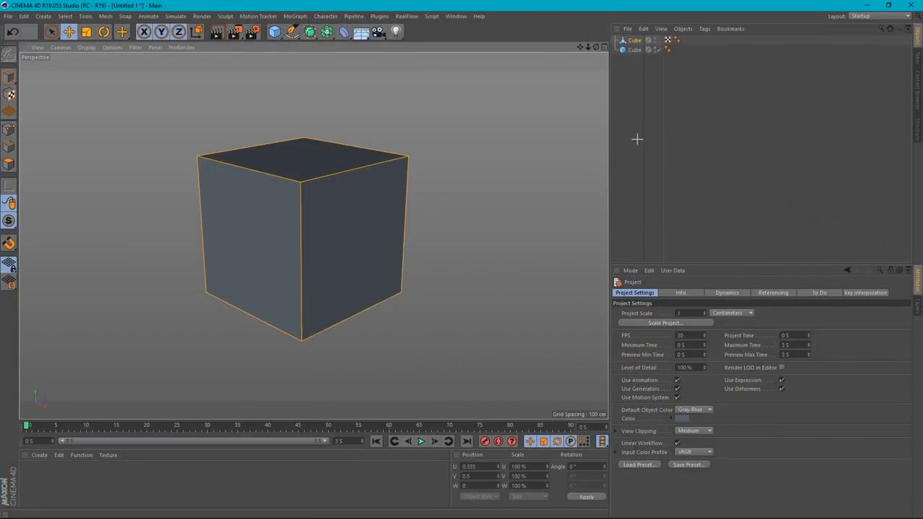
left_click(634, 40)
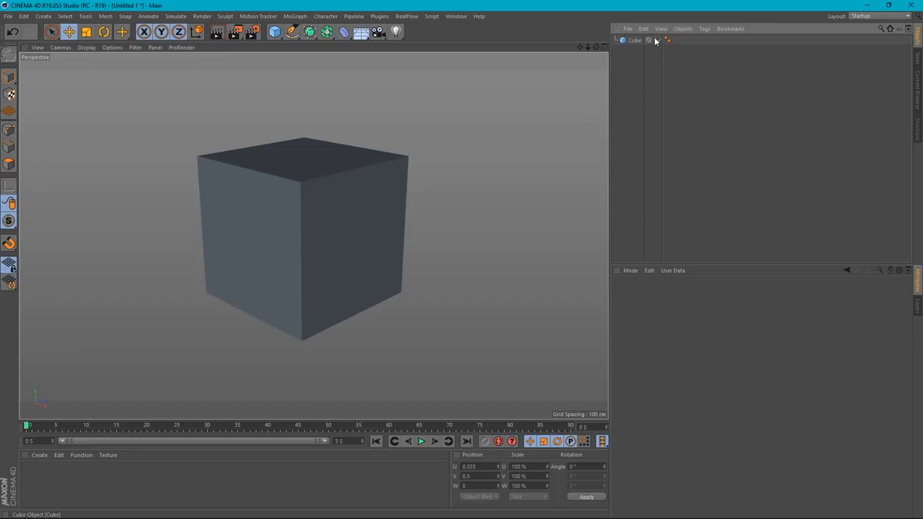
mouse_move(716, 193)
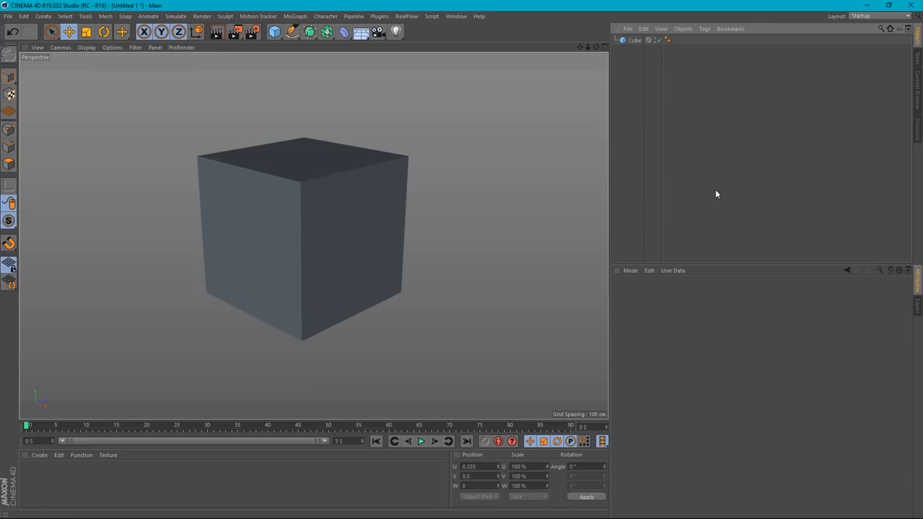
mouse_move(714, 193)
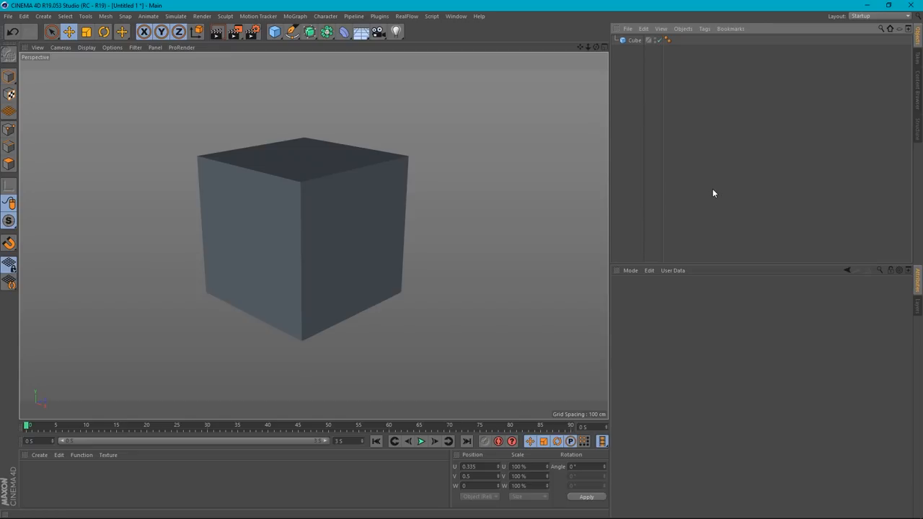
- In Customize Commands, filter by 'U' and add the U3D exchange command to the top toolbar
left_click(456, 15)
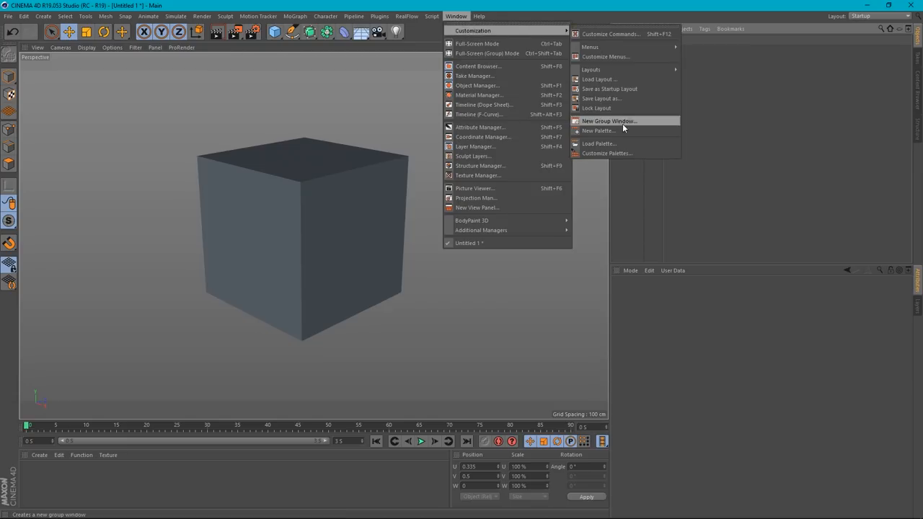
mouse_move(606, 153)
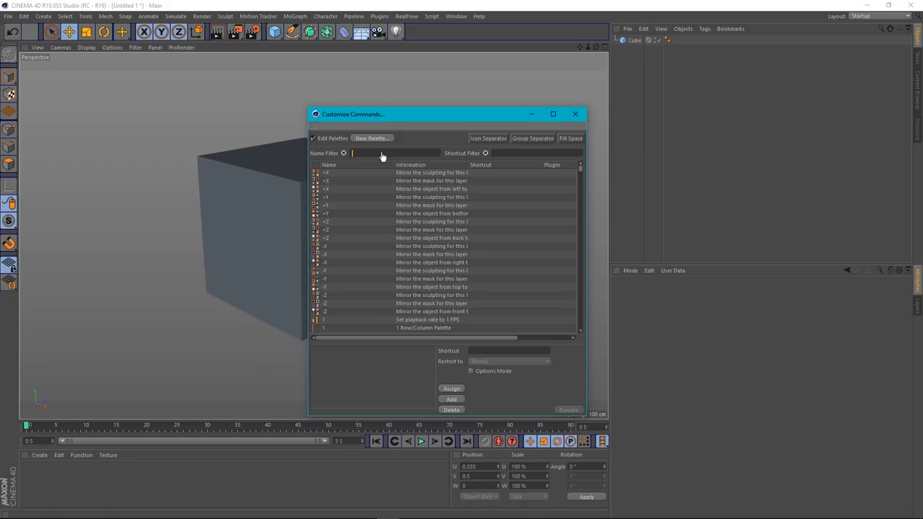
type("U3D")
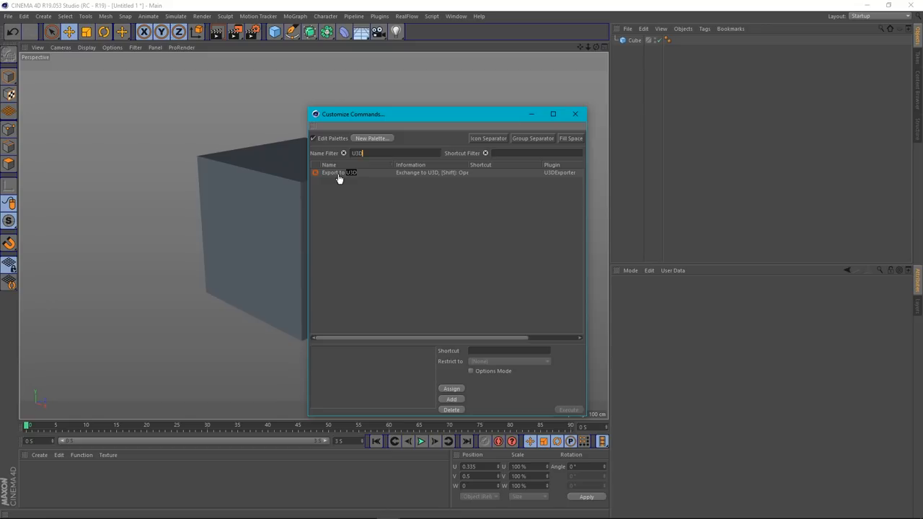
left_click(339, 173)
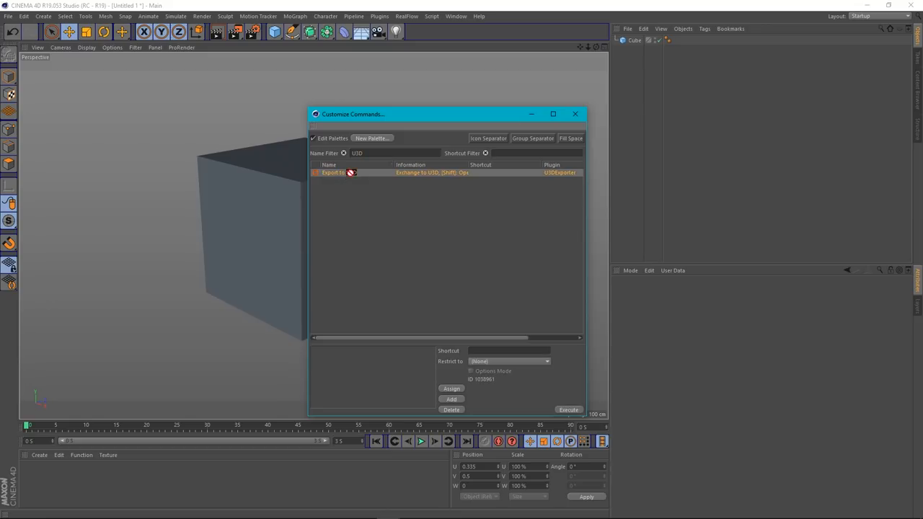
mouse_move(402, 32)
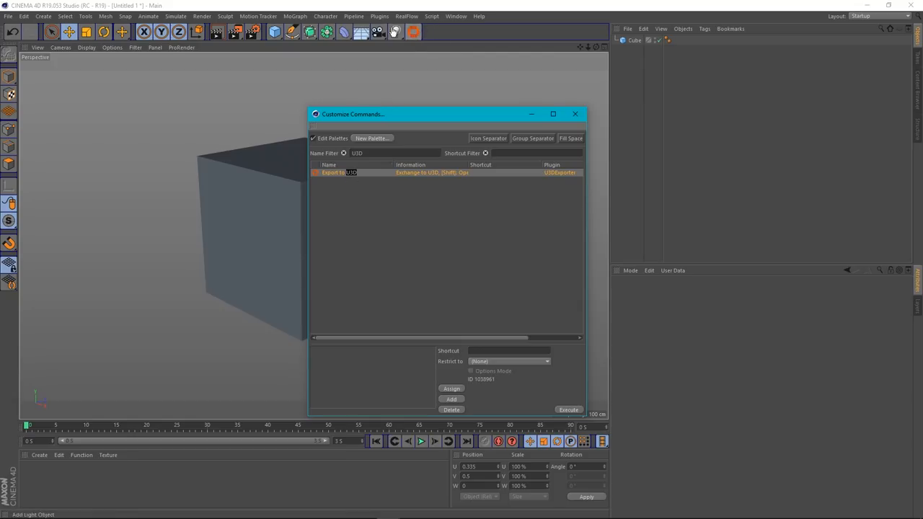
left_click(574, 114)
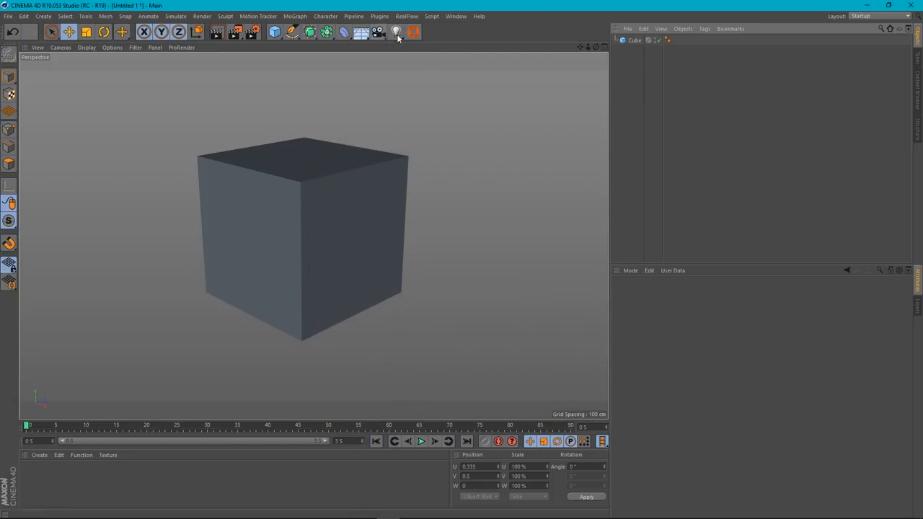
mouse_move(456, 16)
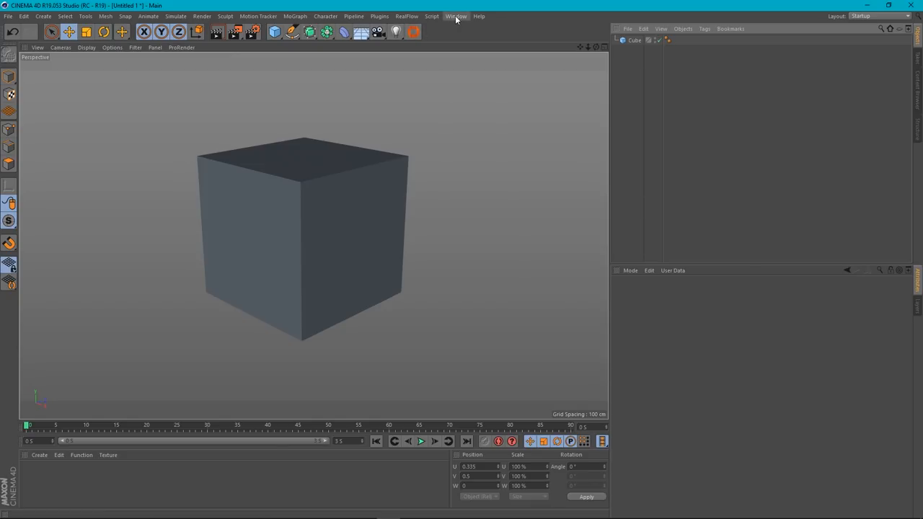
- Save the current interface as the startup layout and check it in the Layout list
left_click(456, 16)
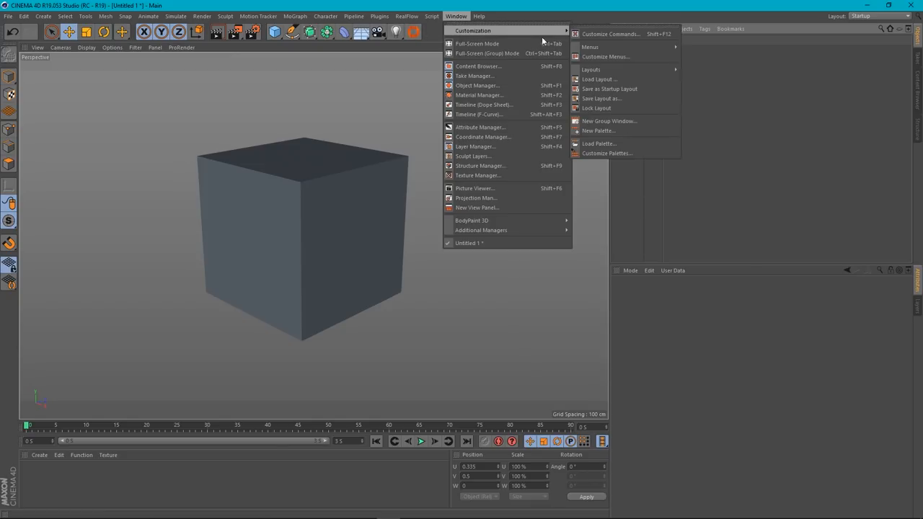
mouse_move(609, 121)
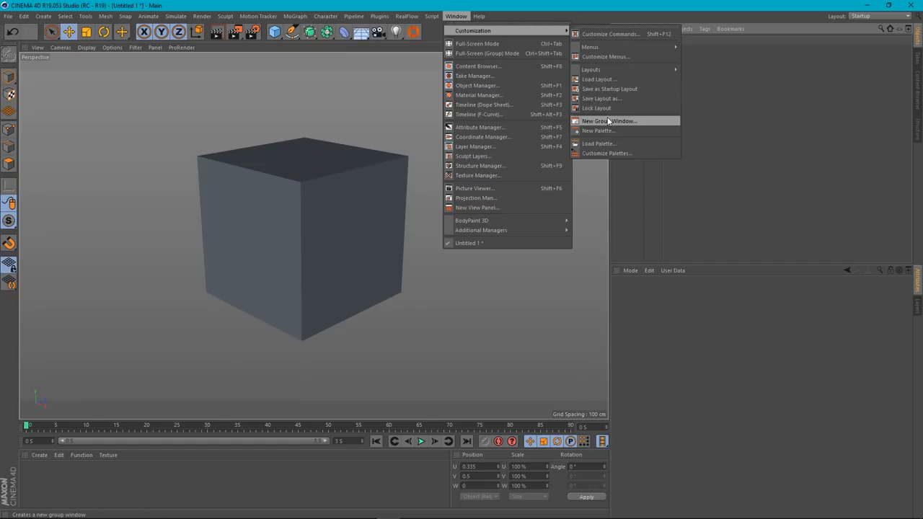
mouse_move(609, 90)
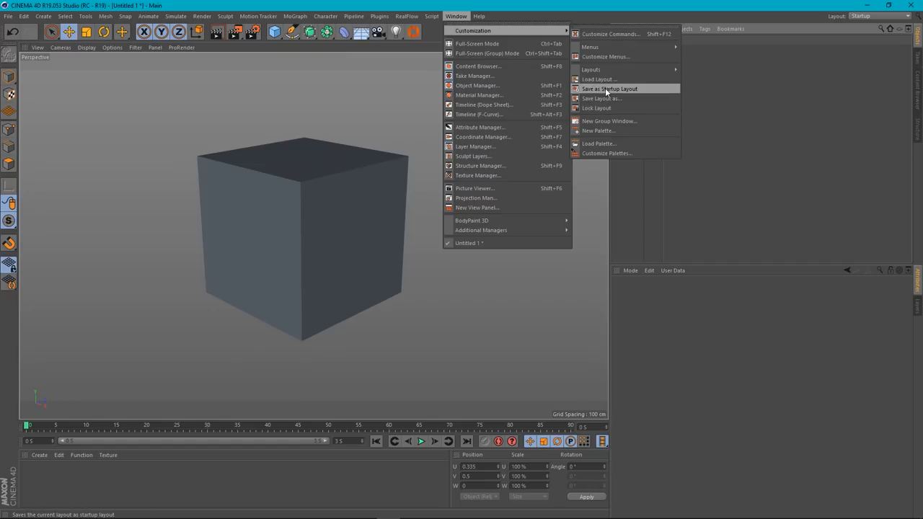
left_click(608, 88)
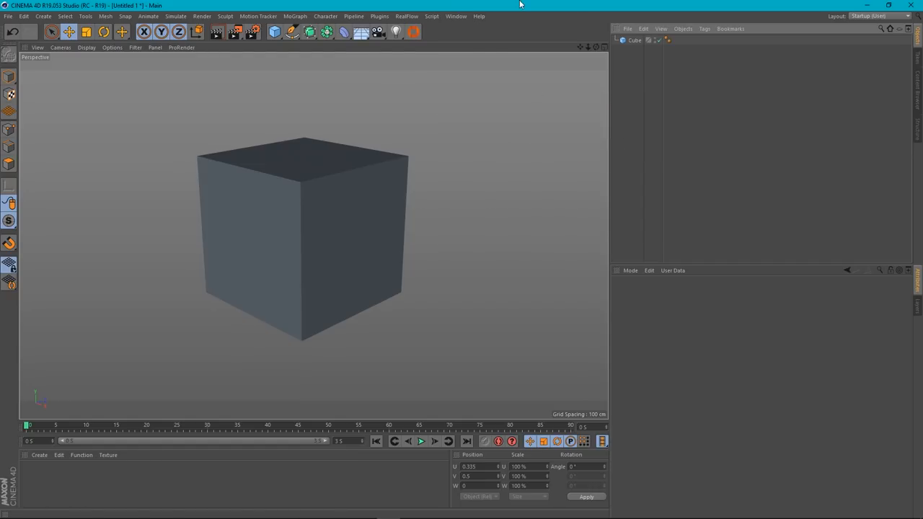
left_click(880, 16)
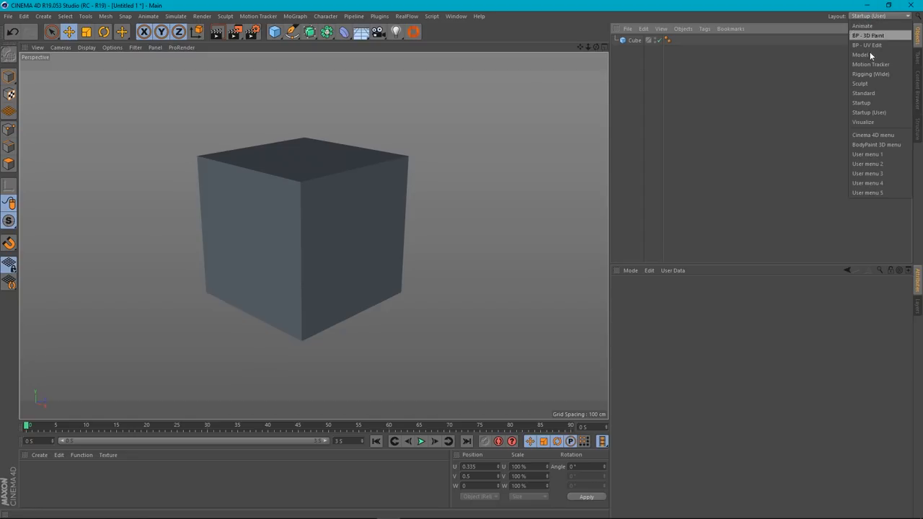
mouse_move(876, 103)
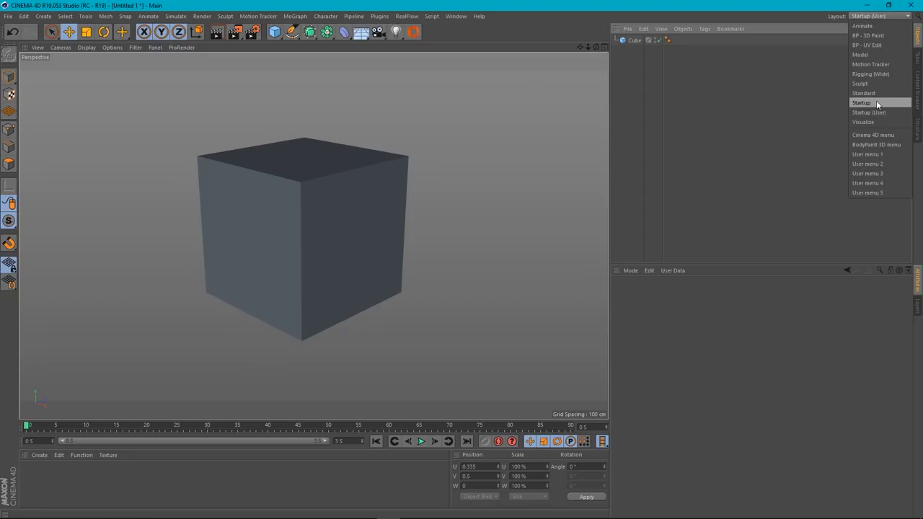
mouse_move(810, 68)
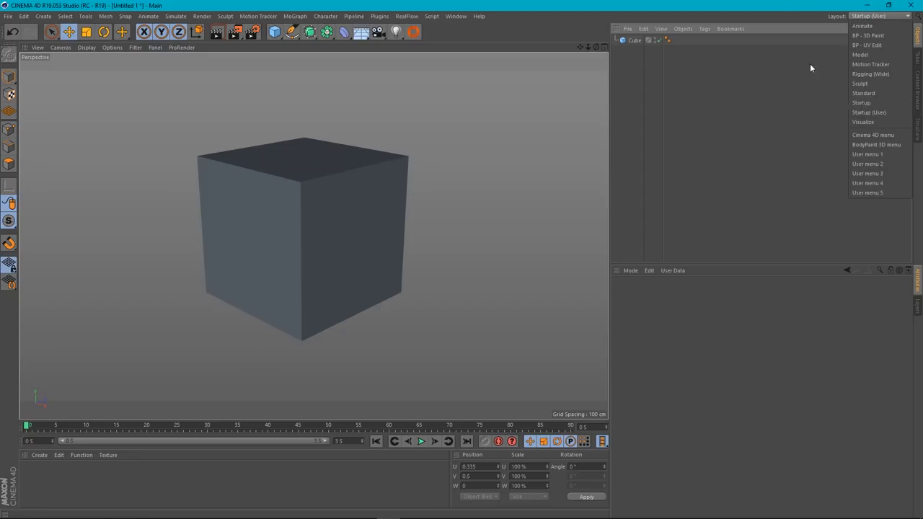
left_click(623, 104)
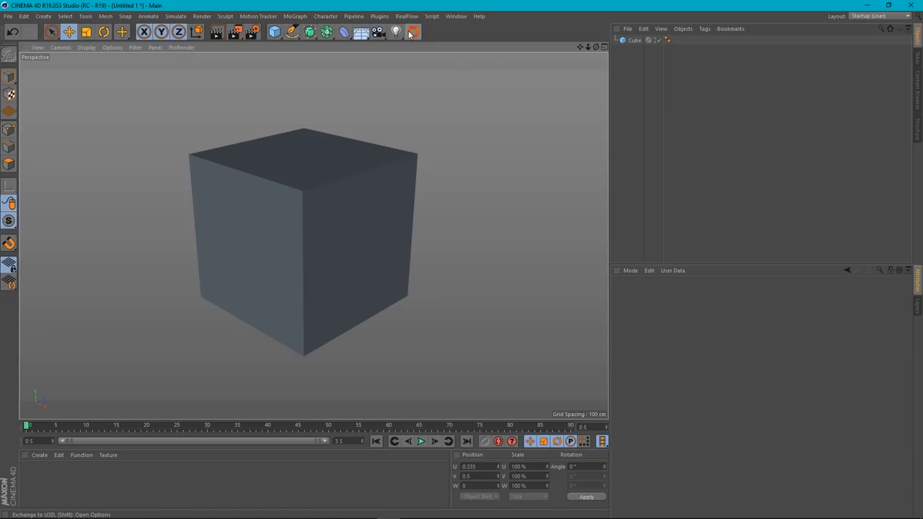
- Open the RizomUV bridge settings, move them into view and browse for the UVD Path
left_click(412, 32)
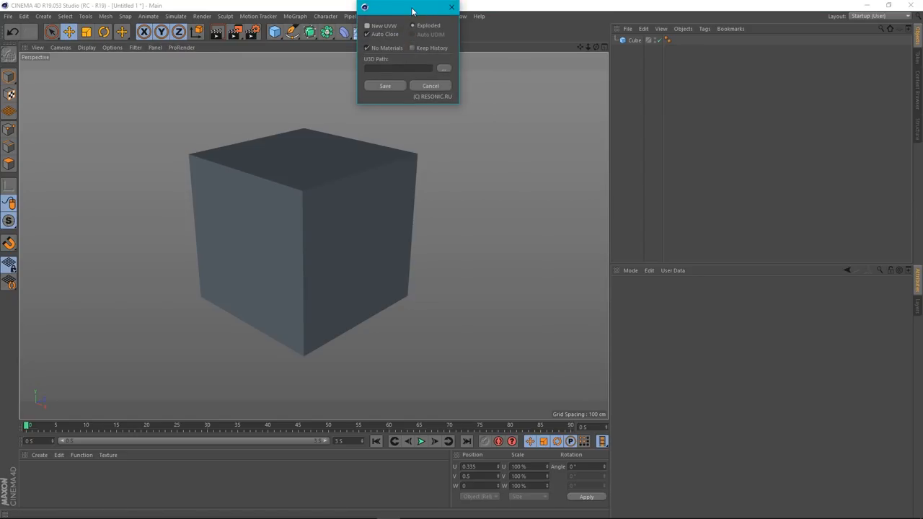
left_click_drag(407, 8, 462, 137)
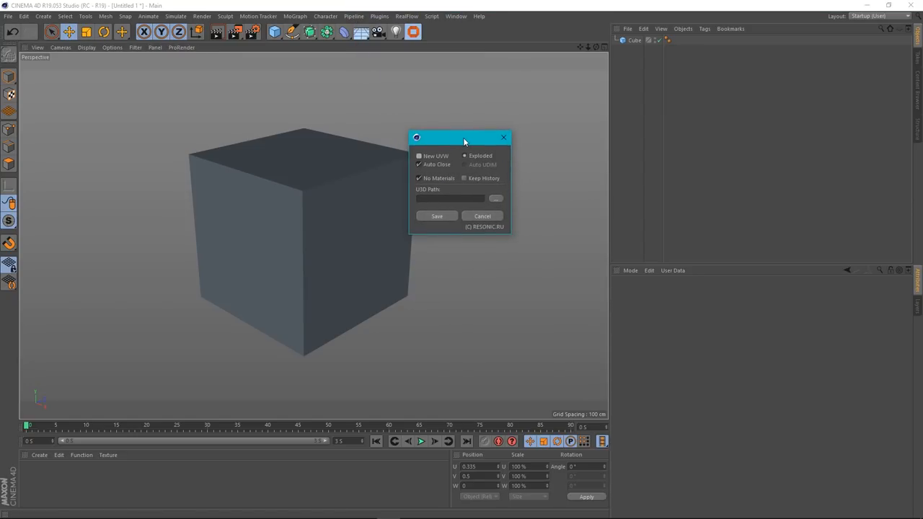
mouse_move(531, 184)
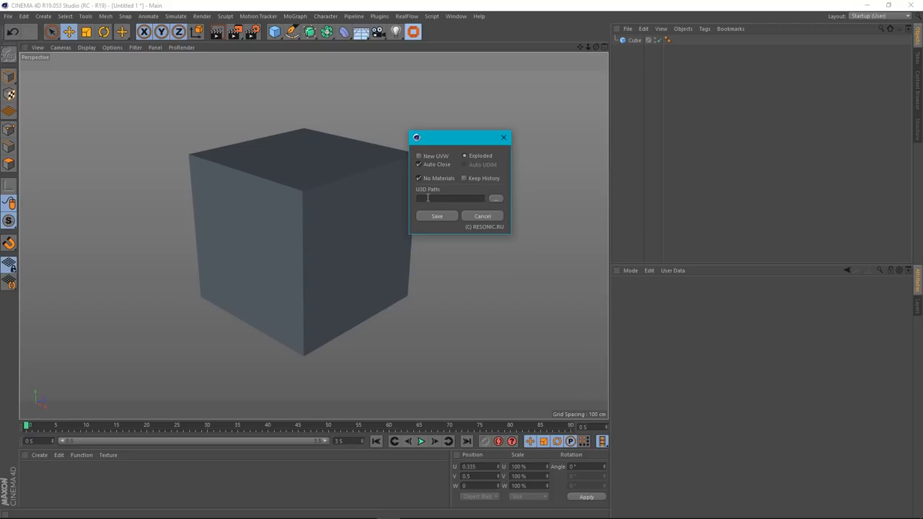
left_click(496, 199)
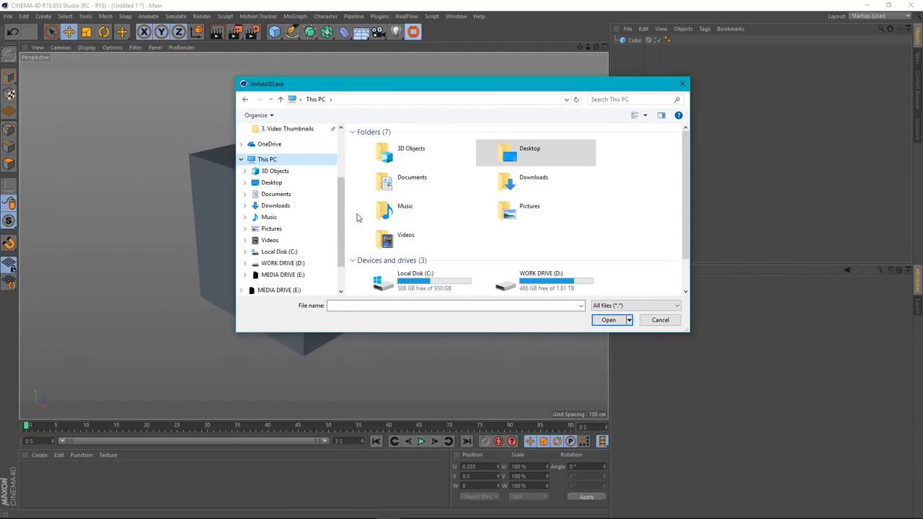
- Browse C: > Program Files > Rizom Lab > RizomUV VS RS 2018.0 and set rizomuv.exe as the bridge path
double_click(415, 281)
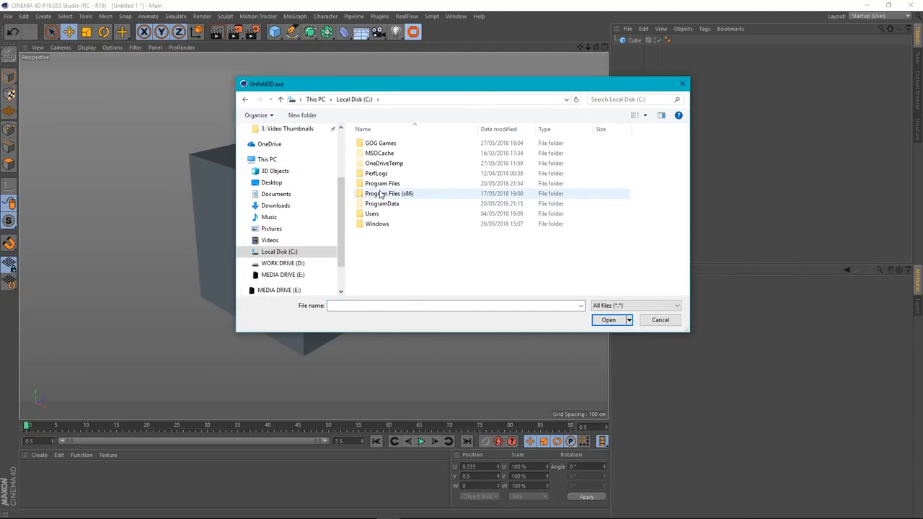
double_click(382, 183)
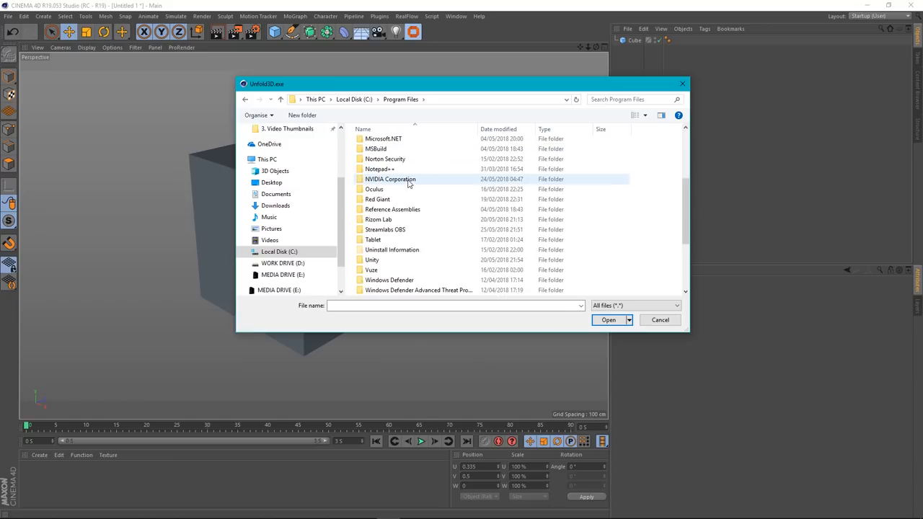
double_click(378, 219)
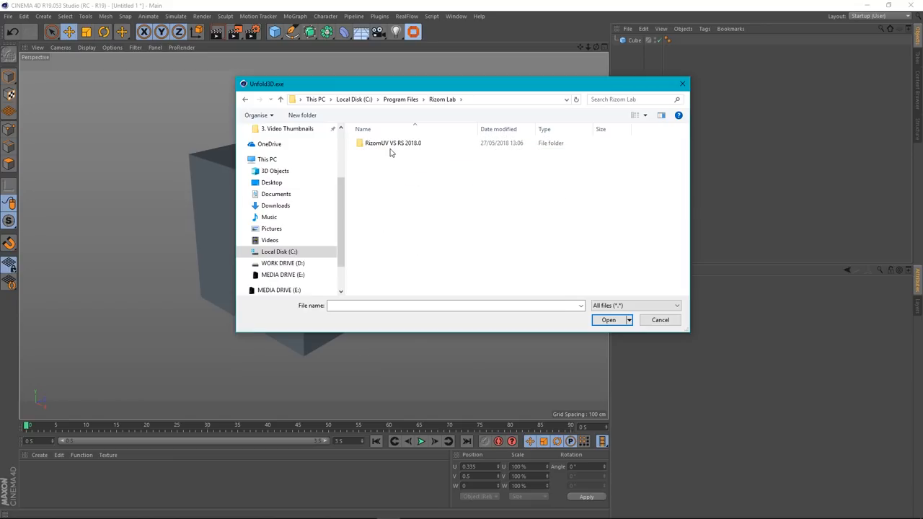
double_click(392, 143)
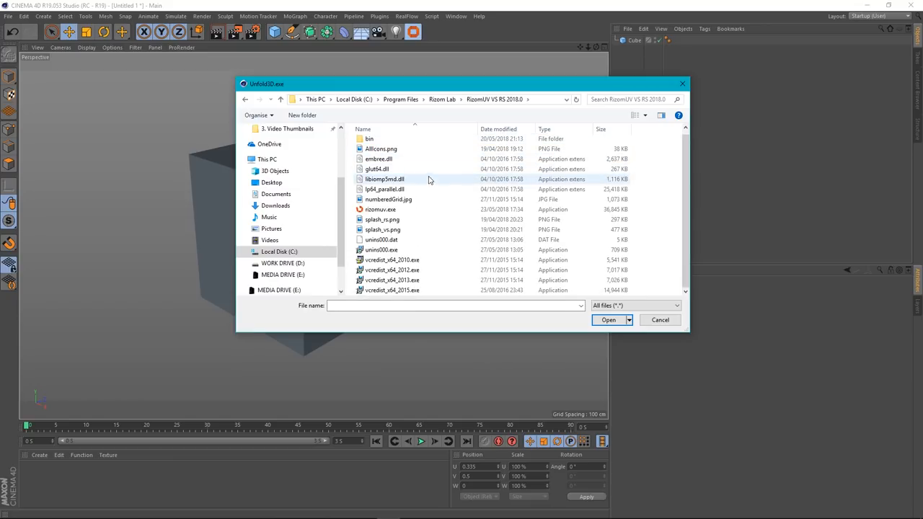
left_click(380, 209)
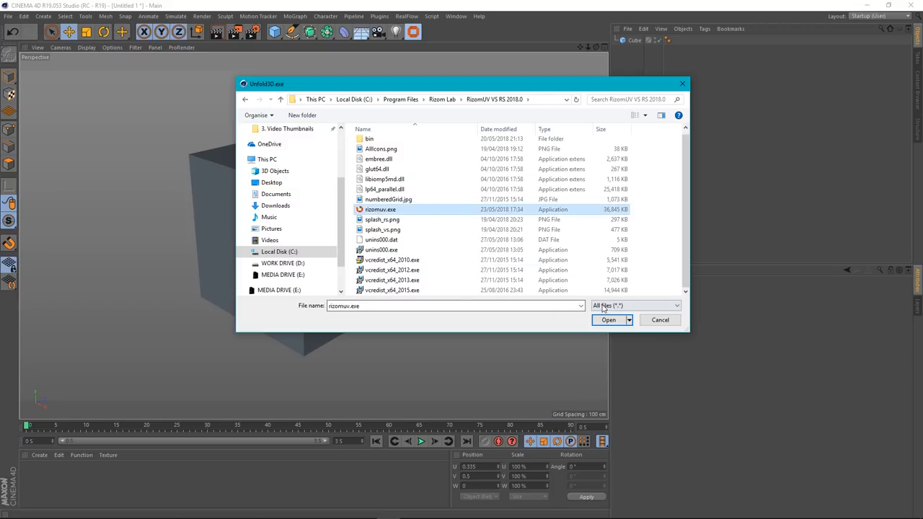
left_click(609, 320)
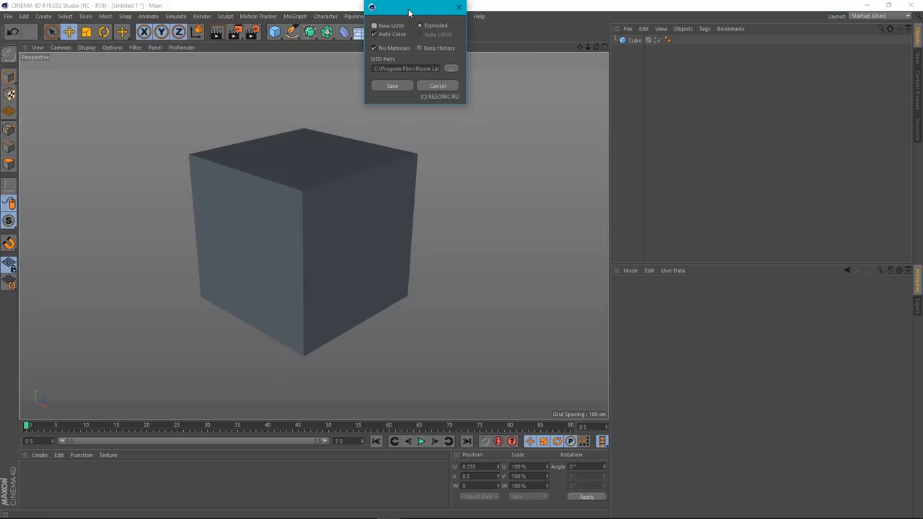
left_click_drag(409, 8, 519, 130)
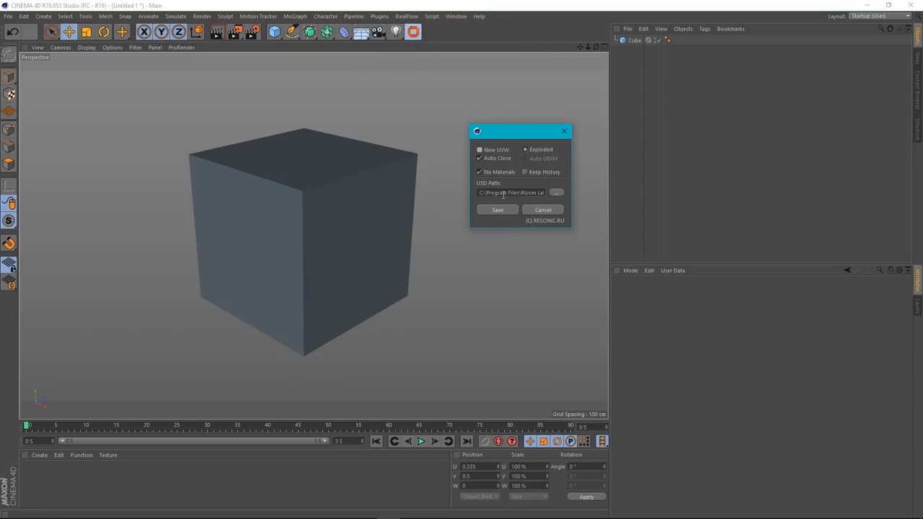
mouse_move(562, 167)
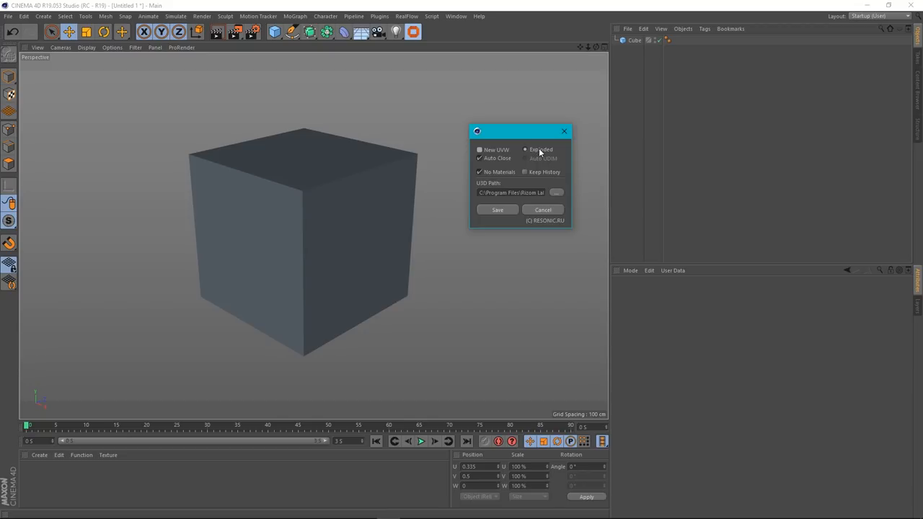
mouse_move(530, 157)
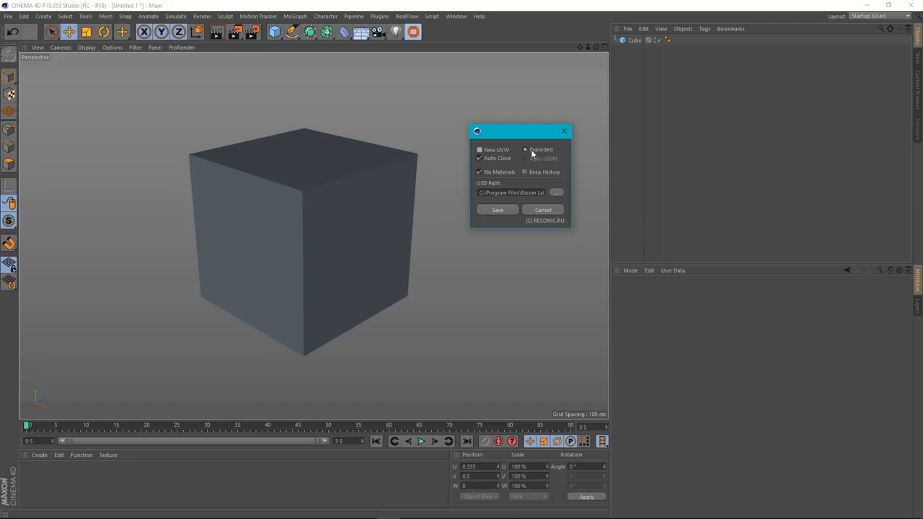
left_click_drag(519, 131, 512, 144)
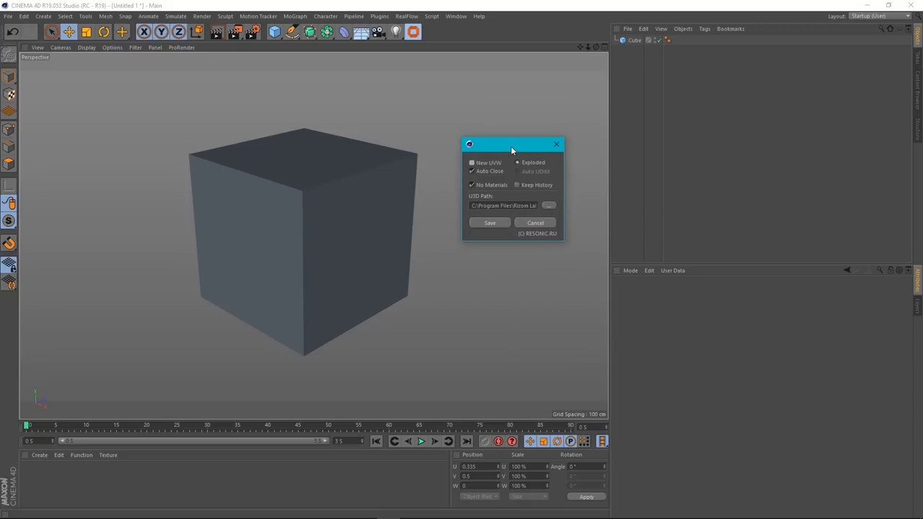
mouse_move(509, 156)
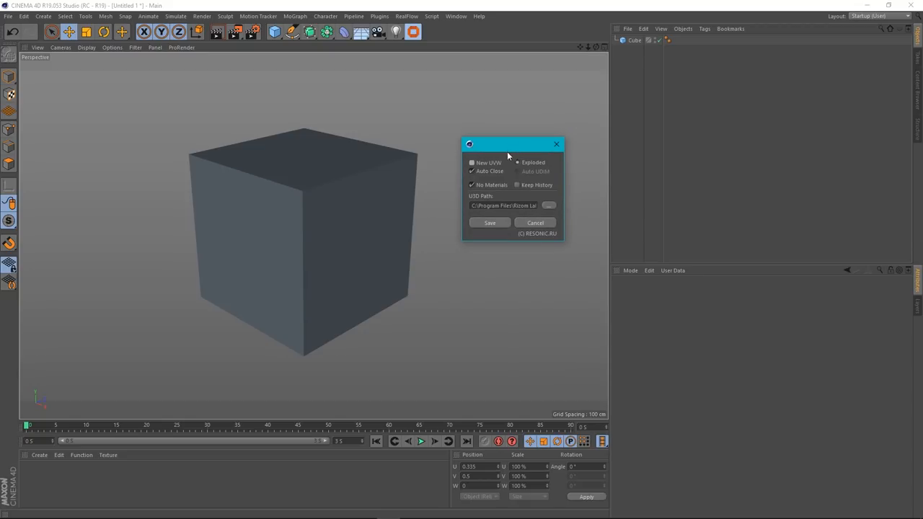
left_click_drag(511, 144, 493, 100)
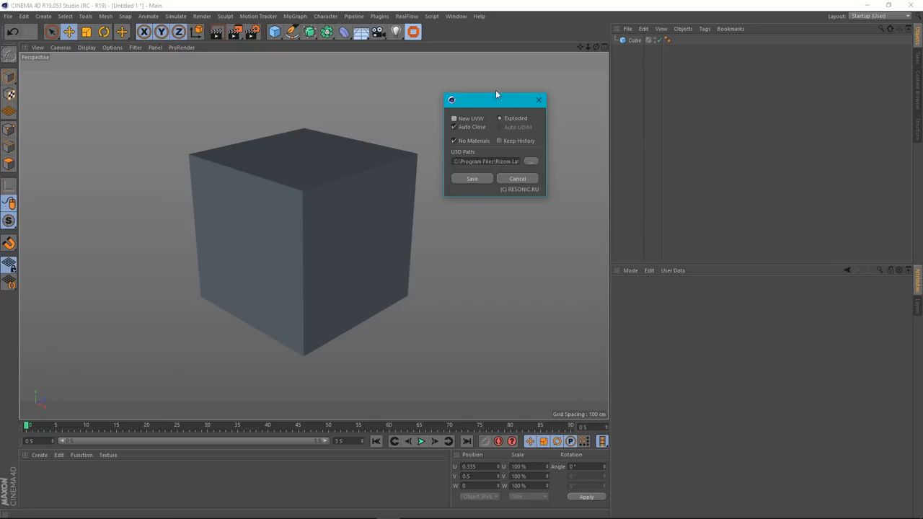
left_click_drag(496, 99, 510, 147)
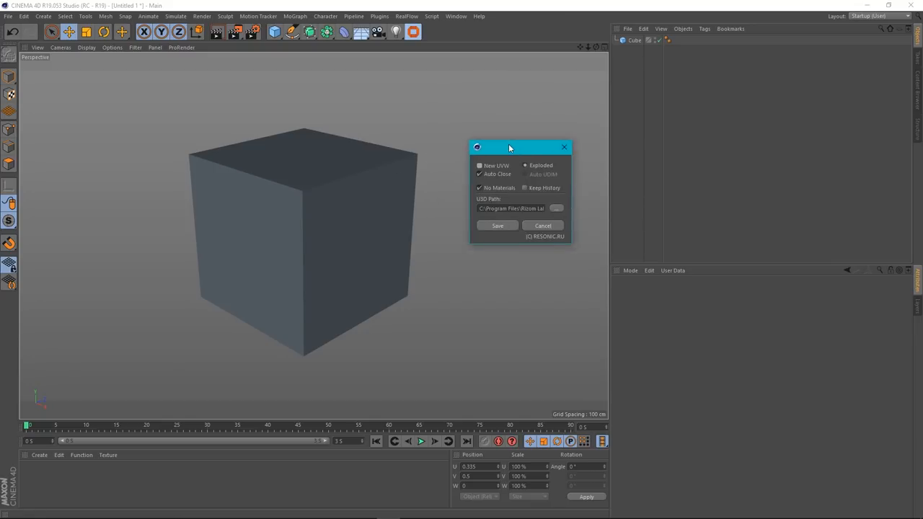
left_click_drag(510, 147, 515, 175)
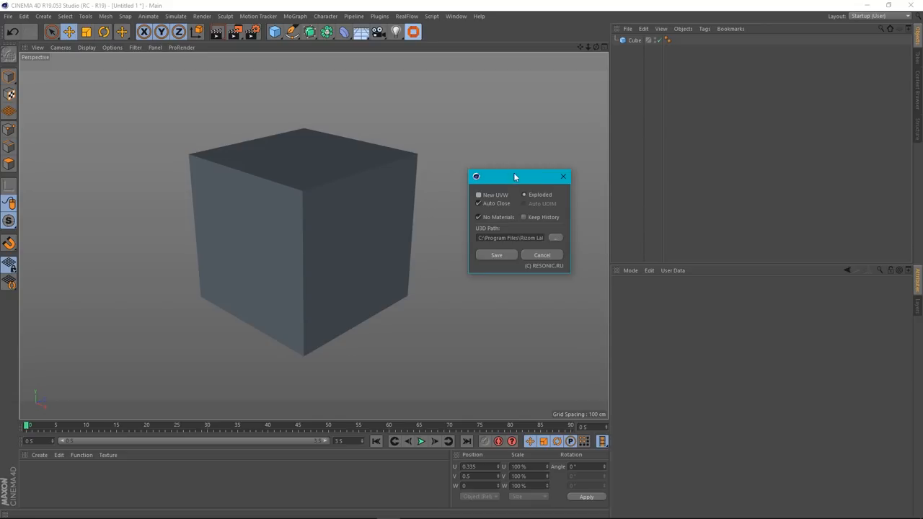
mouse_move(504, 196)
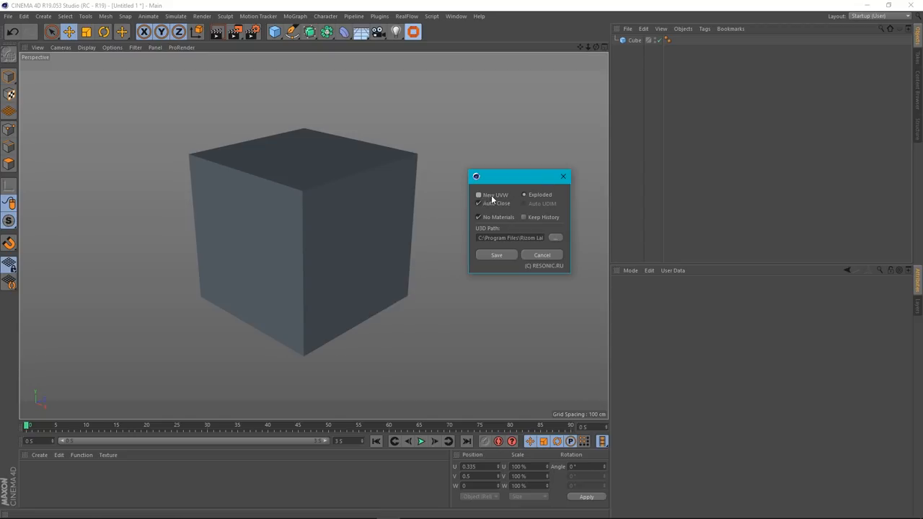
mouse_move(508, 199)
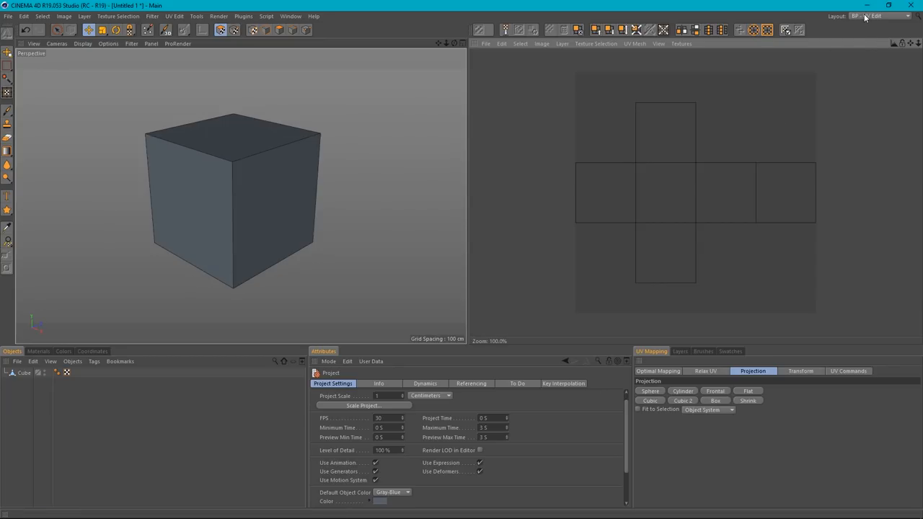
- Switch the layout back to Startup (User) after inspecting the cube's UVs
left_click(887, 16)
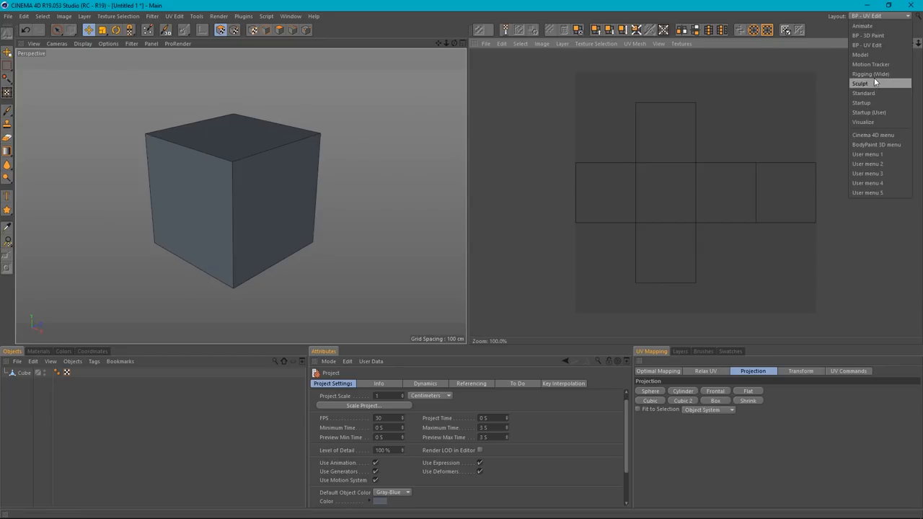
left_click(867, 113)
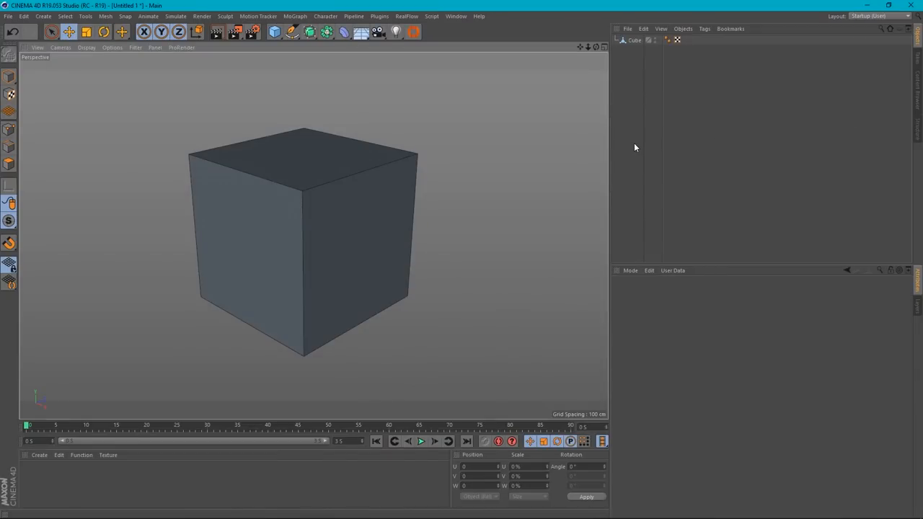
- Select the cube, toggle one bridge export option and send the cube to RizomUV via Export to UVD
left_click(634, 40)
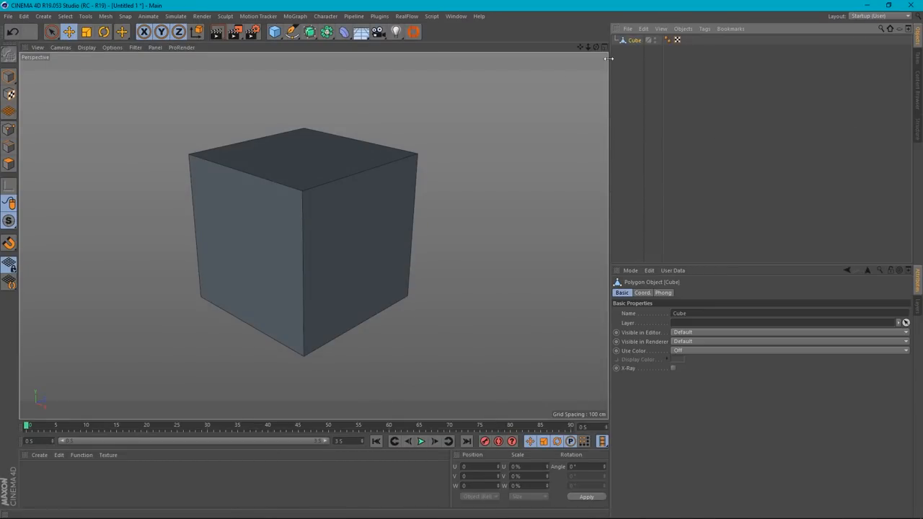
mouse_move(413, 31)
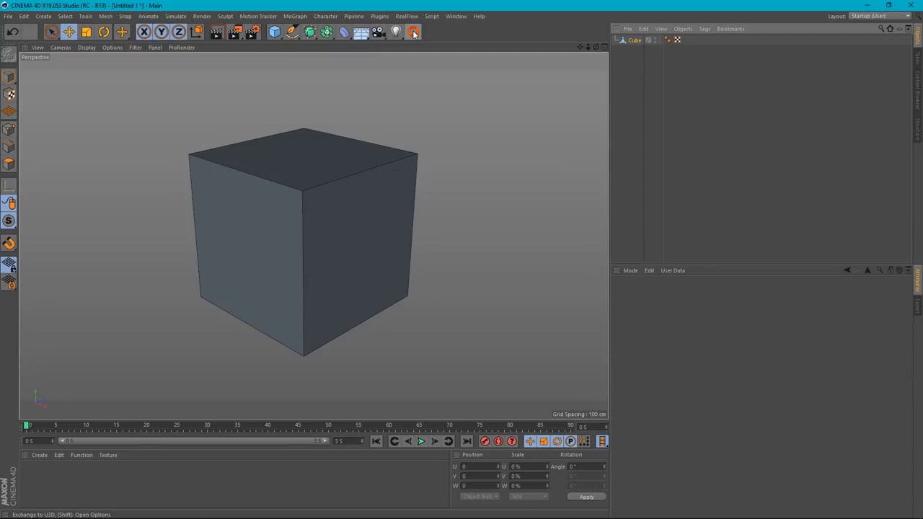
left_click(412, 32)
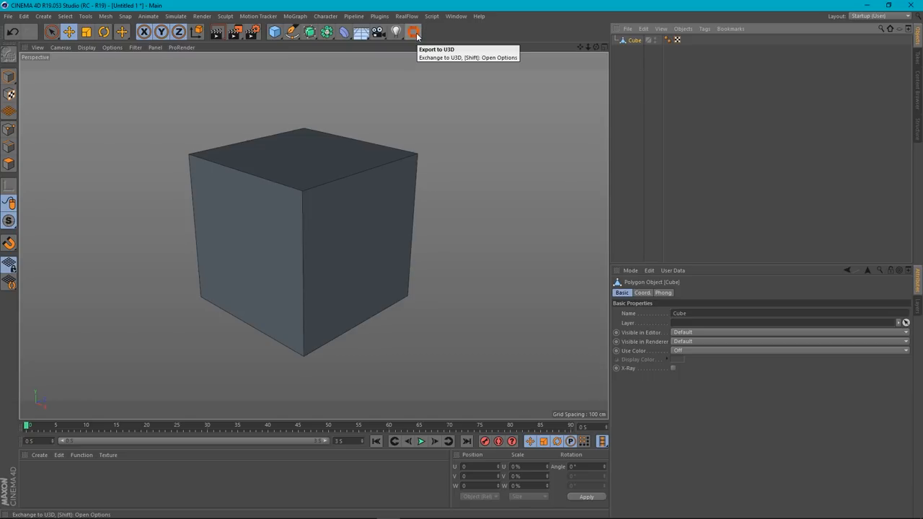
left_click(415, 32)
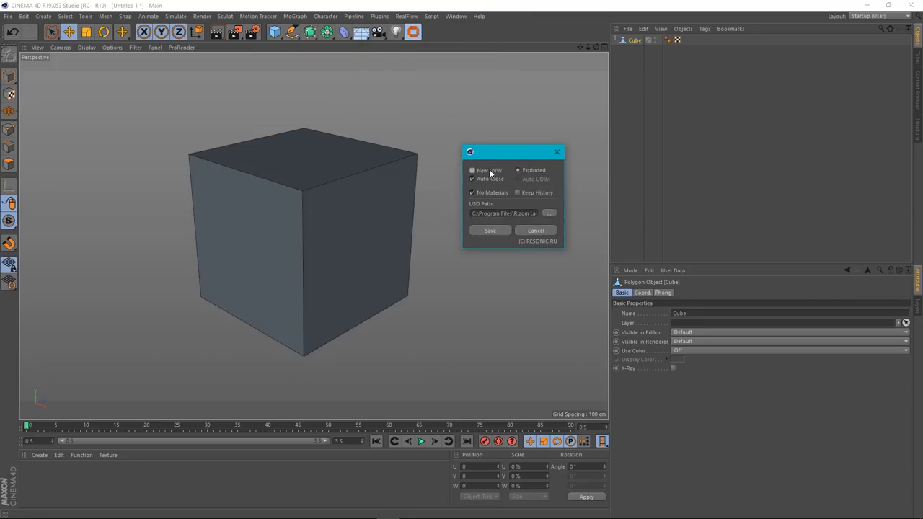
left_click(473, 170)
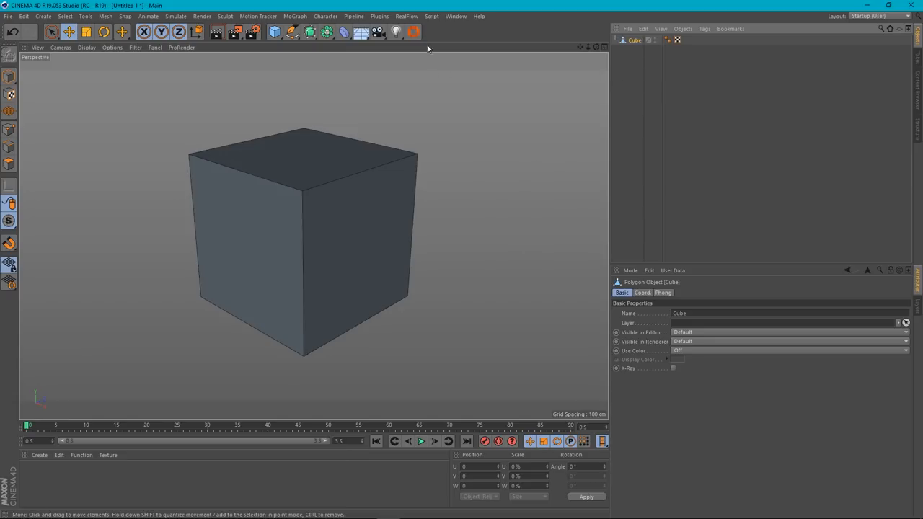
left_click(522, 196)
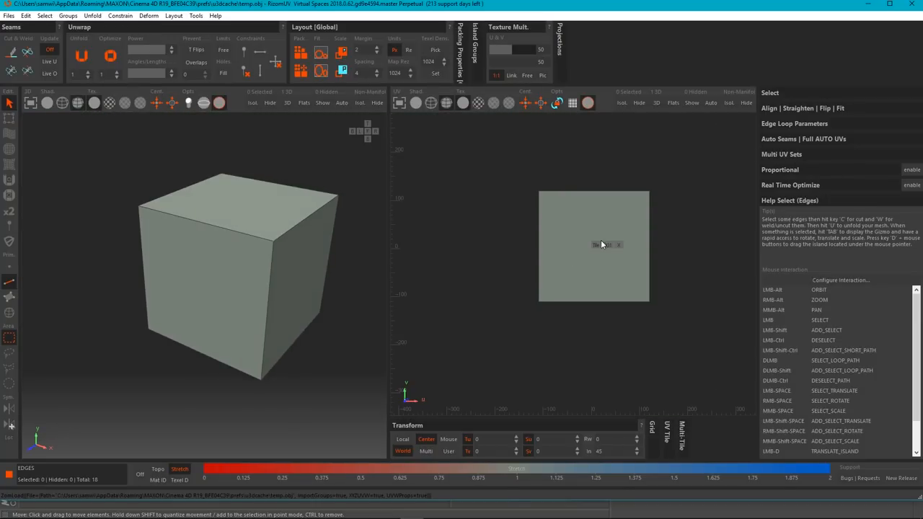
mouse_move(623, 252)
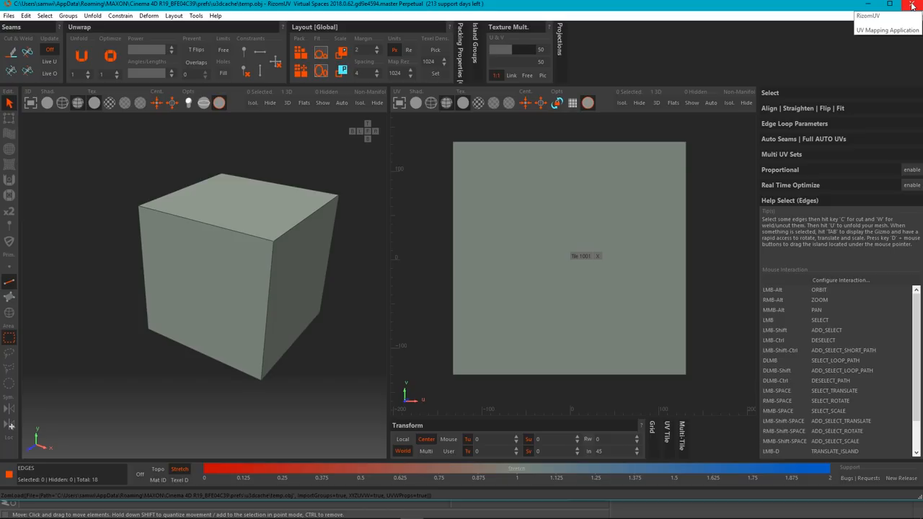
- Close RizomUV to return to Cinema 4D with the unmapped cube
left_click(911, 4)
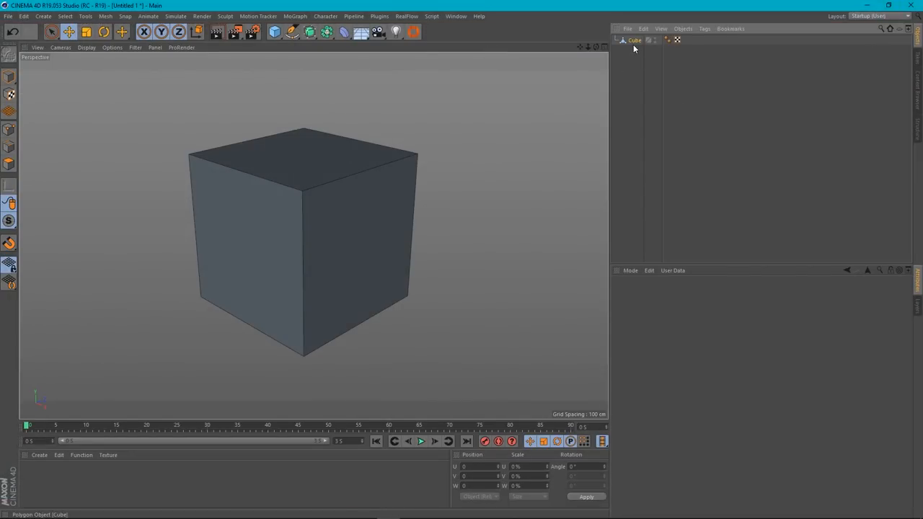
mouse_move(412, 31)
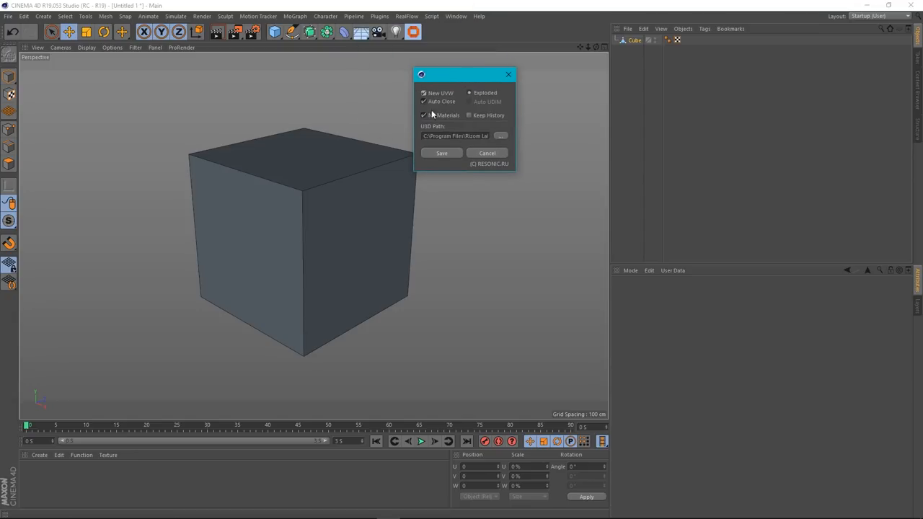
- Toggle No Materials and Auto Close, save the options, then export the selected cube to RizomUV
left_click(424, 115)
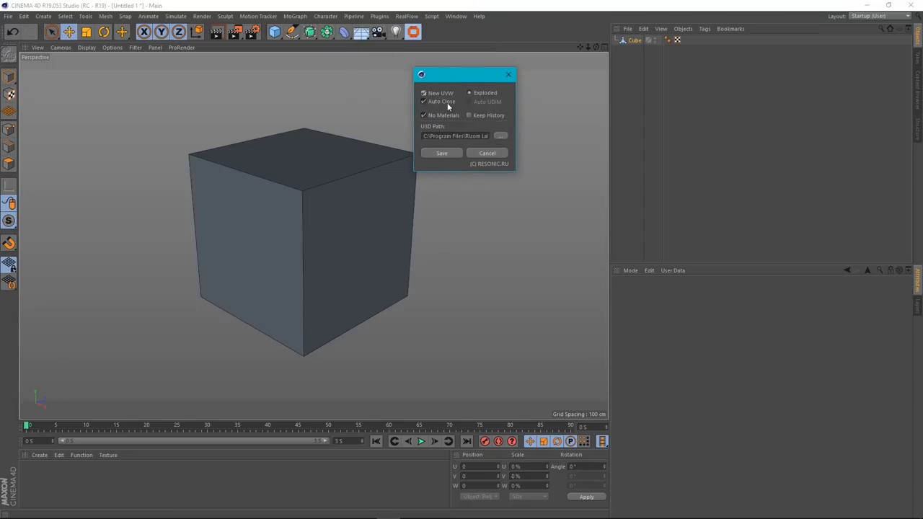
left_click(487, 153)
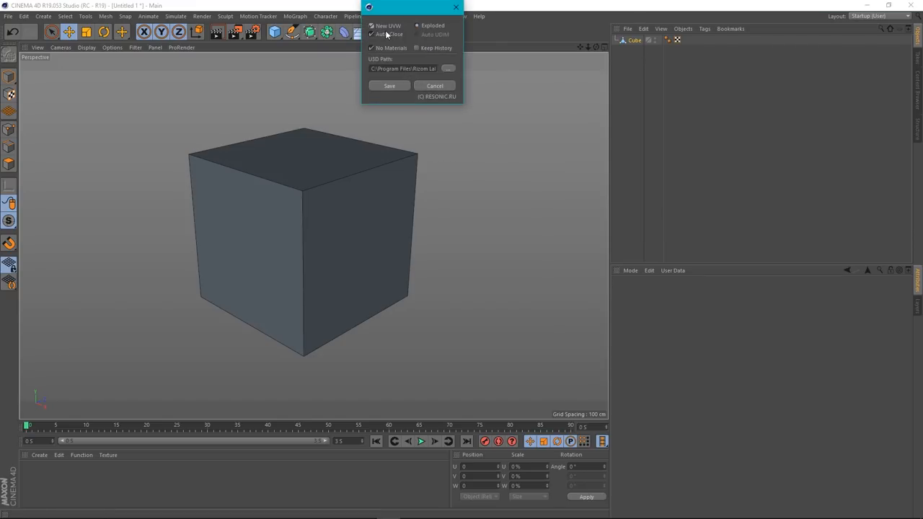
left_click(436, 85)
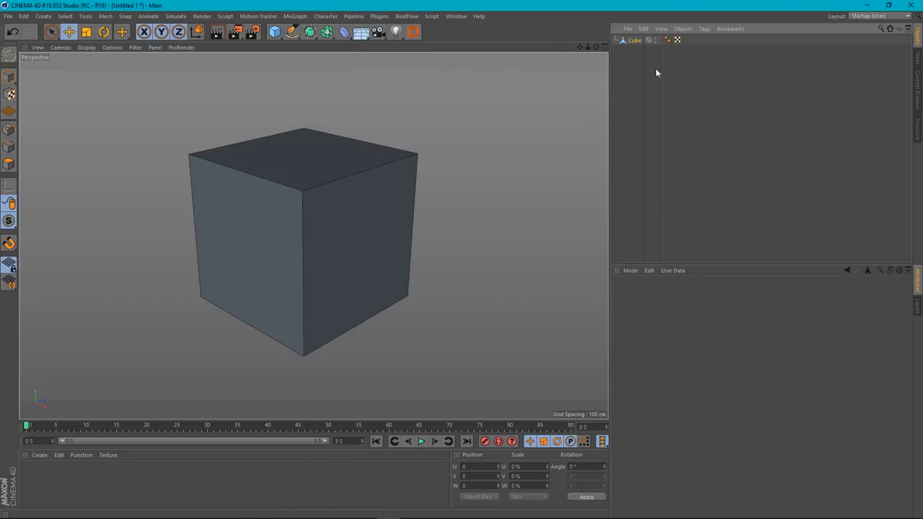
left_click(634, 40)
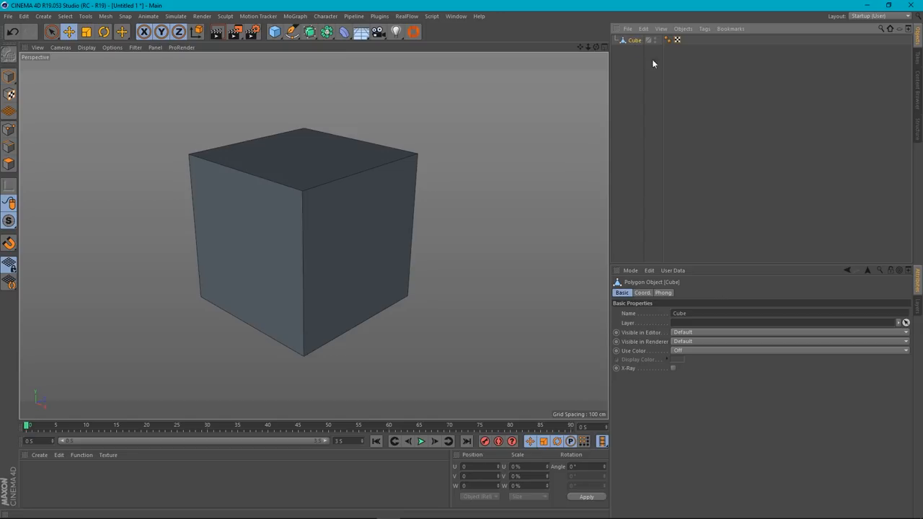
left_click(475, 285)
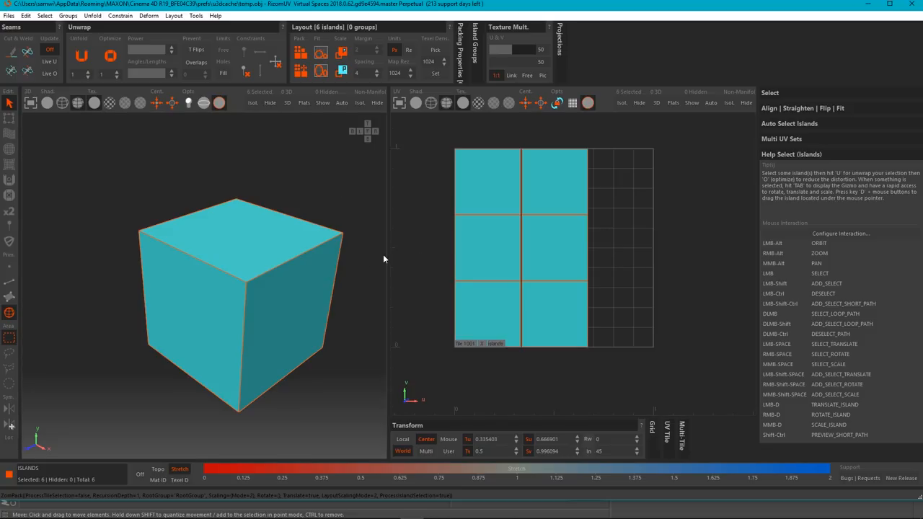
- Save the six-island UV layout back to Cinema 4D via File > Save
left_click(8, 15)
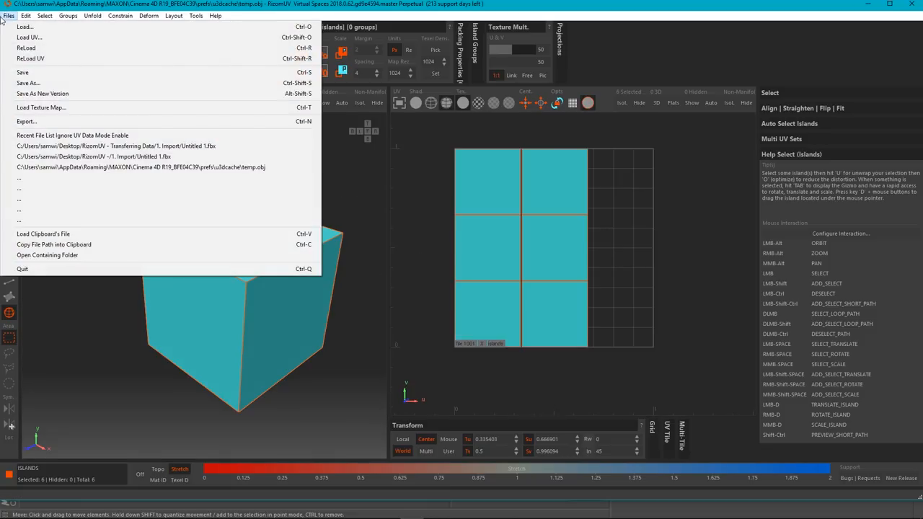
left_click(23, 72)
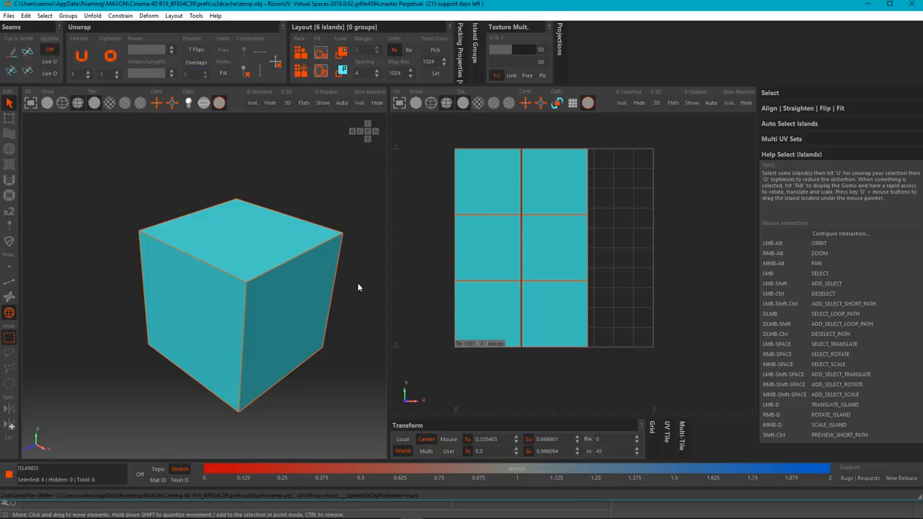
mouse_move(865, 6)
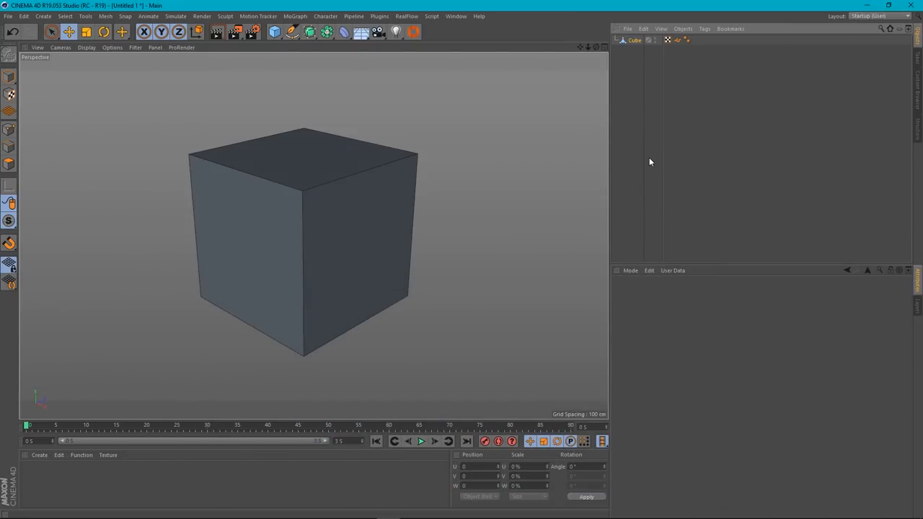
- Check the cube's UVs in the BP - UV Edit layout, then return to Startup (User)
left_click(635, 40)
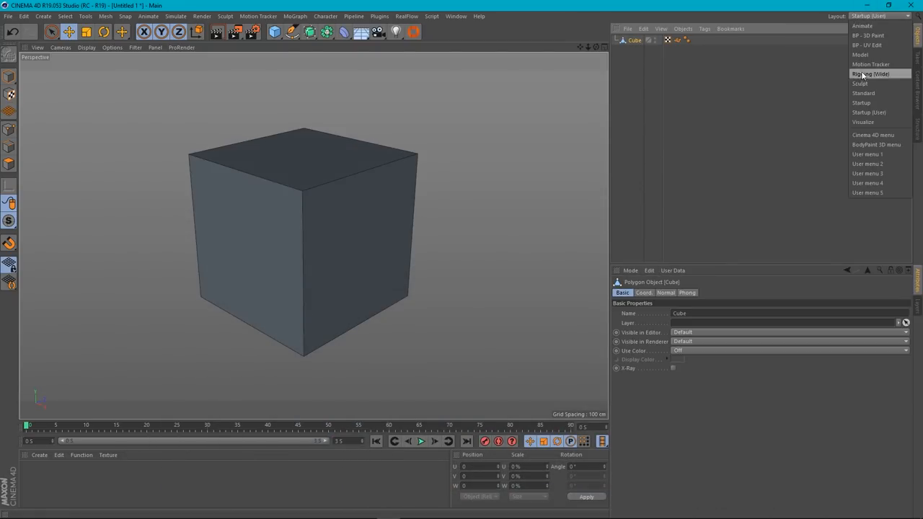
left_click(867, 44)
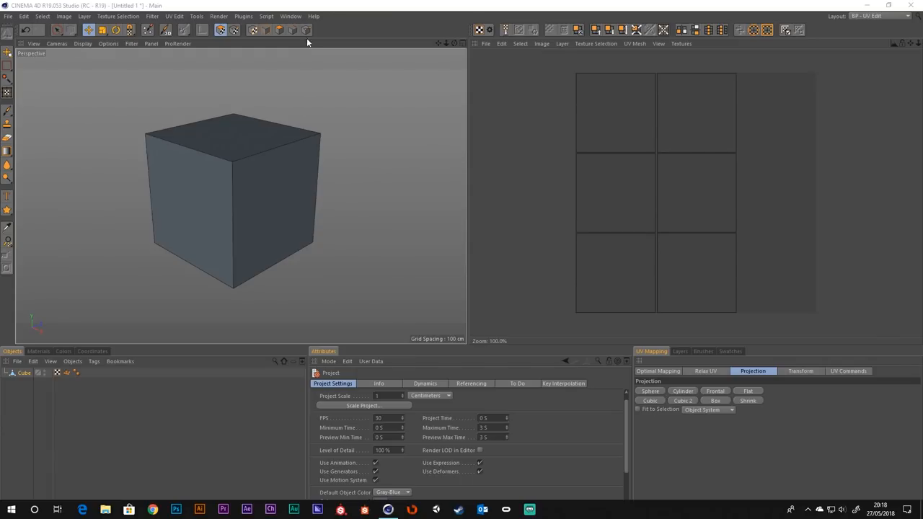
left_click(868, 16)
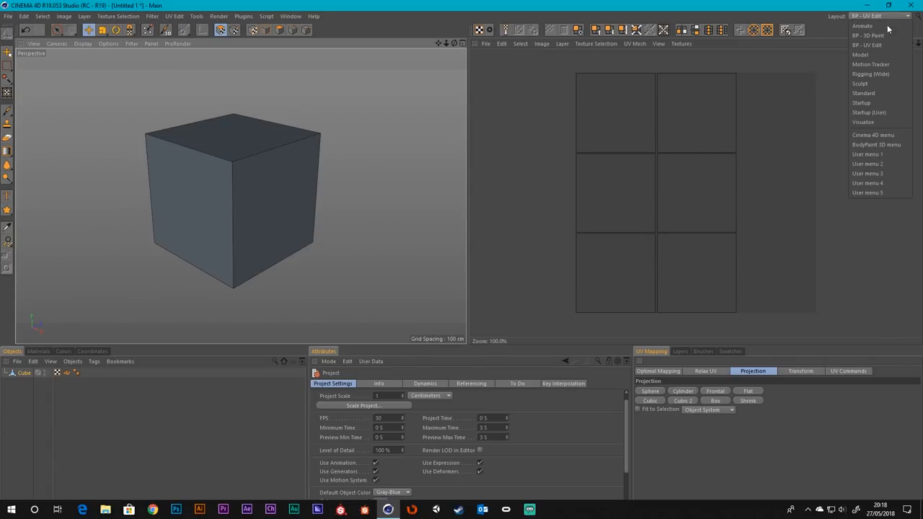
mouse_move(868, 112)
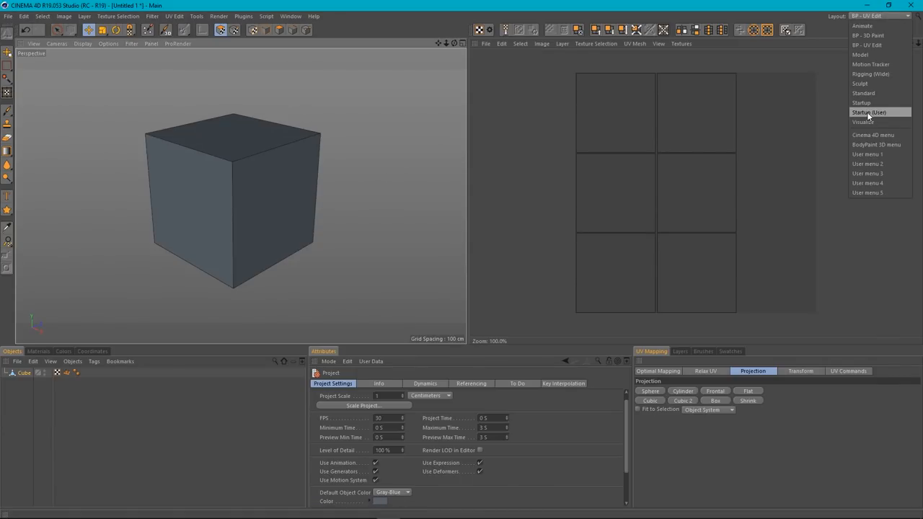
left_click(868, 112)
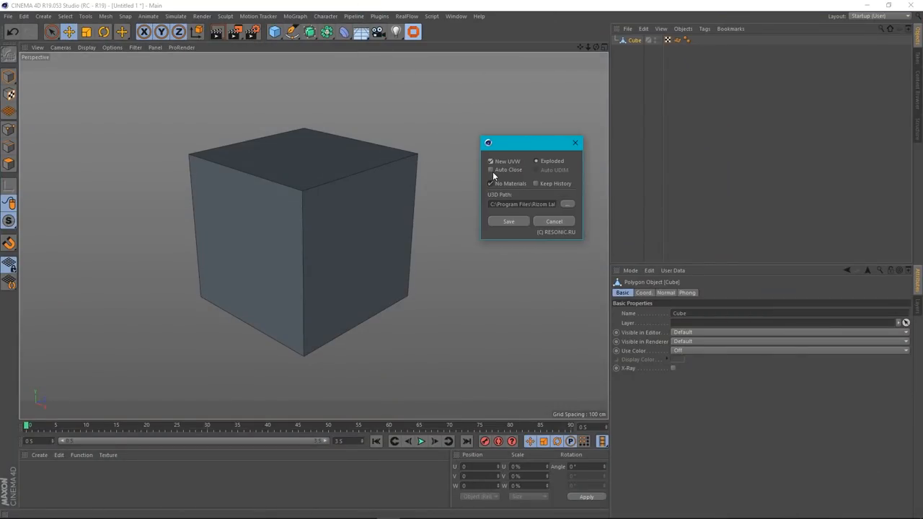
- Toggle Auto Close in the bridge options and round-trip the cube through RizomUV again
left_click(490, 161)
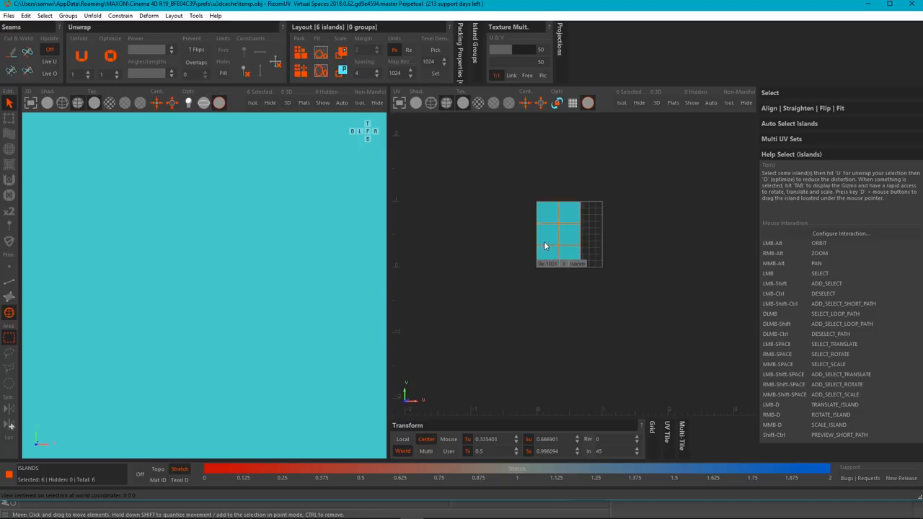
scroll("up", 3)
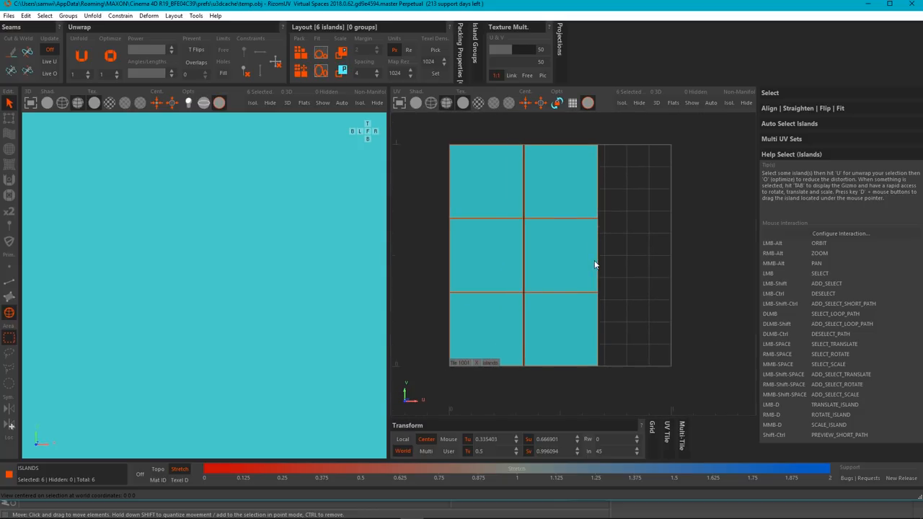
left_click(8, 14)
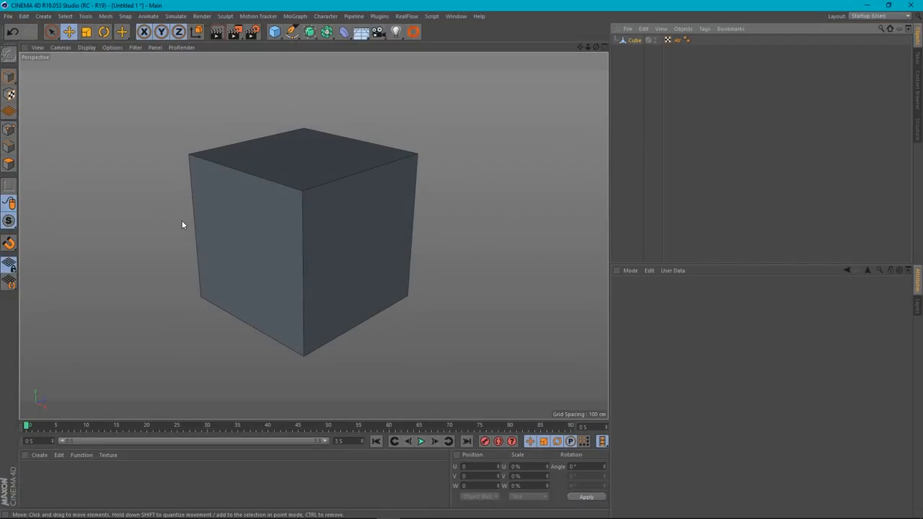
mouse_move(401, 124)
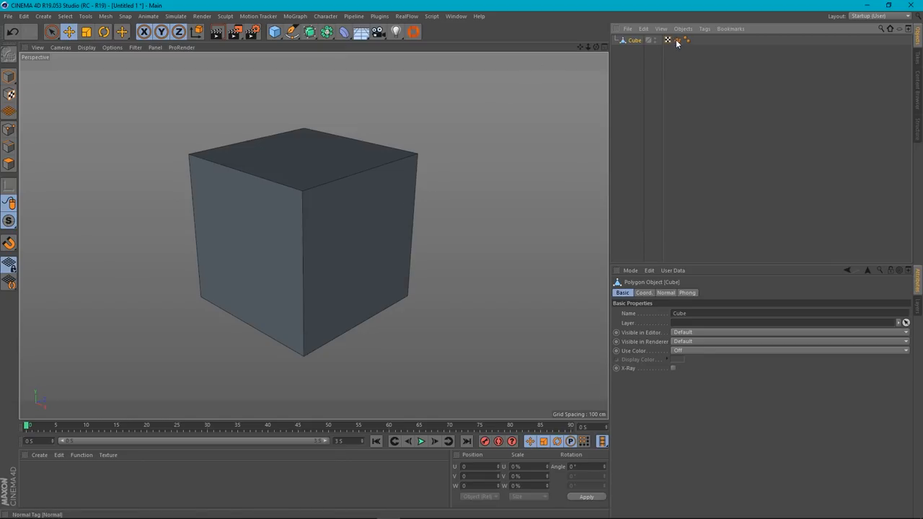
left_click(677, 41)
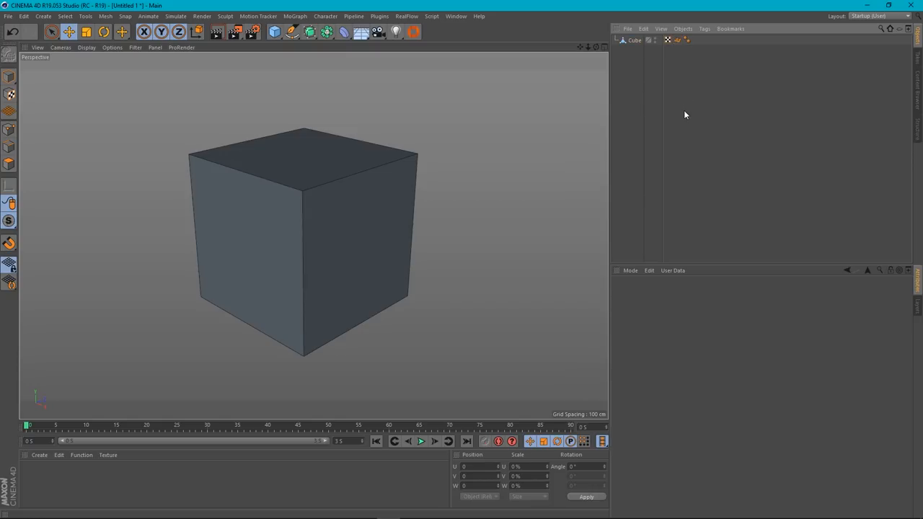
mouse_move(678, 40)
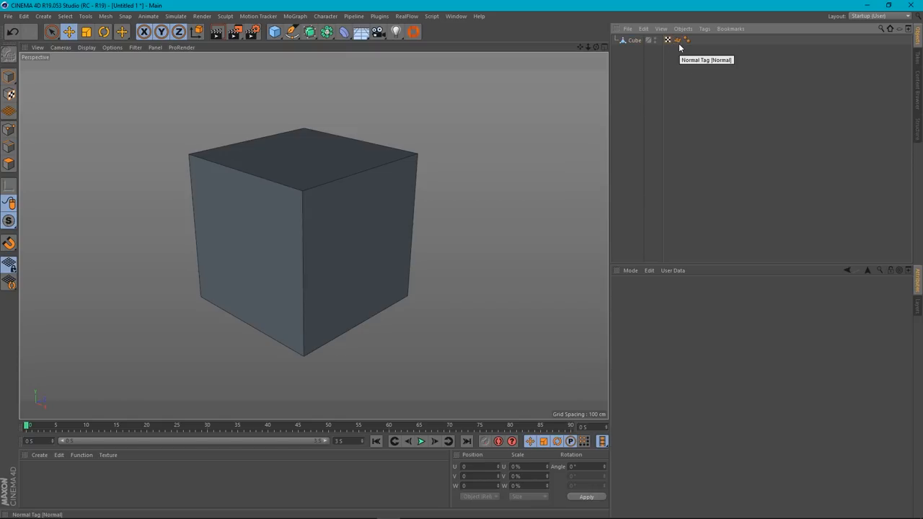
left_click(678, 41)
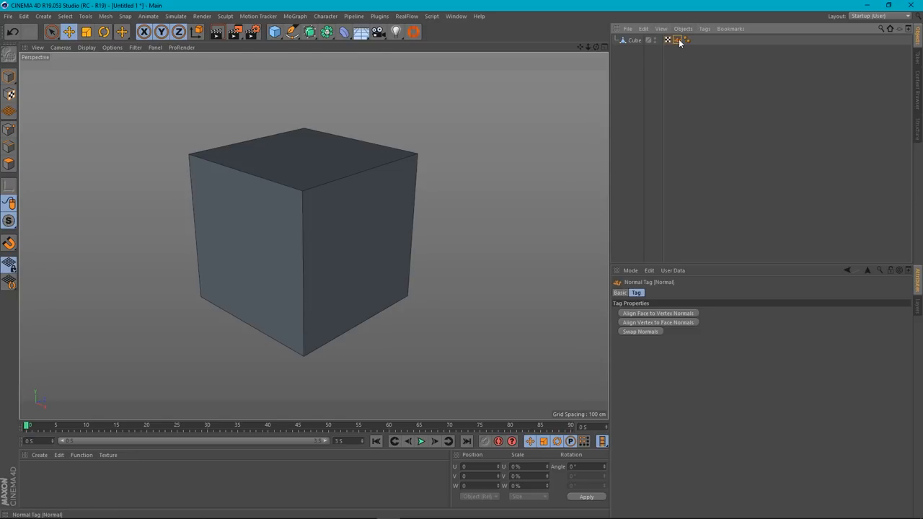
left_click(677, 41)
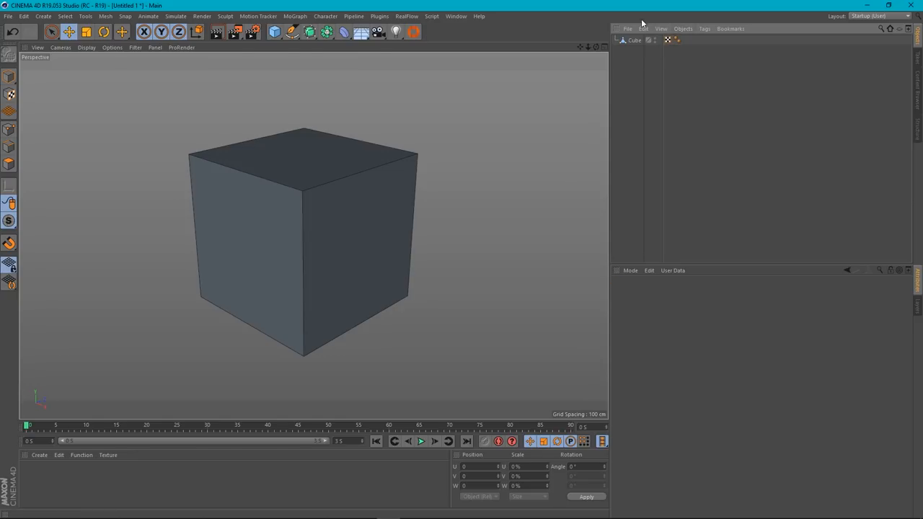
left_click(635, 40)
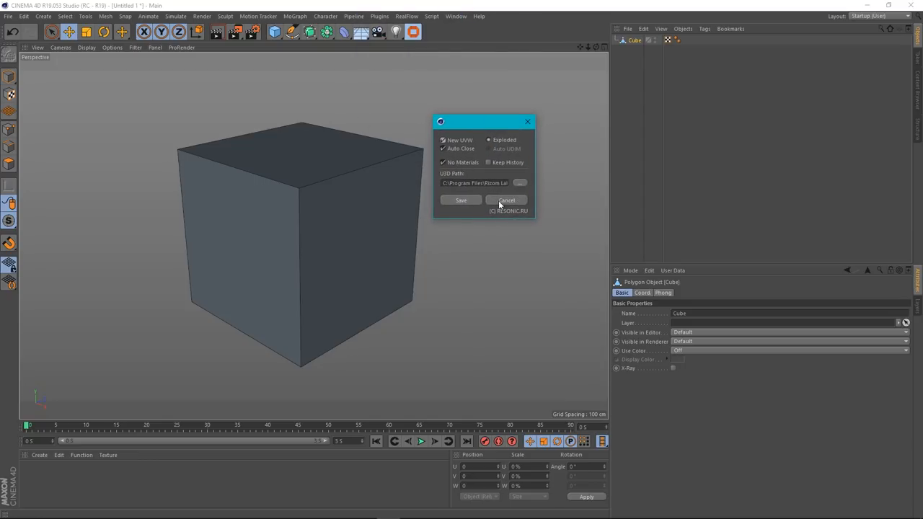
mouse_move(470, 210)
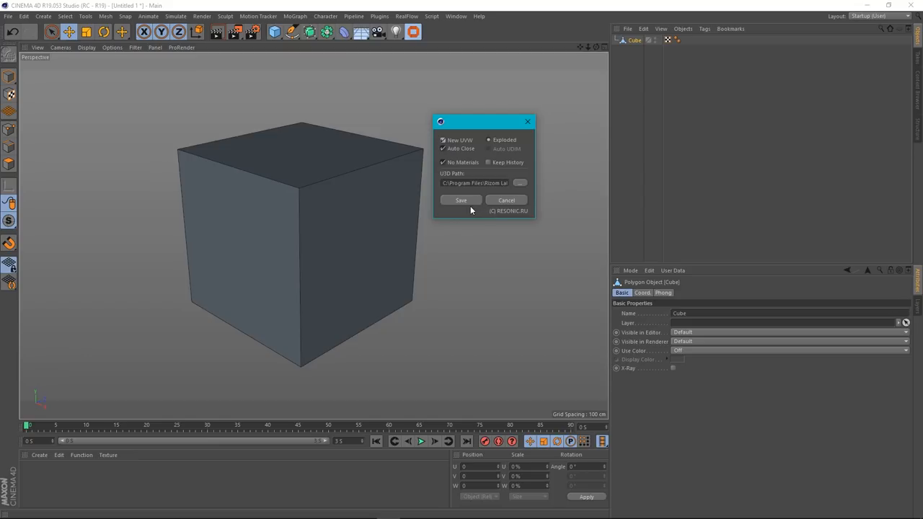
mouse_move(463, 169)
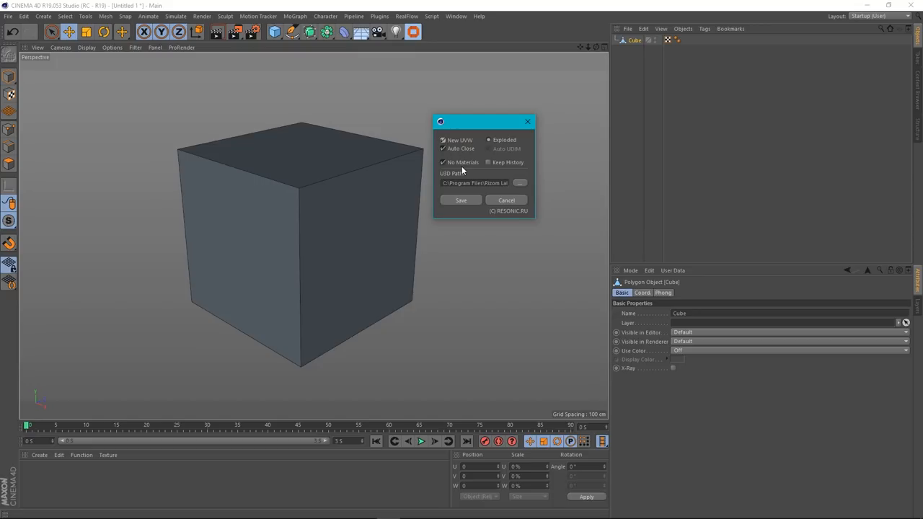
mouse_move(464, 165)
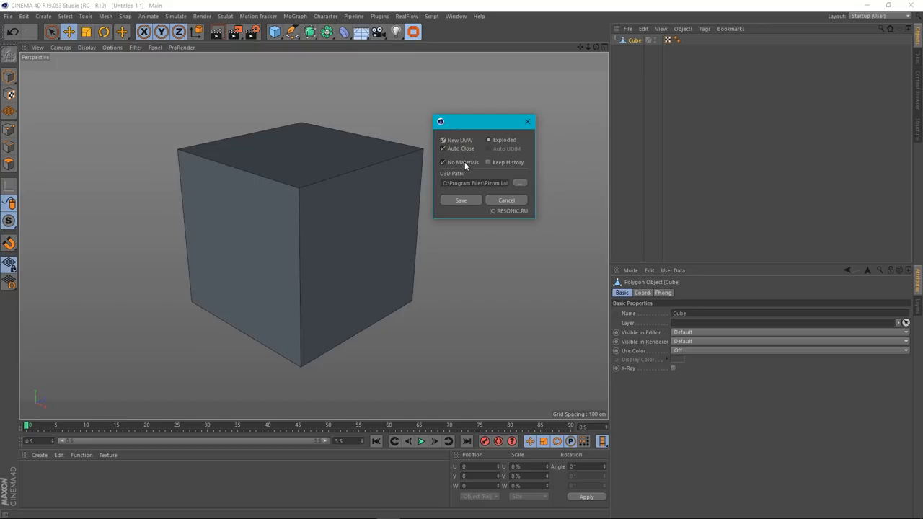
mouse_move(463, 164)
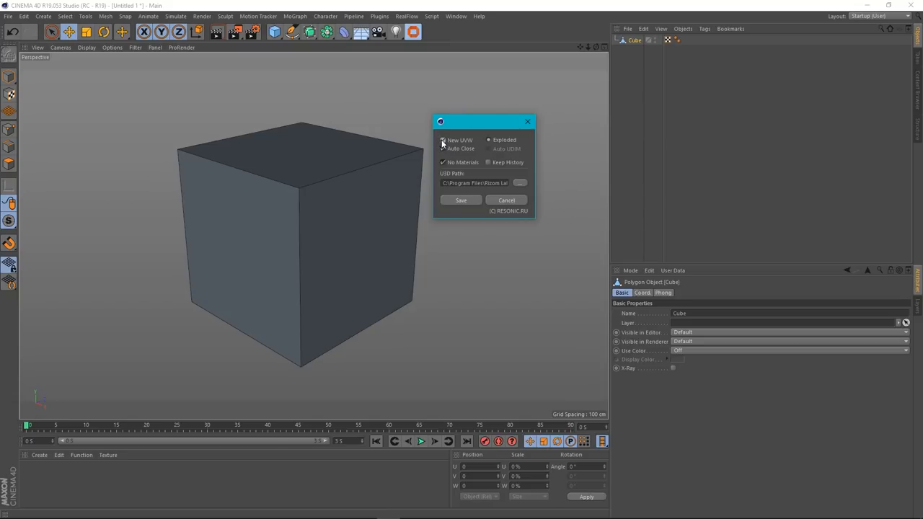
- Enable Auto Close, No Materials and Keep History in the bridge settings and save, sending the cube
left_click(444, 139)
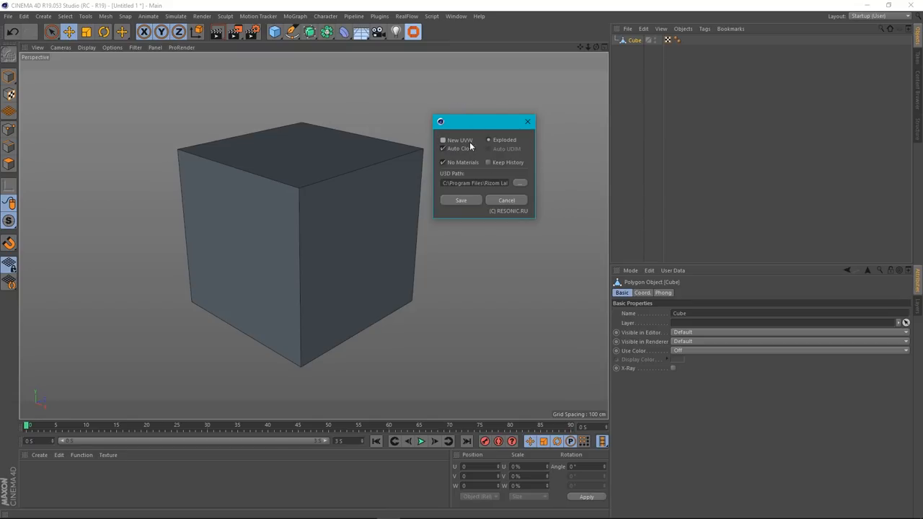
mouse_move(426, 176)
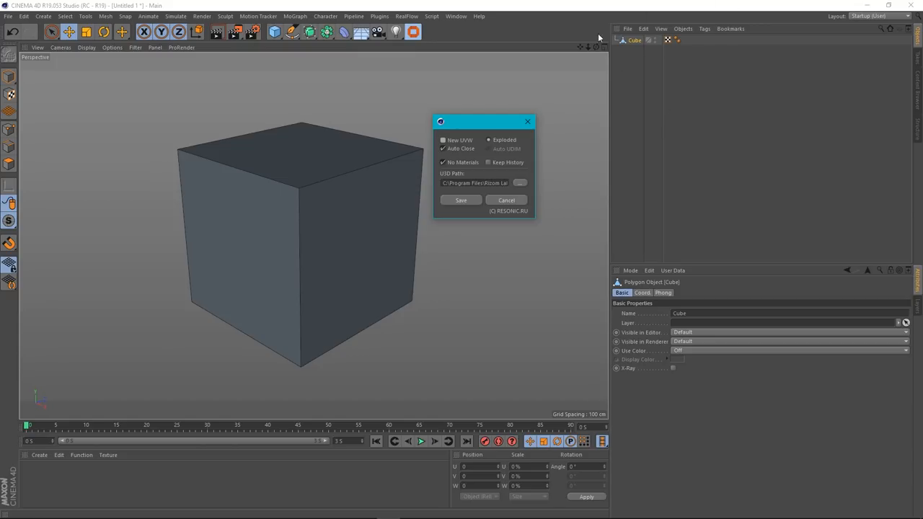
mouse_move(653, 41)
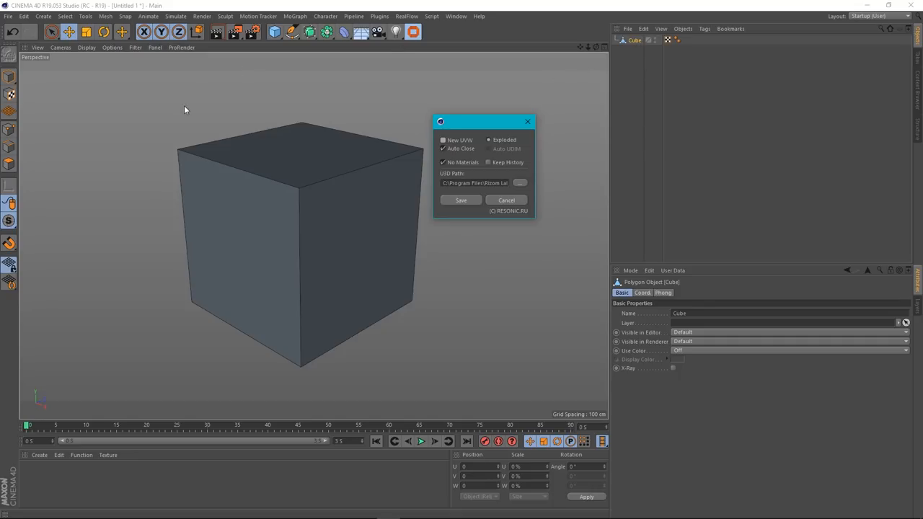
mouse_move(274, 179)
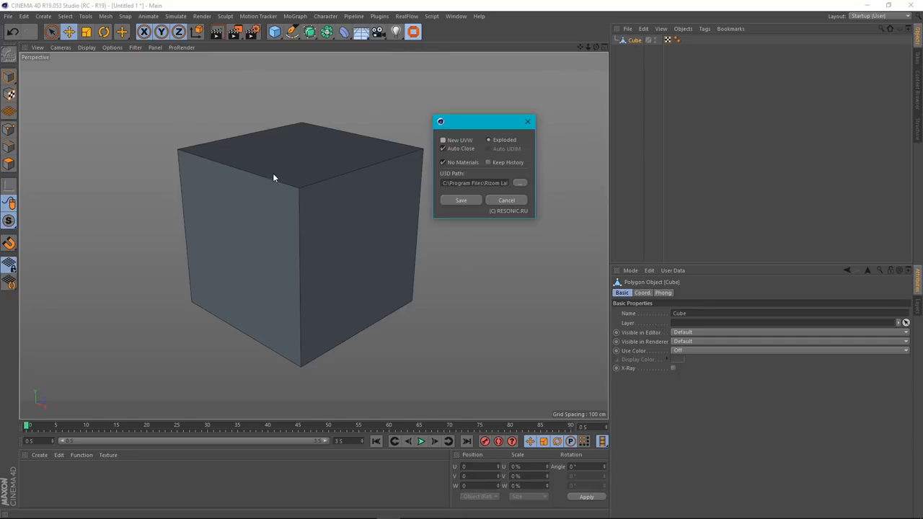
mouse_move(266, 173)
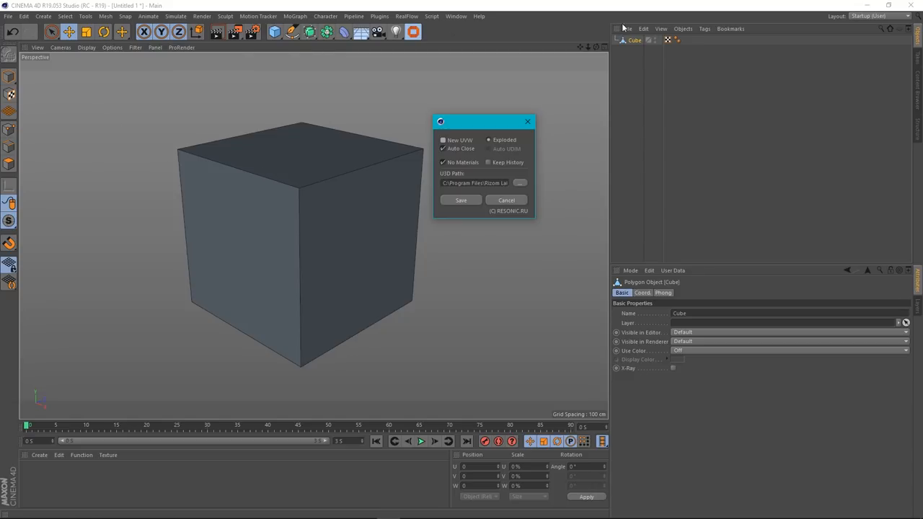
mouse_move(636, 49)
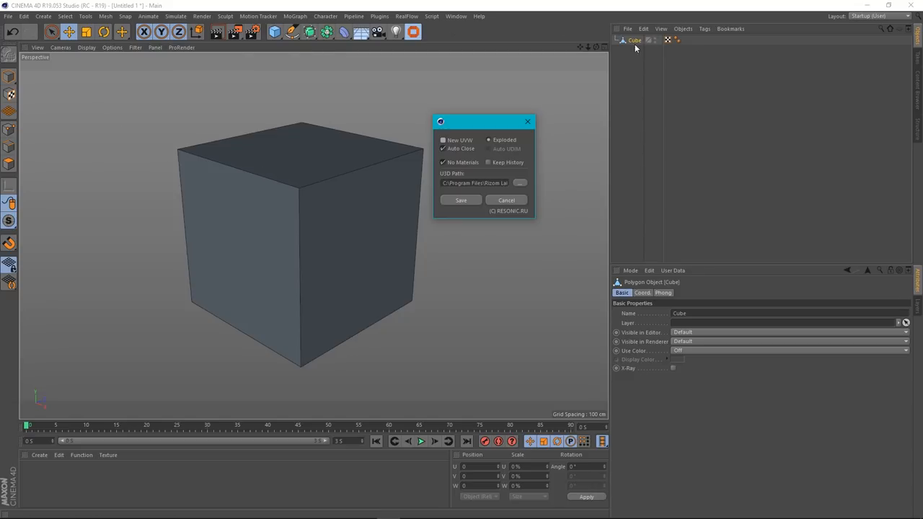
mouse_move(475, 180)
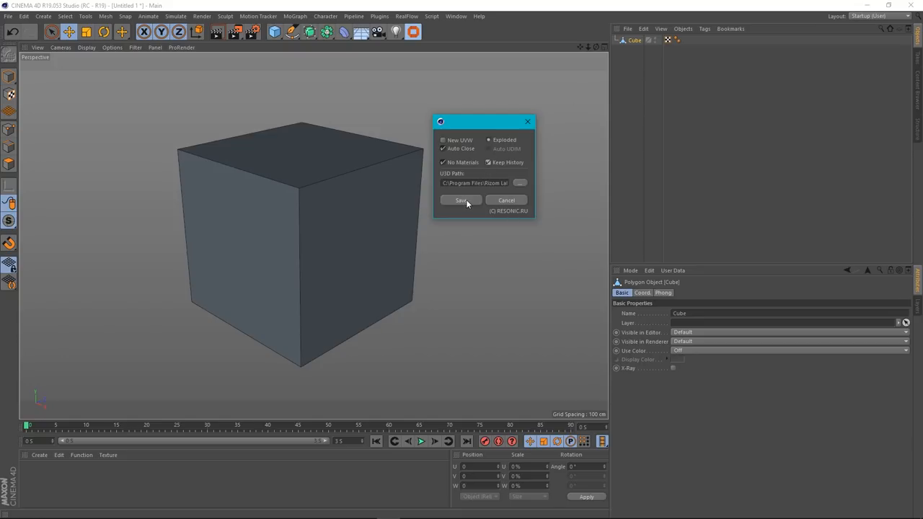
left_click(462, 199)
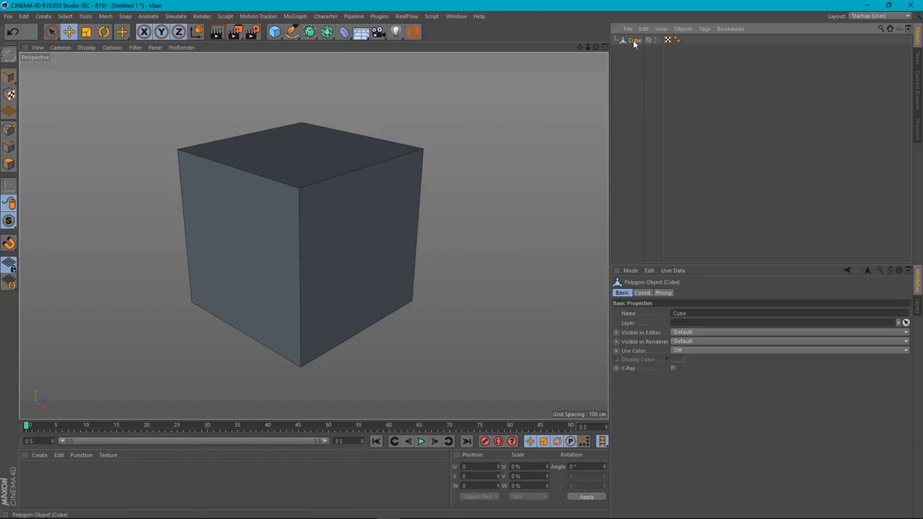
mouse_move(412, 32)
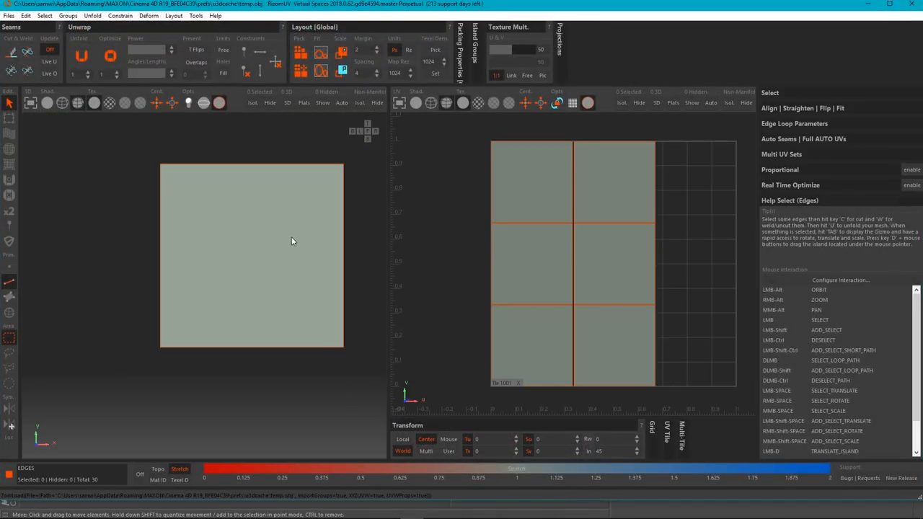
- Send the unwrapped cube back to Cinema 4D; Auto Close shuts RizomUV, leaving two Cube objects
left_click(9, 14)
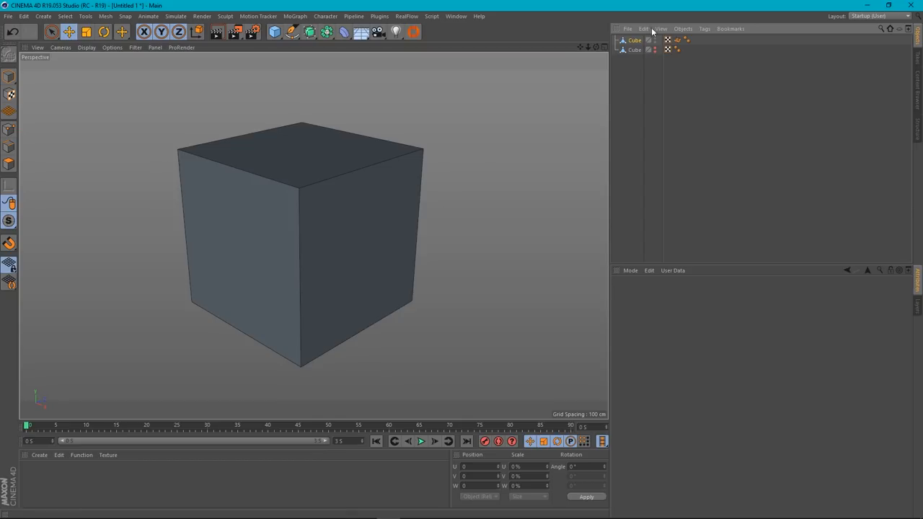
- Select the returned cube, reopen and reposition the bridge options window, then close it
left_click(634, 49)
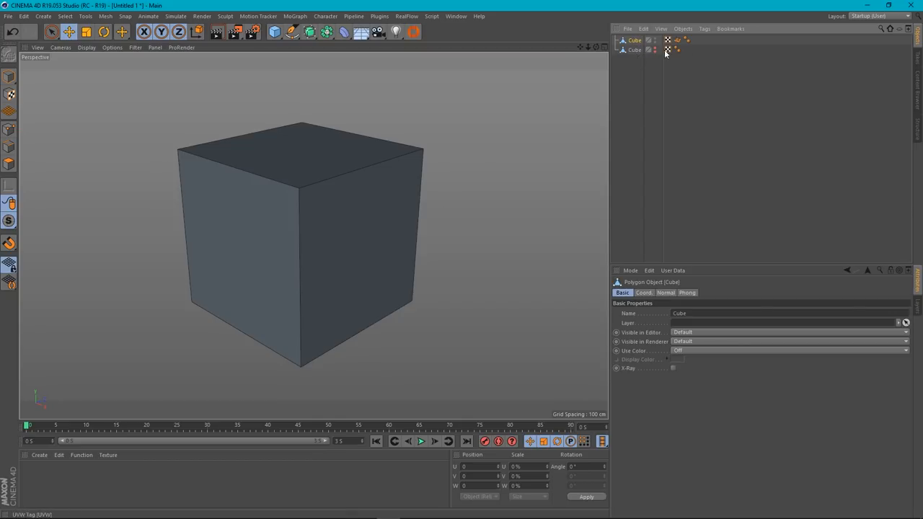
left_click(634, 49)
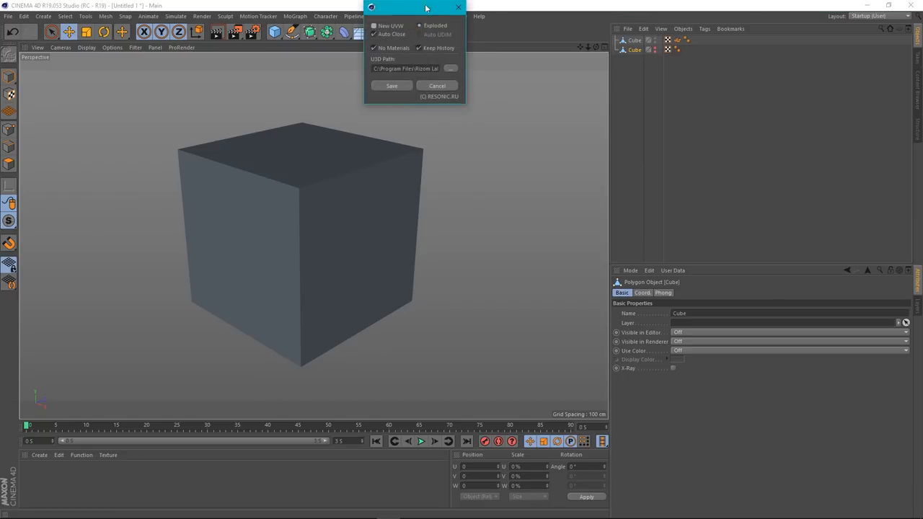
left_click_drag(415, 7, 469, 108)
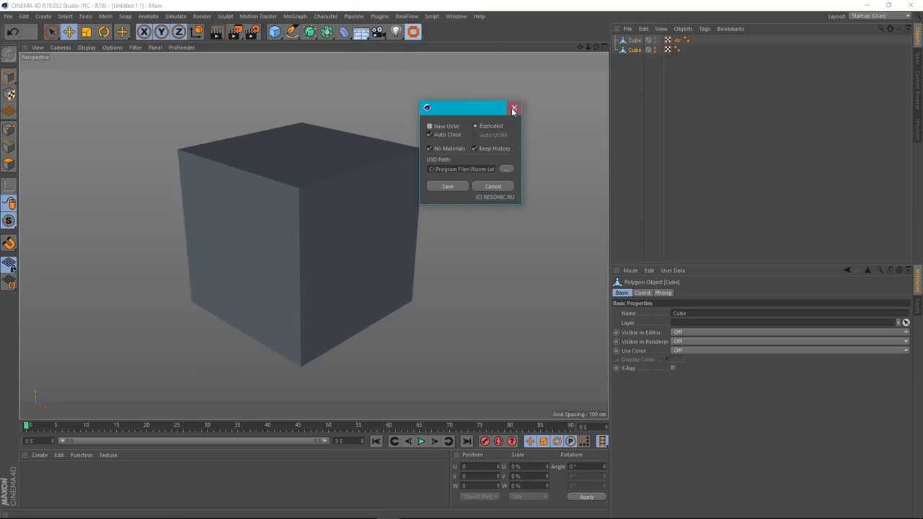
left_click(513, 109)
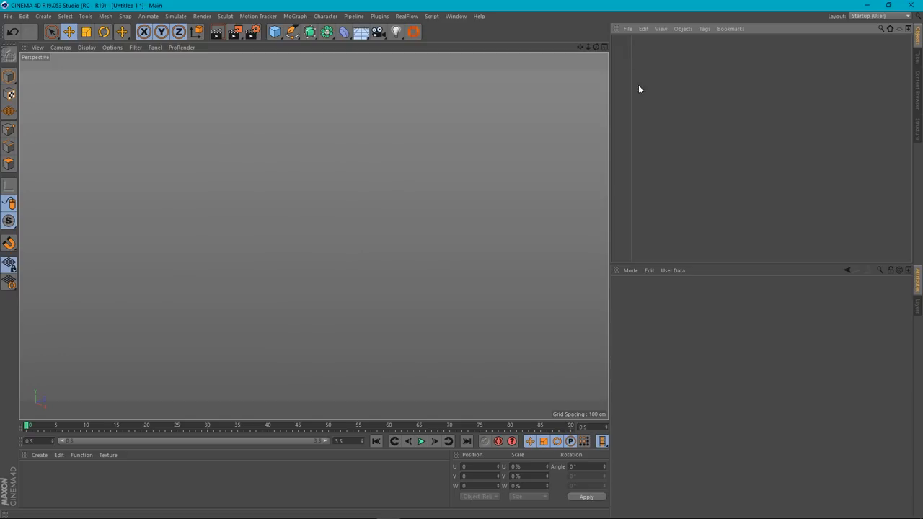
- Add a Cube primitive and send it through the RizomUV bridge so a duplicate returns
left_click(273, 32)
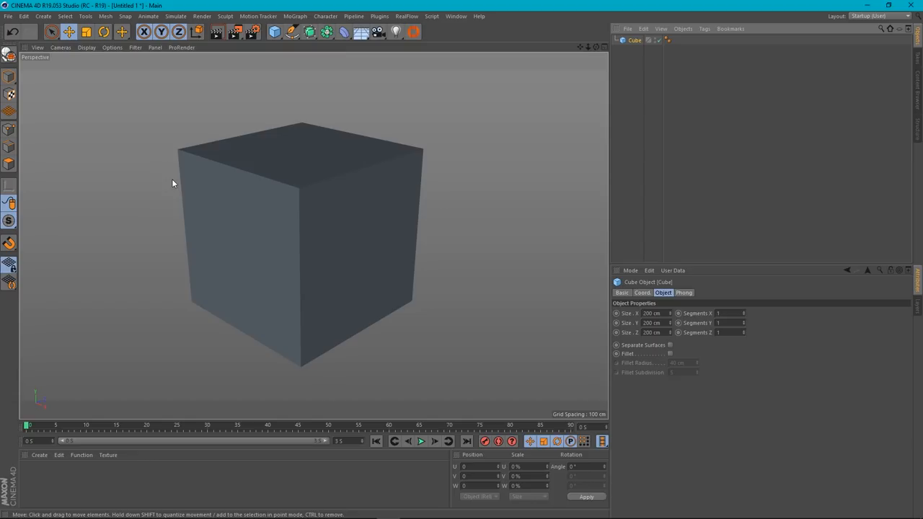
left_click(627, 29)
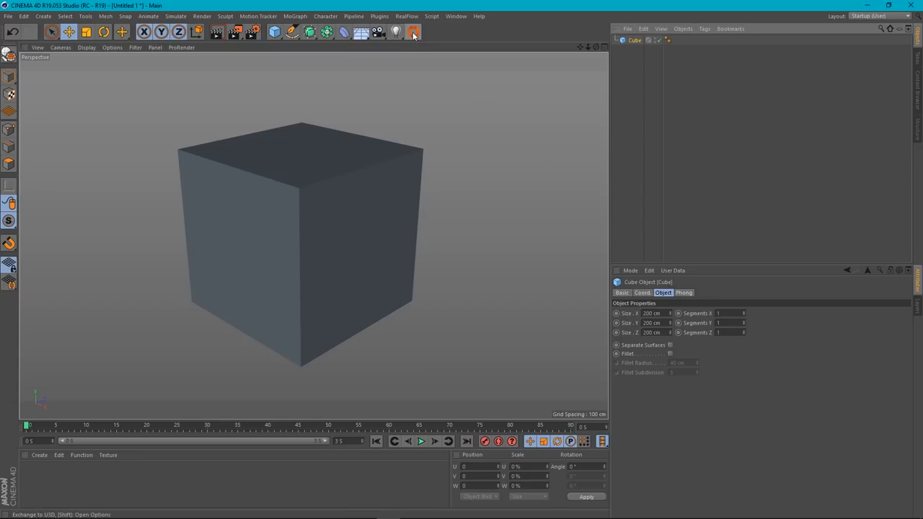
left_click(412, 32)
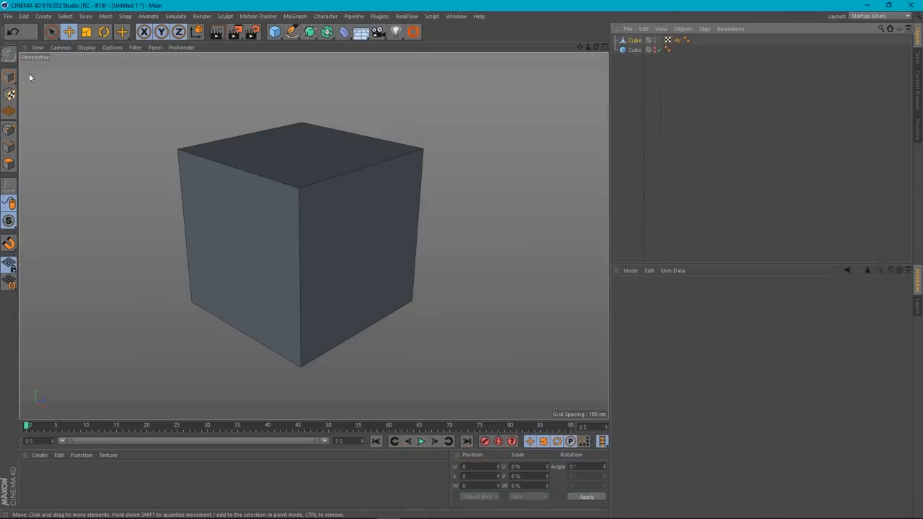
mouse_move(617, 135)
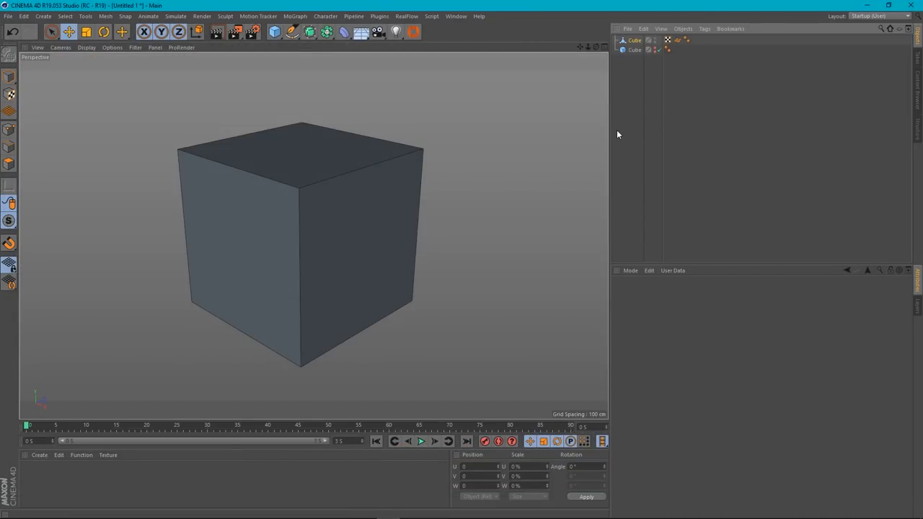
mouse_move(622, 130)
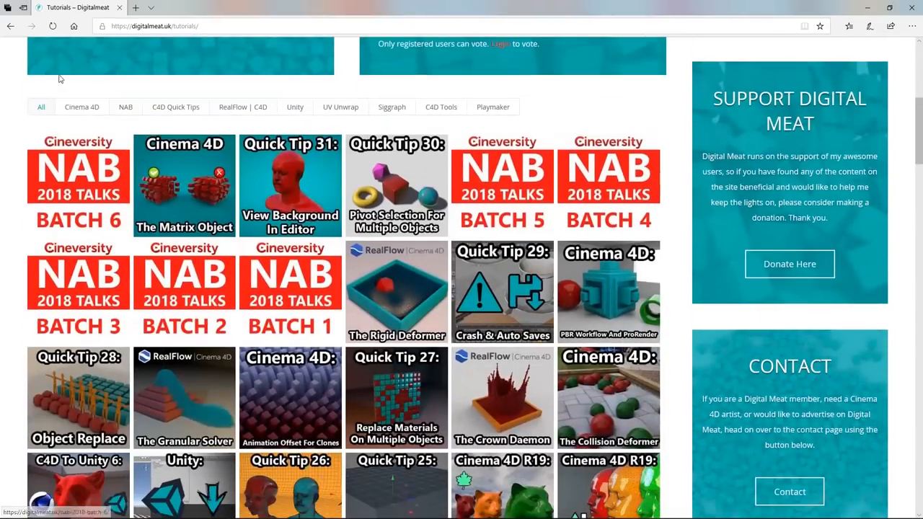
- Visit the donate page, then the Prime Members Area scrolled to its tutorial thumbnails
left_click(176, 107)
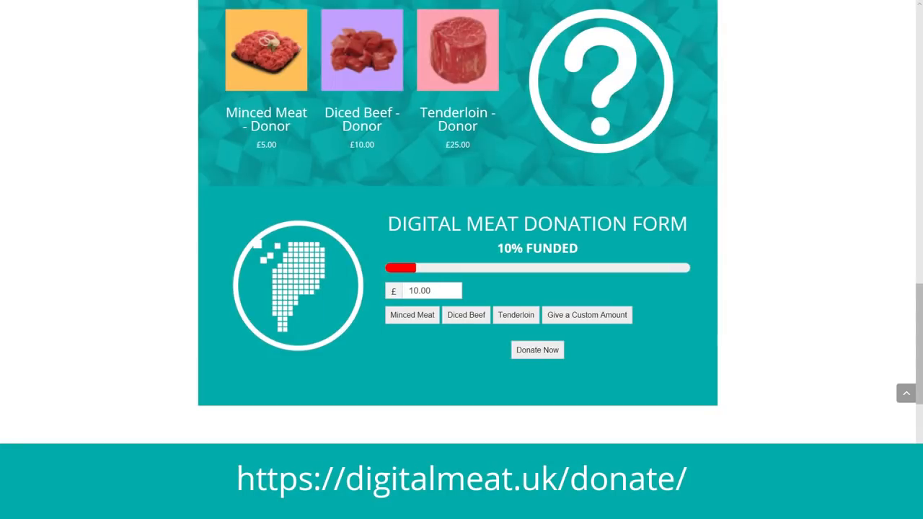
left_click(654, 58)
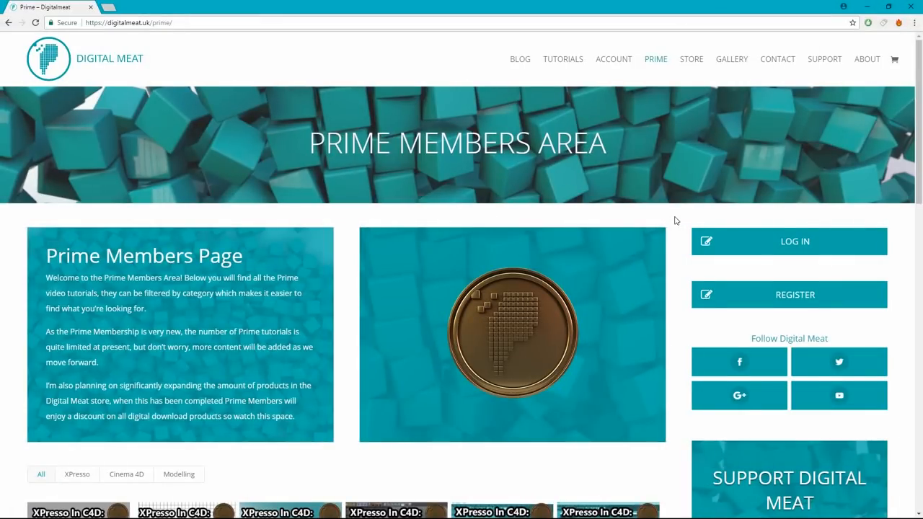
scroll("down", 3)
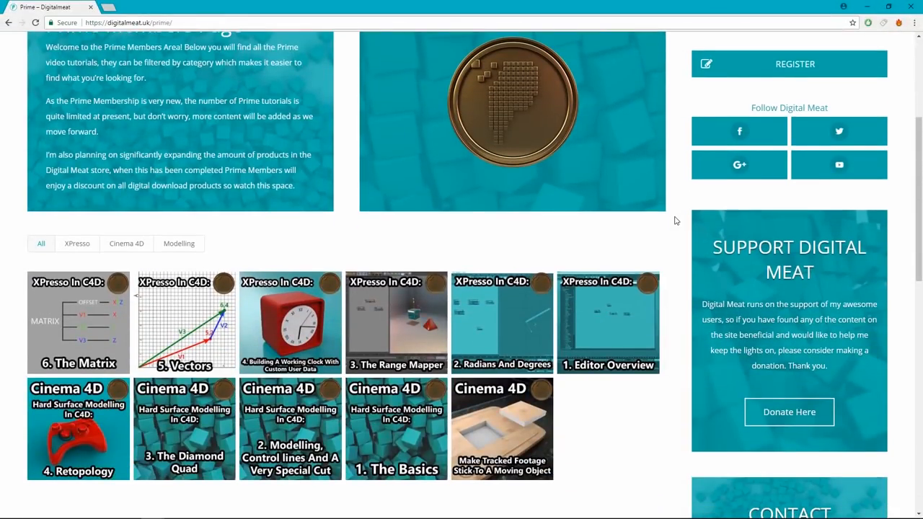